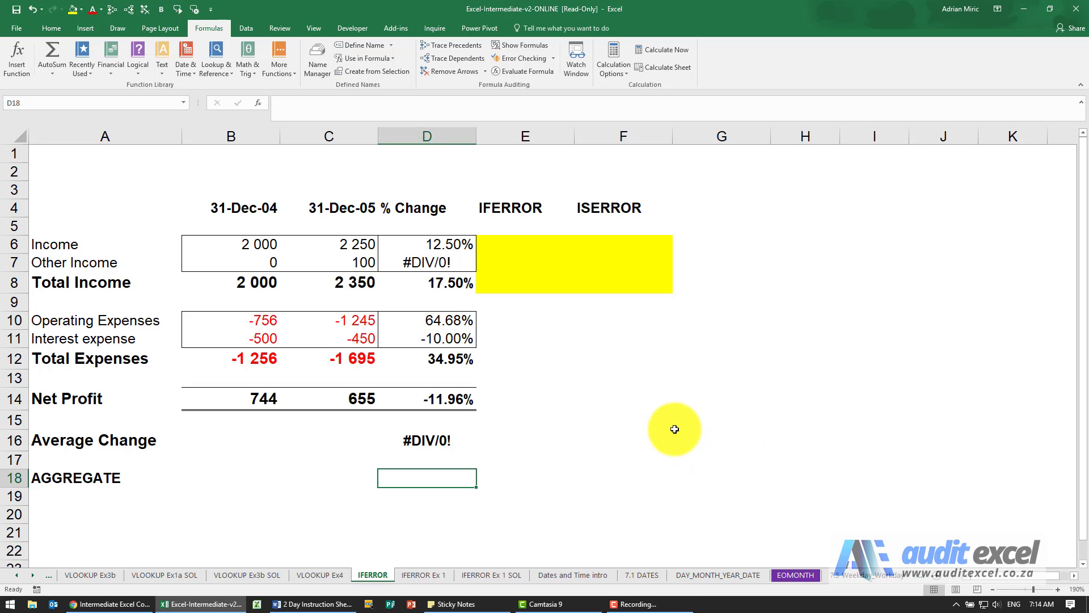
pyautogui.moveTo(448, 259)
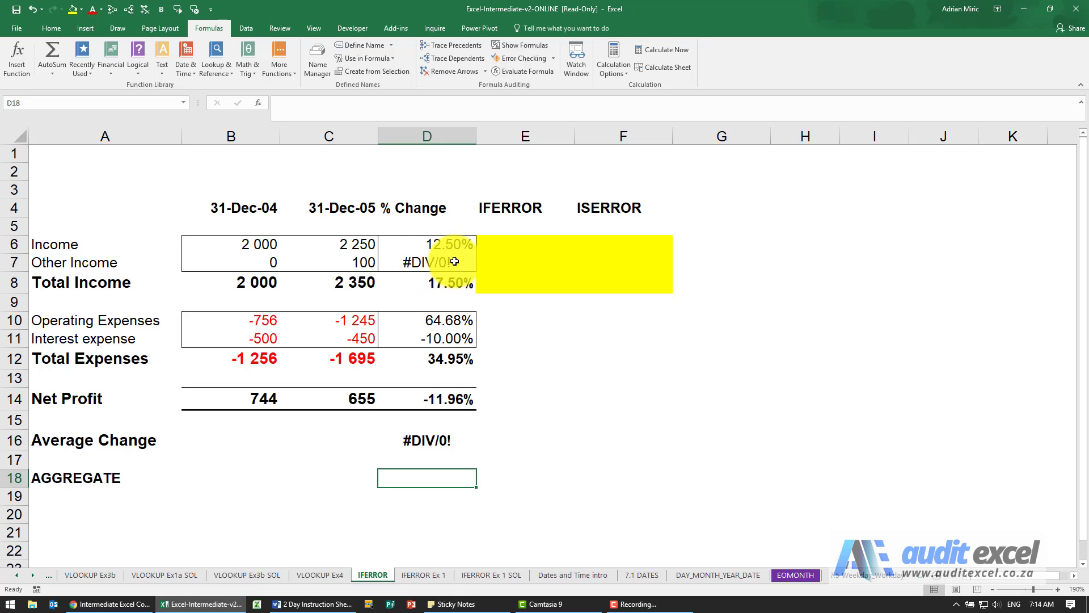
pyautogui.moveTo(470, 405)
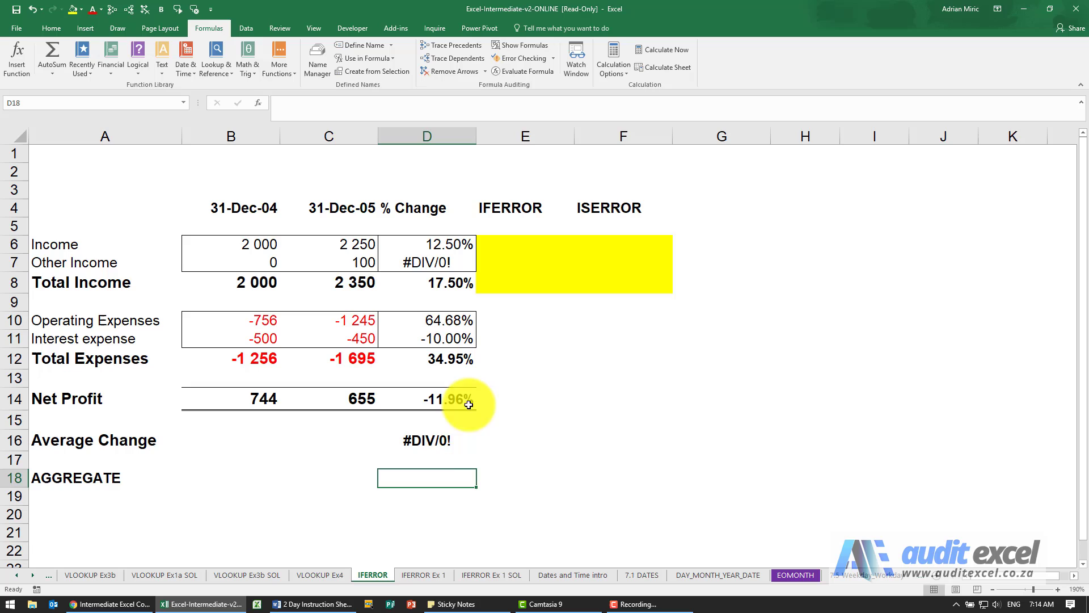
# Trace the precedents of the Average Change result in D16, then remove the arrows.
pyautogui.click(427, 440)
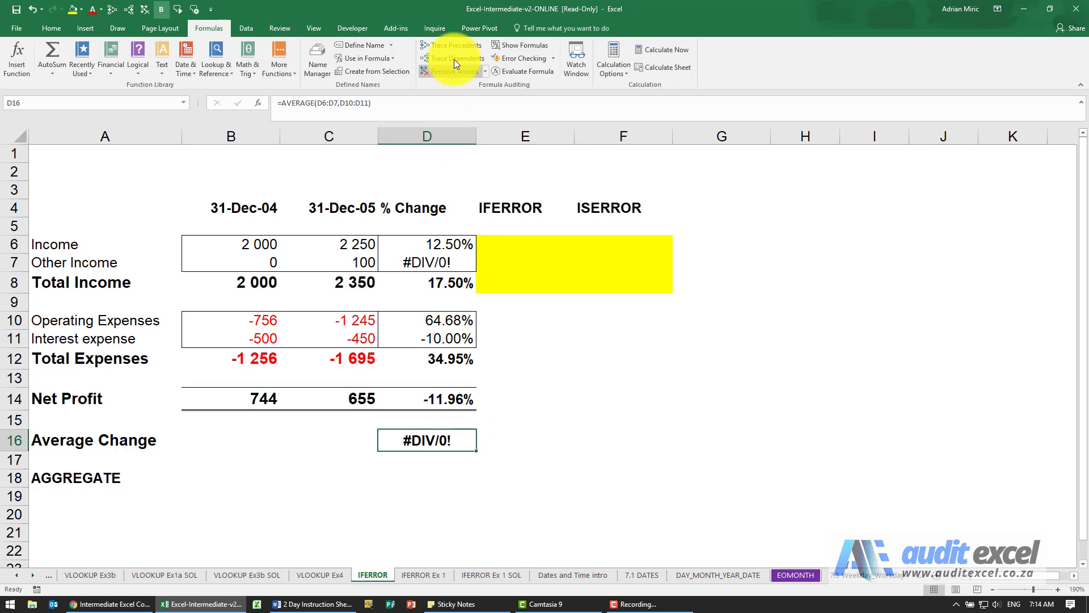
pyautogui.click(450, 58)
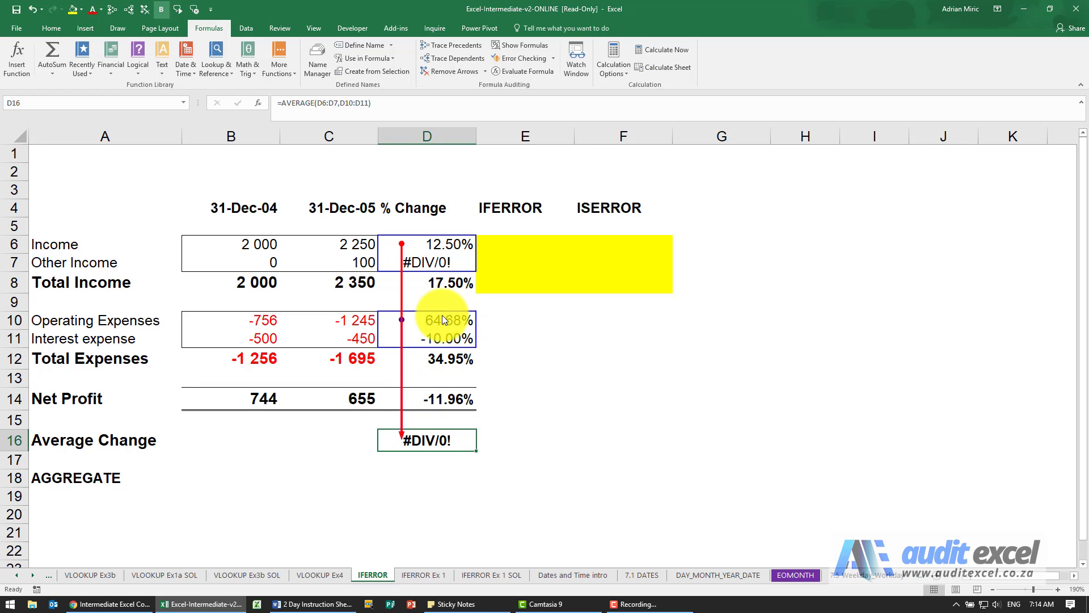
pyautogui.moveTo(436, 90)
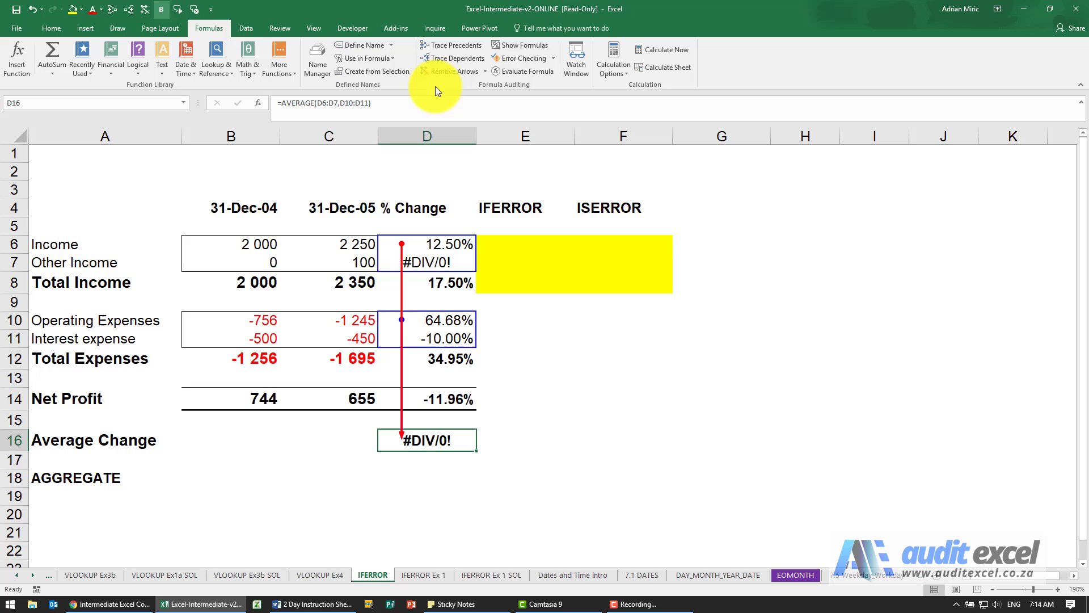
pyautogui.click(449, 71)
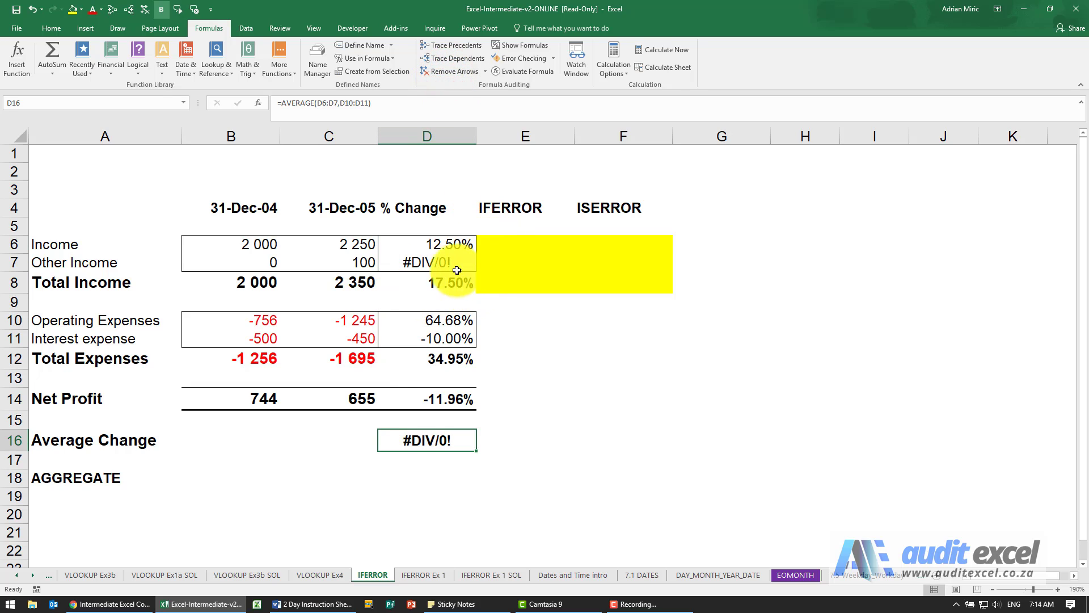
pyautogui.moveTo(399, 265)
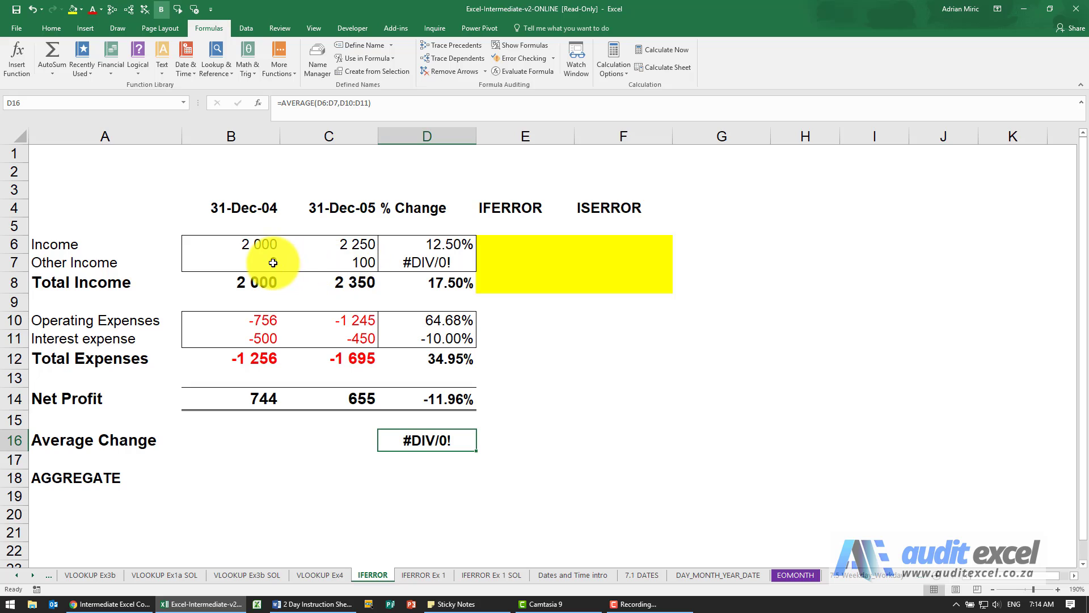
pyautogui.moveTo(341, 263)
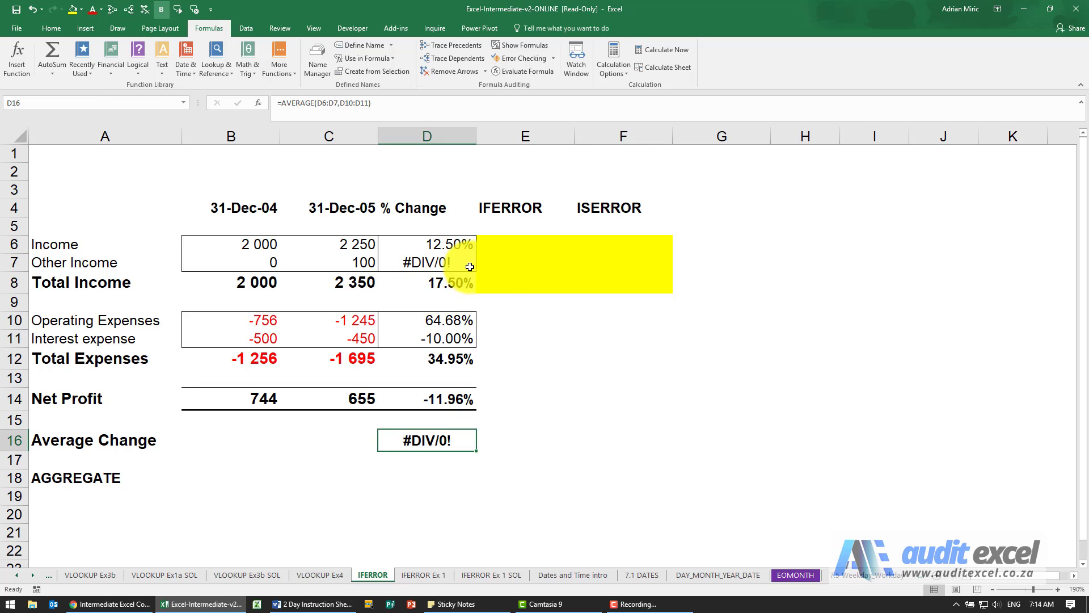
pyautogui.moveTo(514, 276)
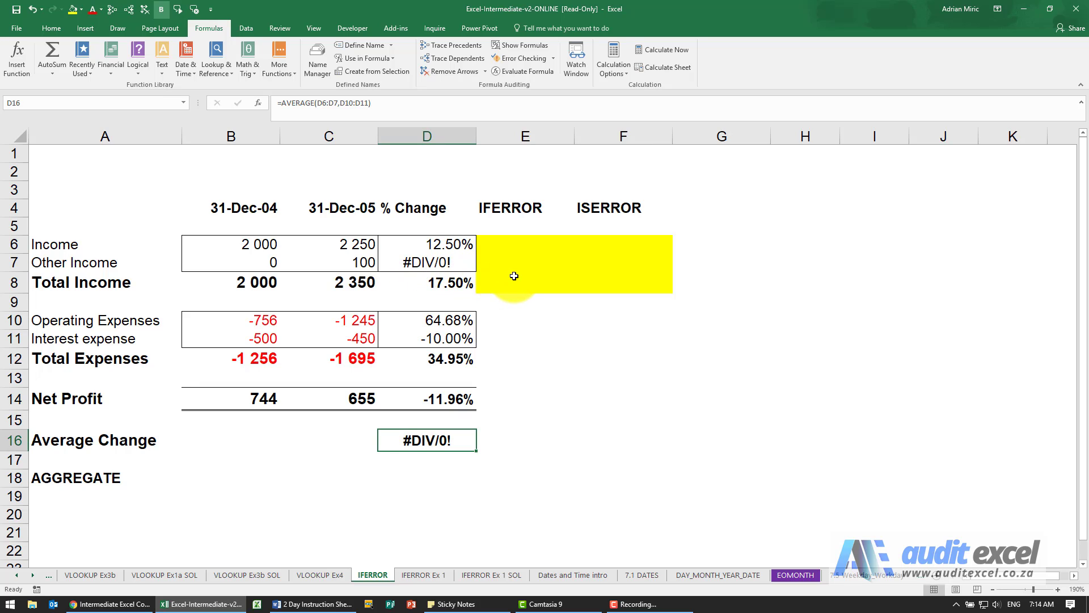
pyautogui.moveTo(525, 253)
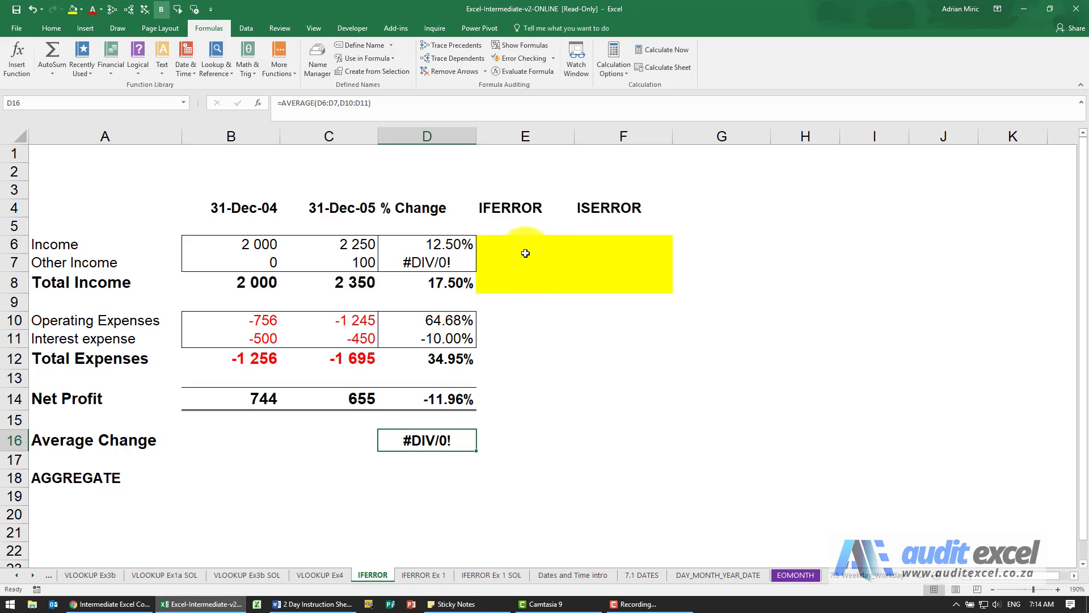
pyautogui.moveTo(622, 257)
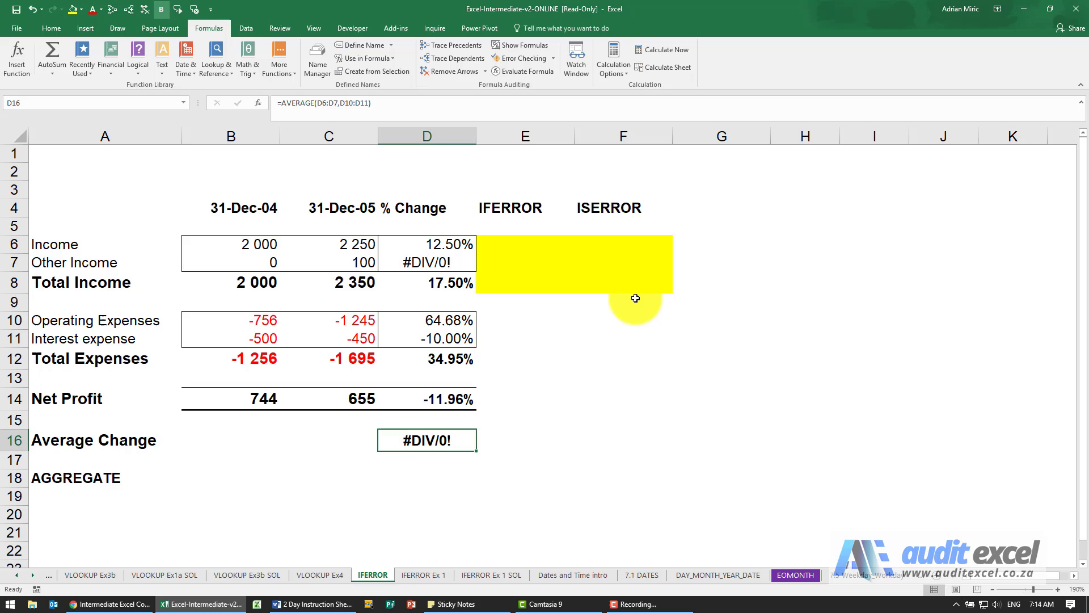
# Enter =IFERROR(D6,0) in E6 using the Insert Function dialog.
pyautogui.click(524, 244)
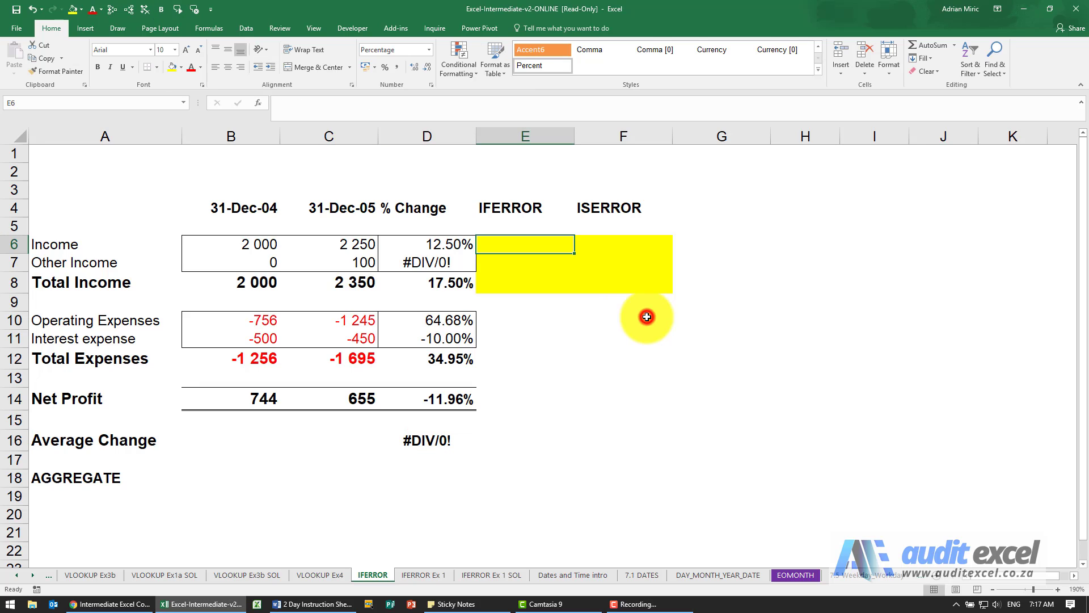
pyautogui.moveTo(604, 312)
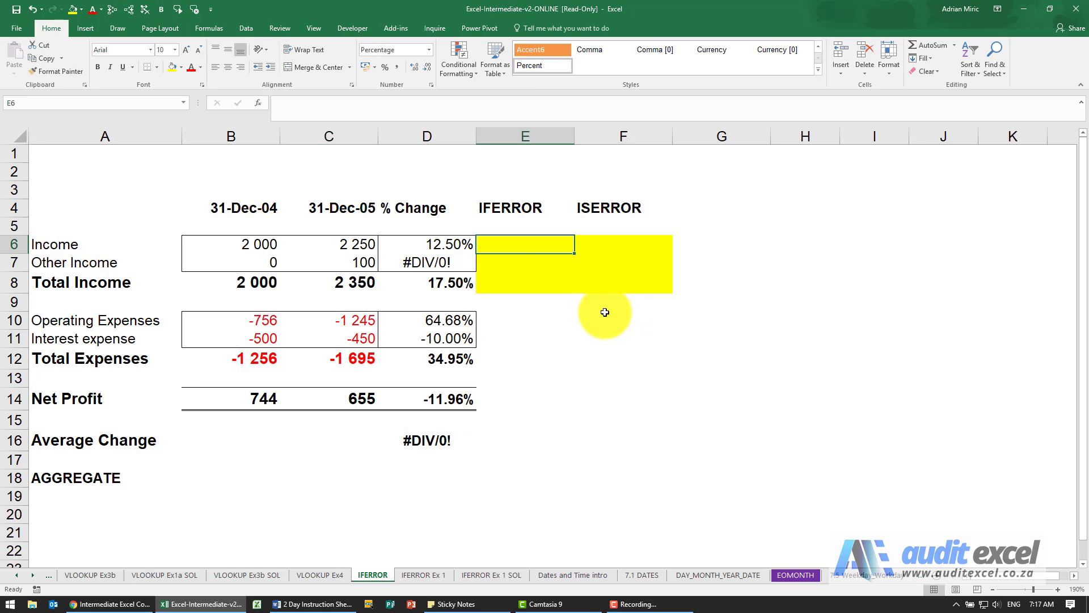
pyautogui.click(257, 103)
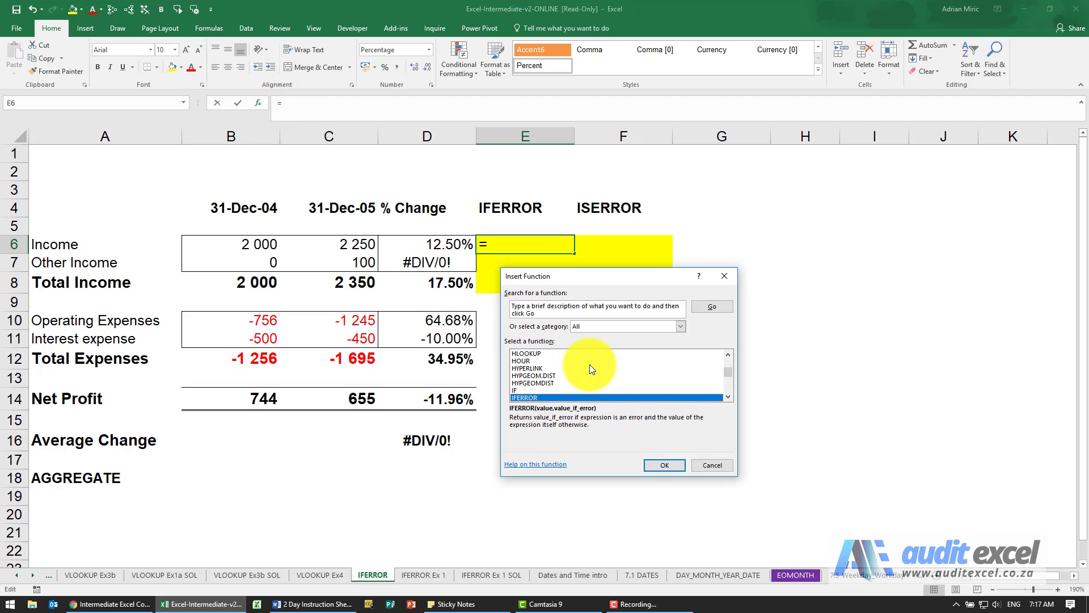
pyautogui.click(663, 464)
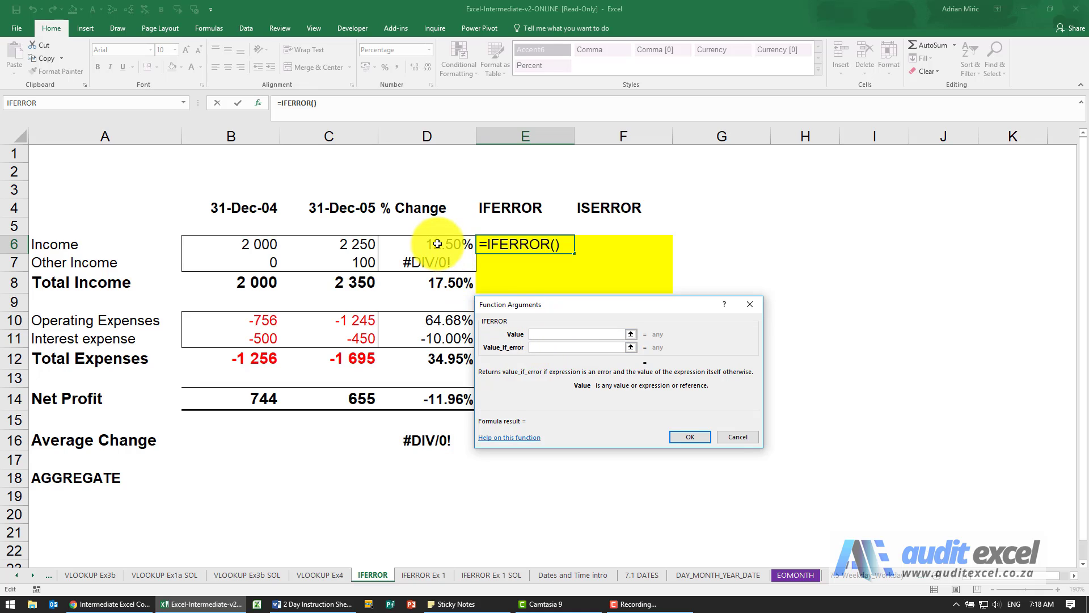
pyautogui.click(426, 244)
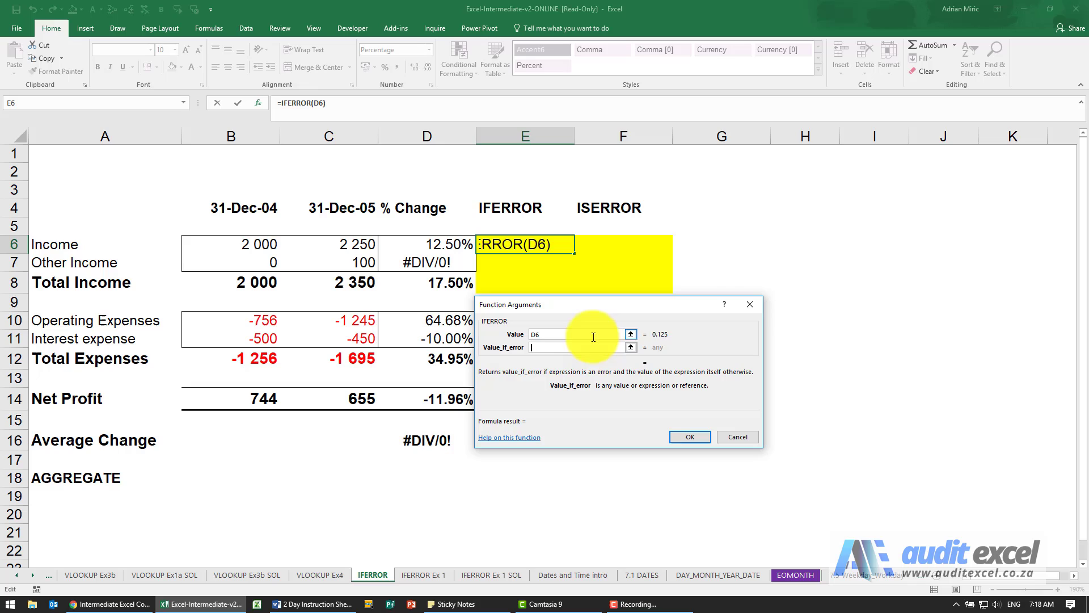
pyautogui.click(576, 347)
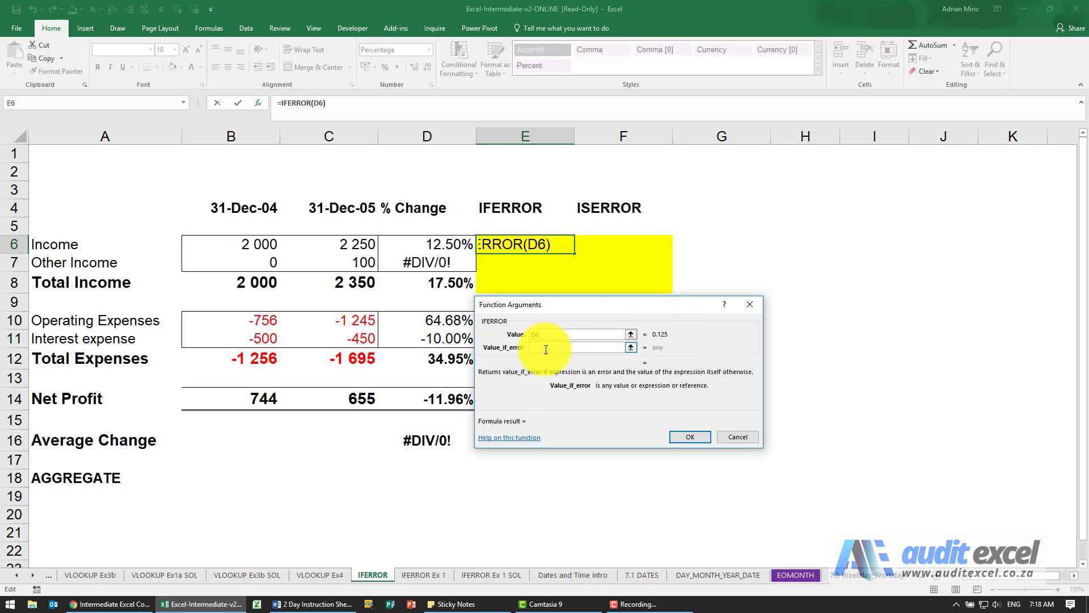
pyautogui.click(576, 347)
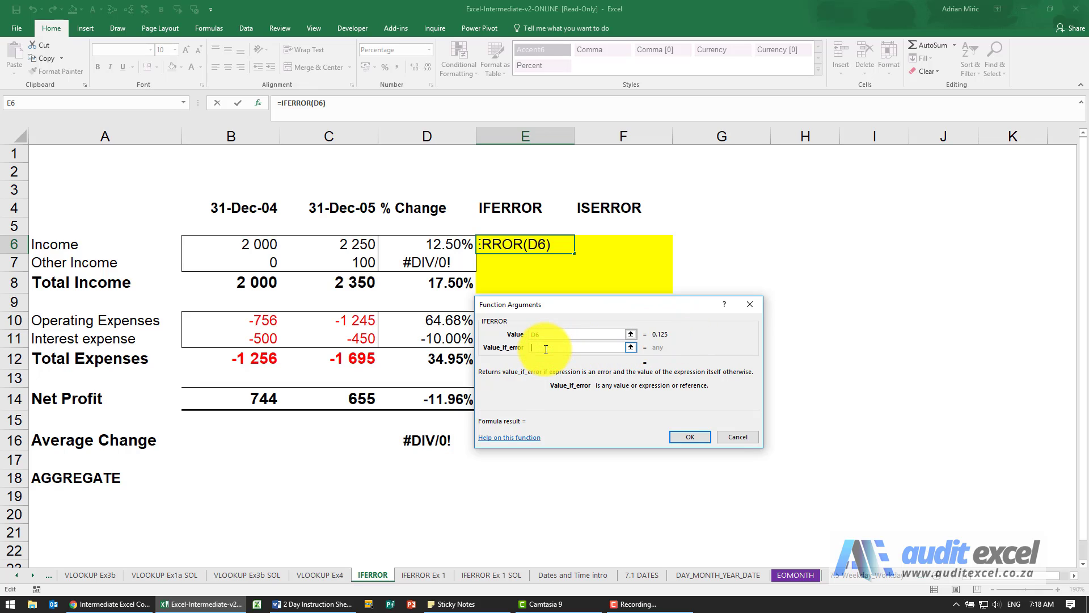
pyautogui.write('0')
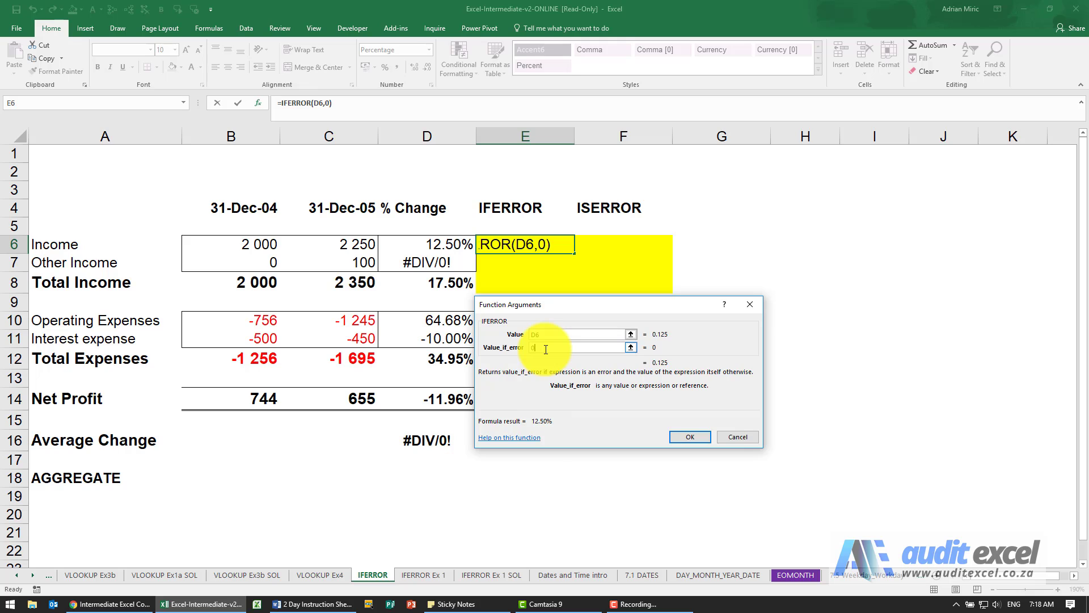
pyautogui.click(688, 437)
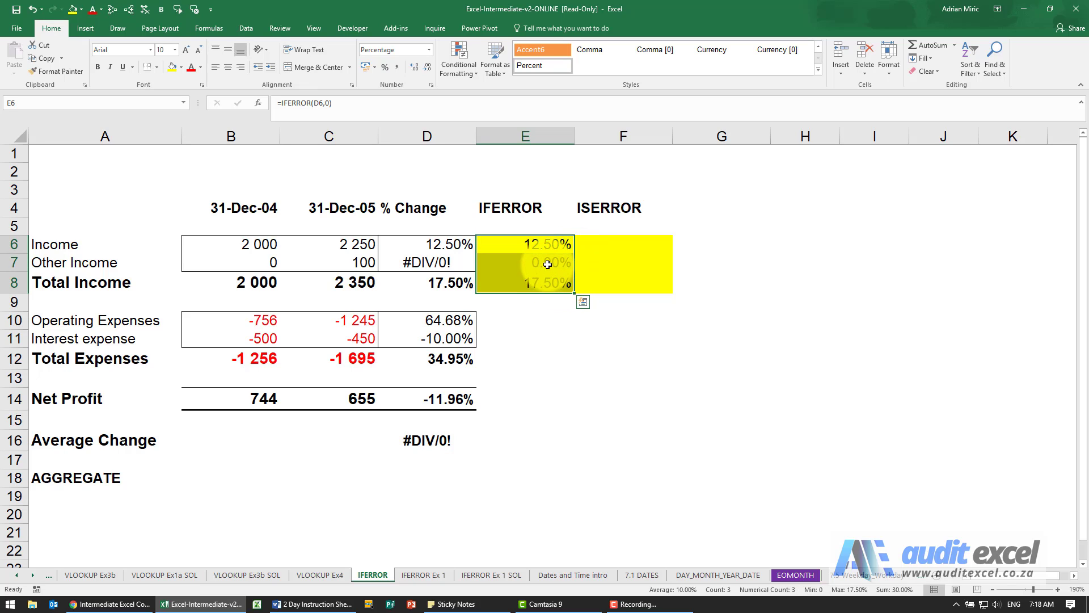
# Edit E7 to =IFERROR(D7,"-") so the errored Other Income shows a dash.
pyautogui.click(524, 262)
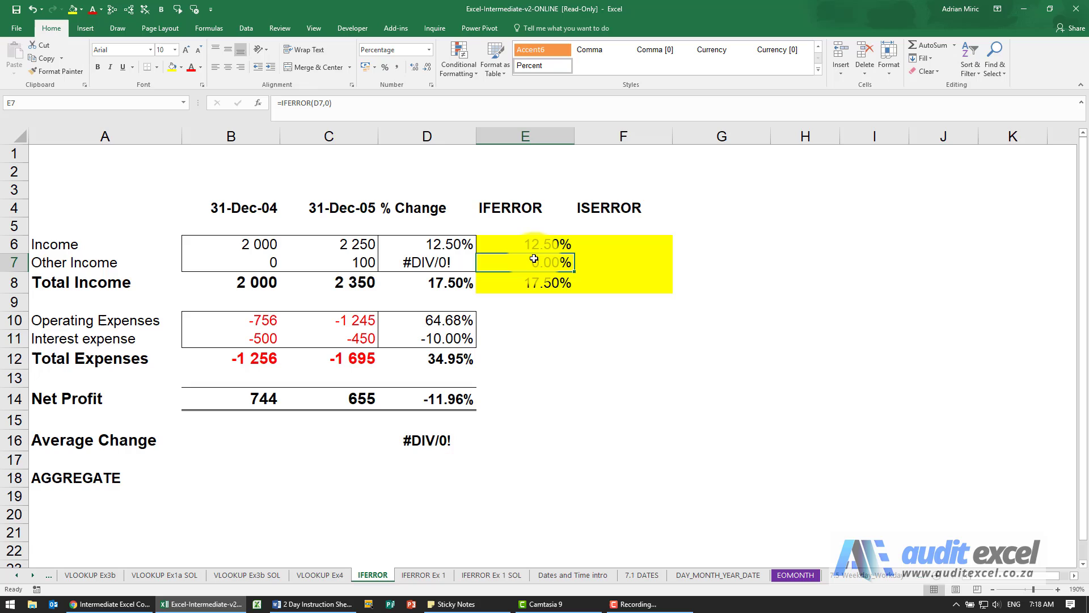
pyautogui.doubleClick(525, 263)
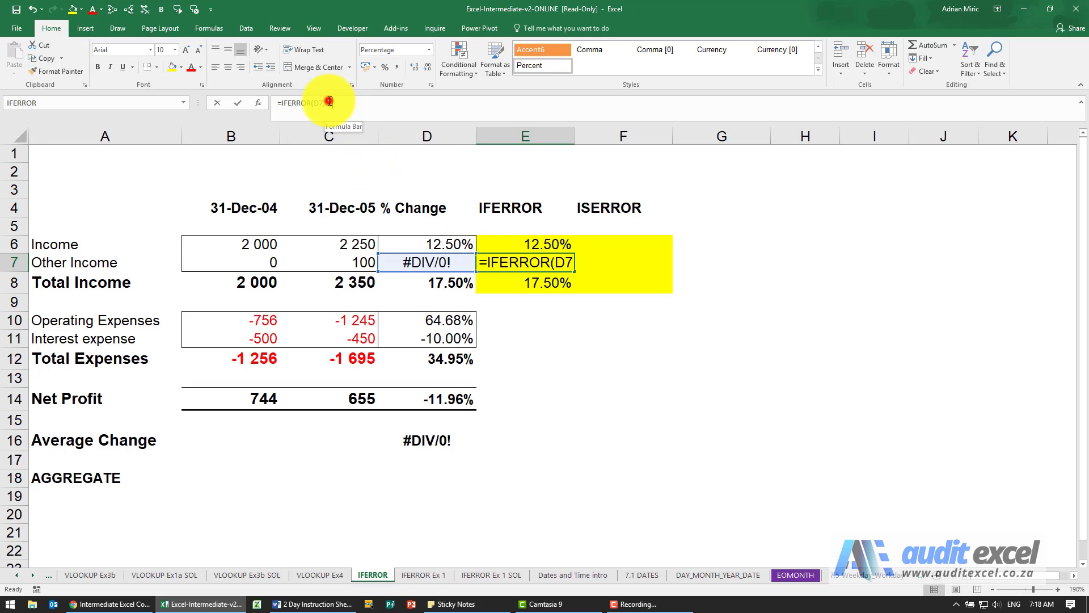
pyautogui.write(',")')
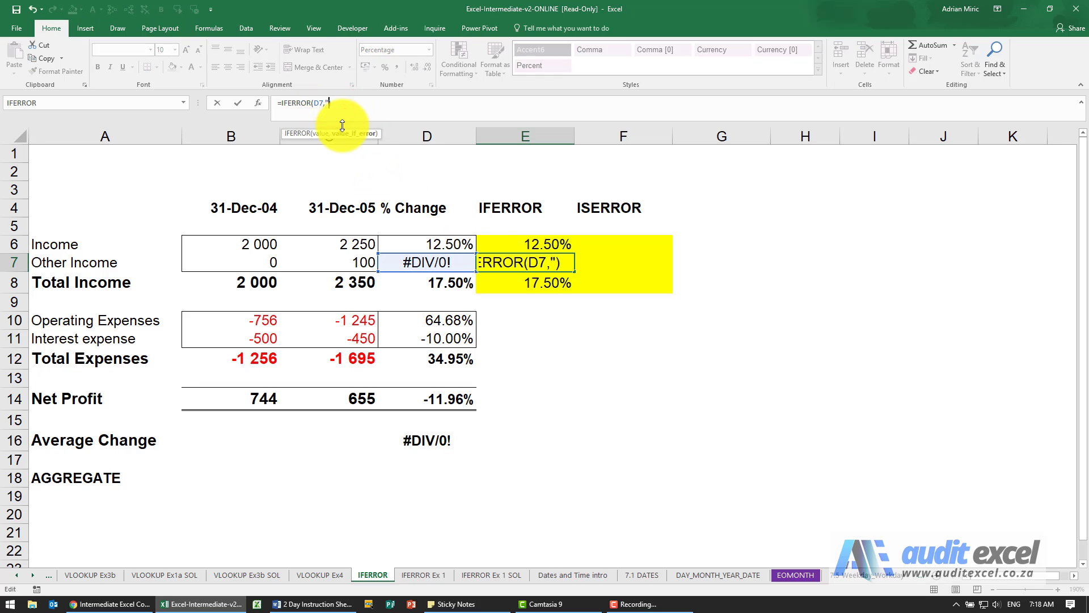
pyautogui.write('-")')
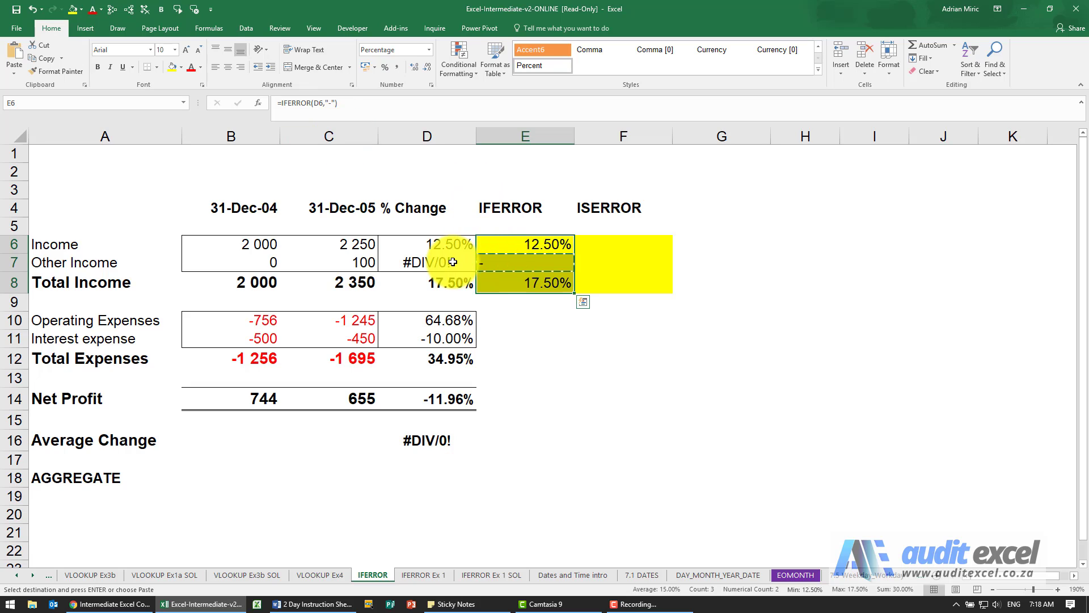
pyautogui.click(516, 301)
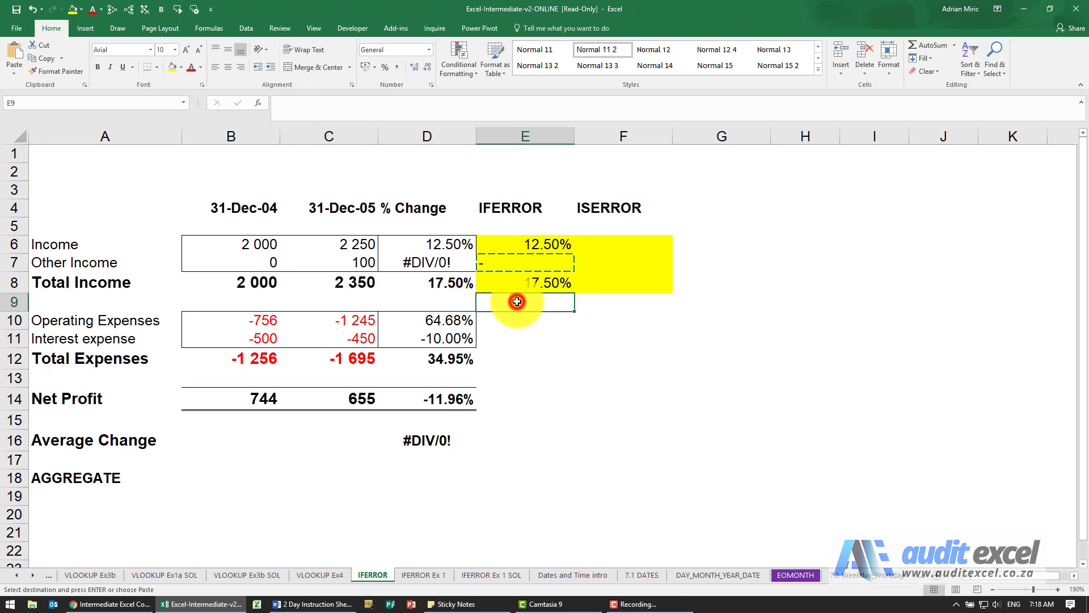
pyautogui.moveTo(551, 337)
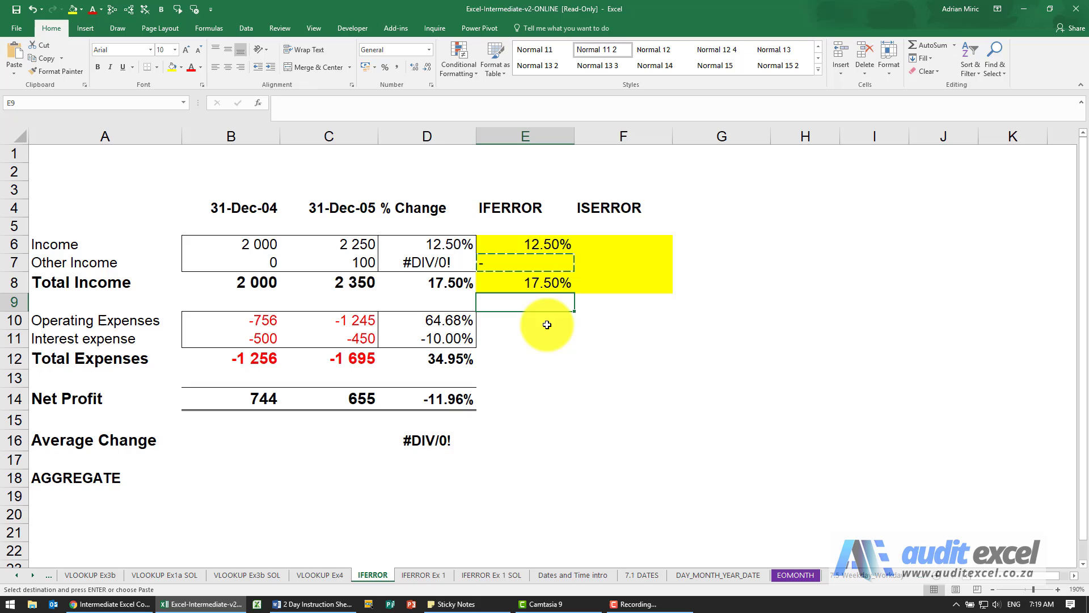
pyautogui.moveTo(505, 313)
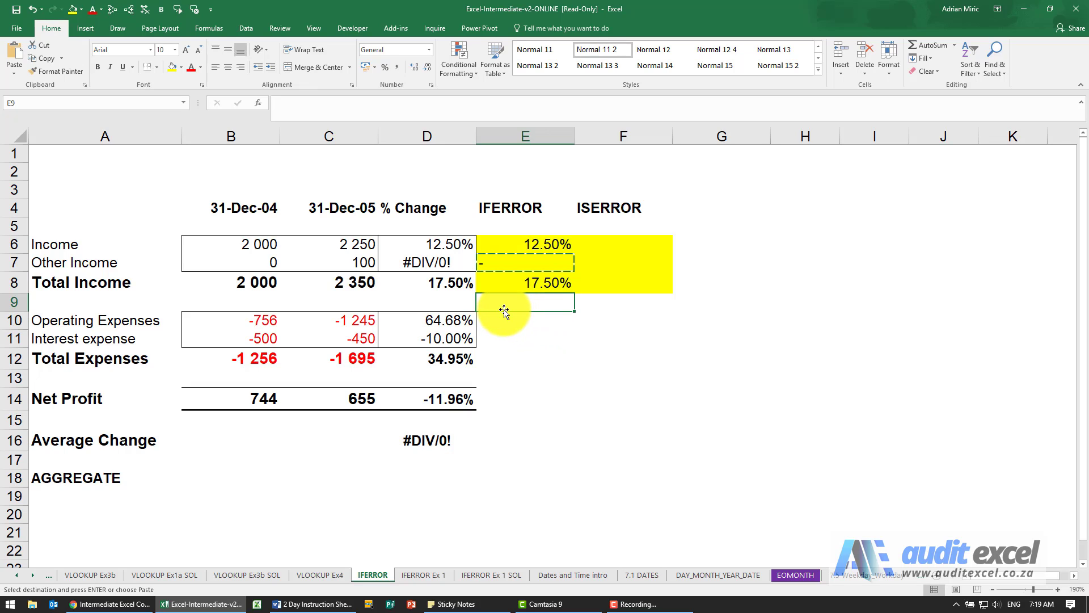
pyautogui.moveTo(527, 304)
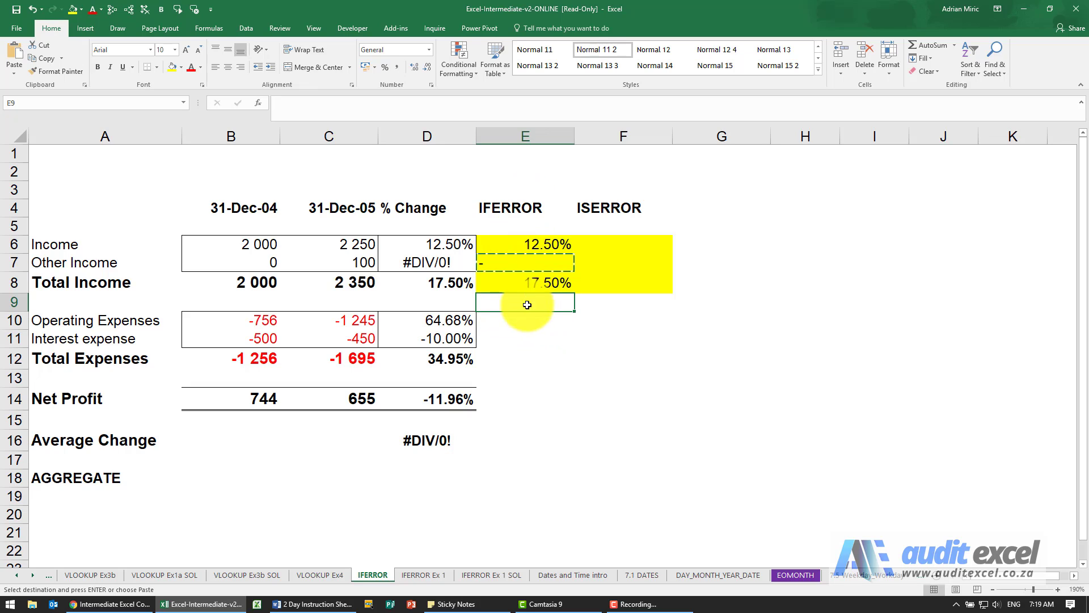
# Trace Precedents on D6 to show arrows from B6 and C6.
pyautogui.click(427, 244)
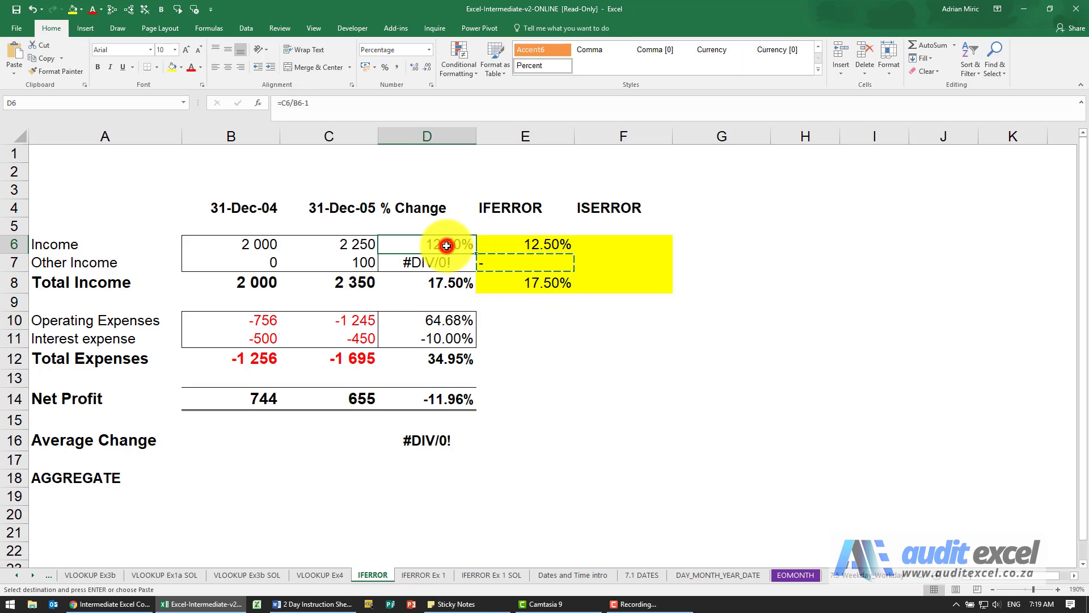
pyautogui.moveTo(281, 113)
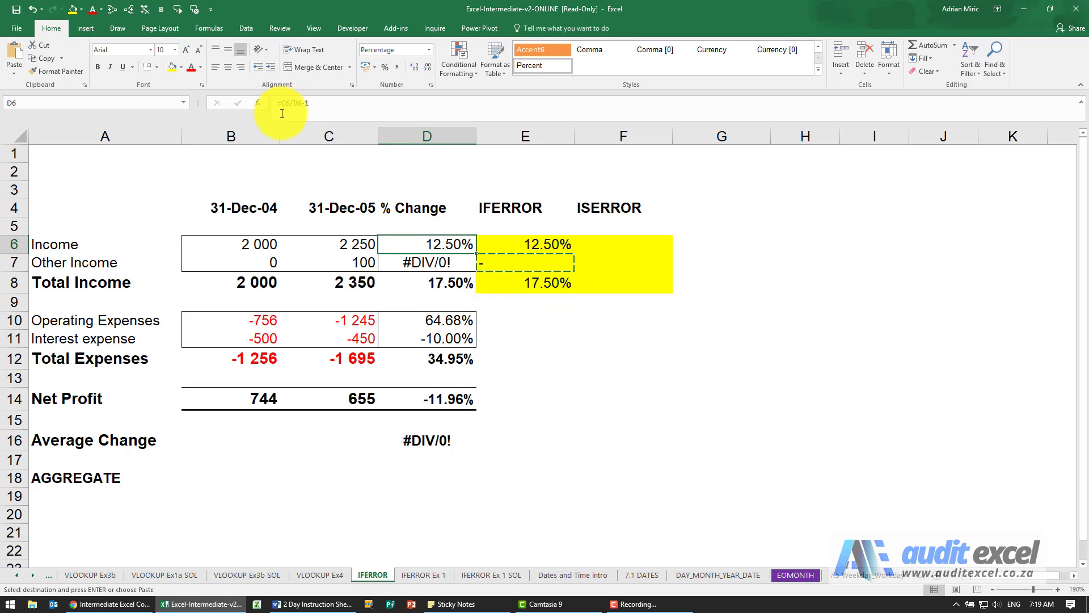
pyautogui.moveTo(455, 214)
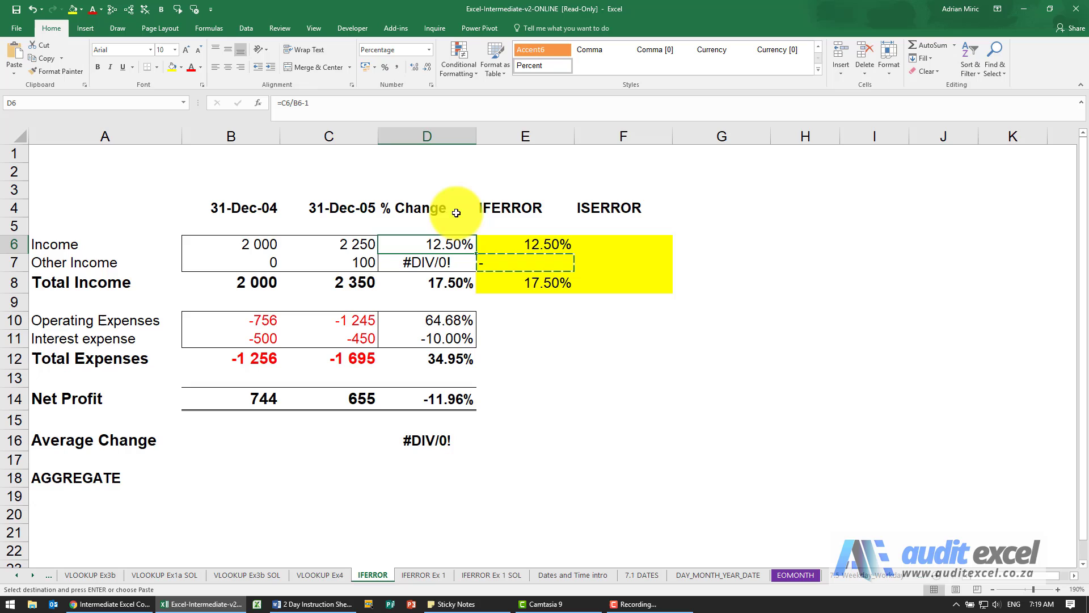
pyautogui.moveTo(362, 208)
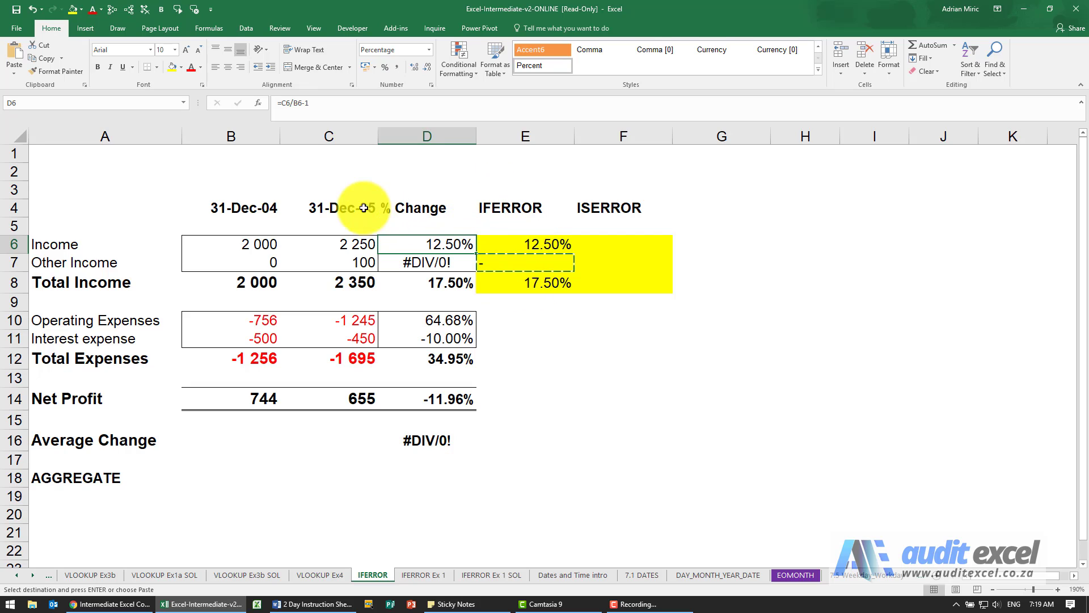
pyautogui.moveTo(375, 83)
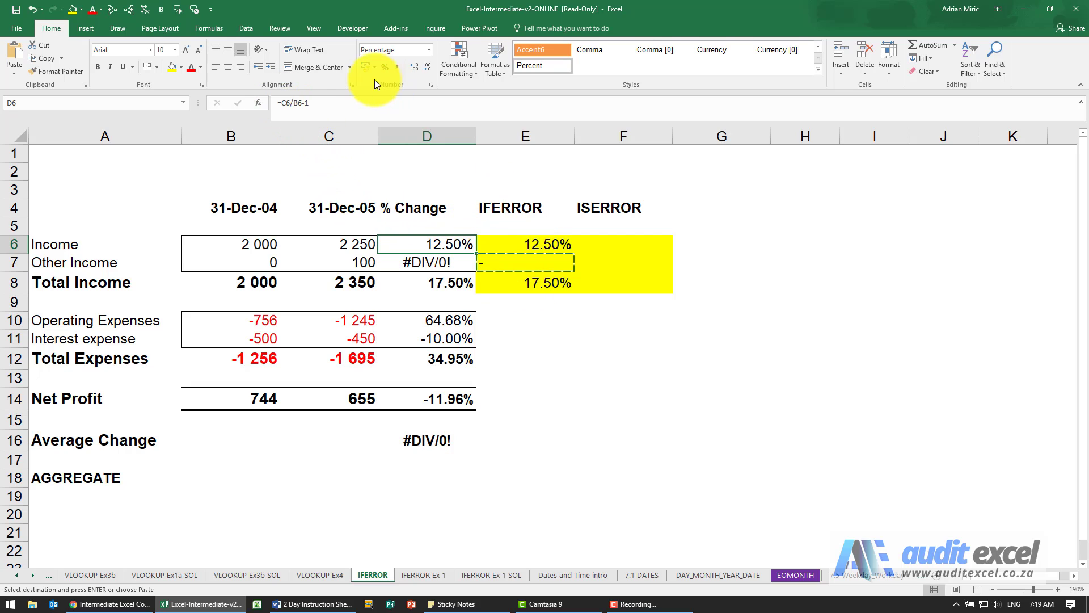
pyautogui.click(207, 28)
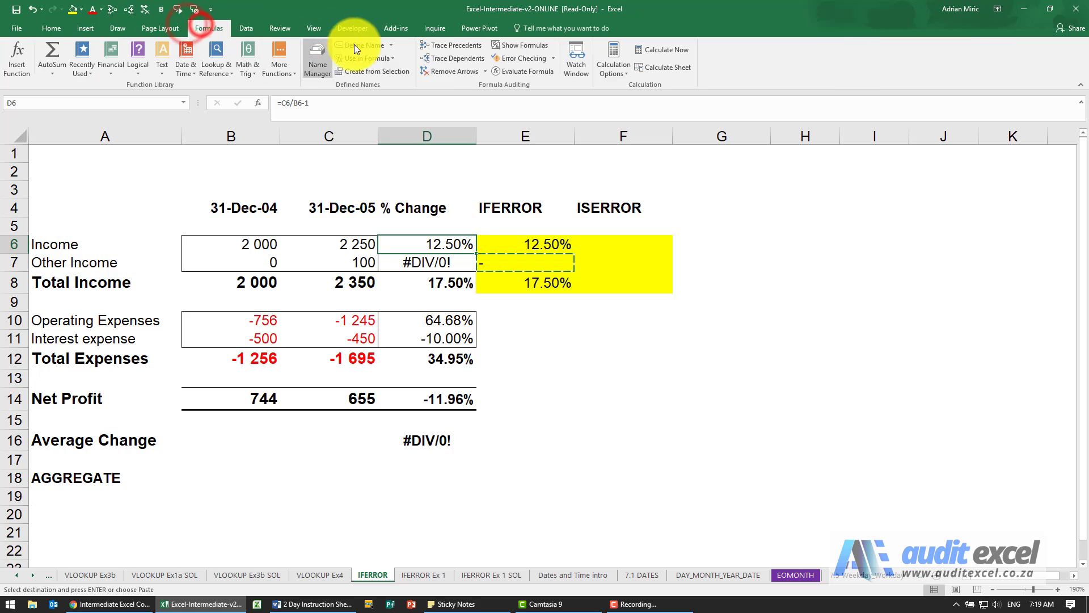
pyautogui.click(451, 44)
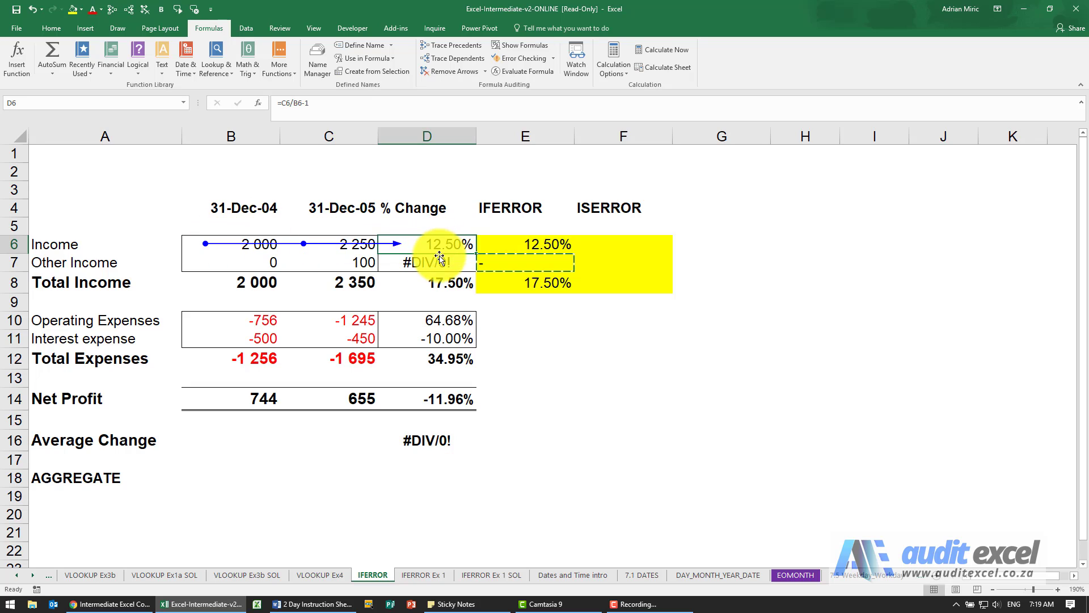
pyautogui.moveTo(361, 99)
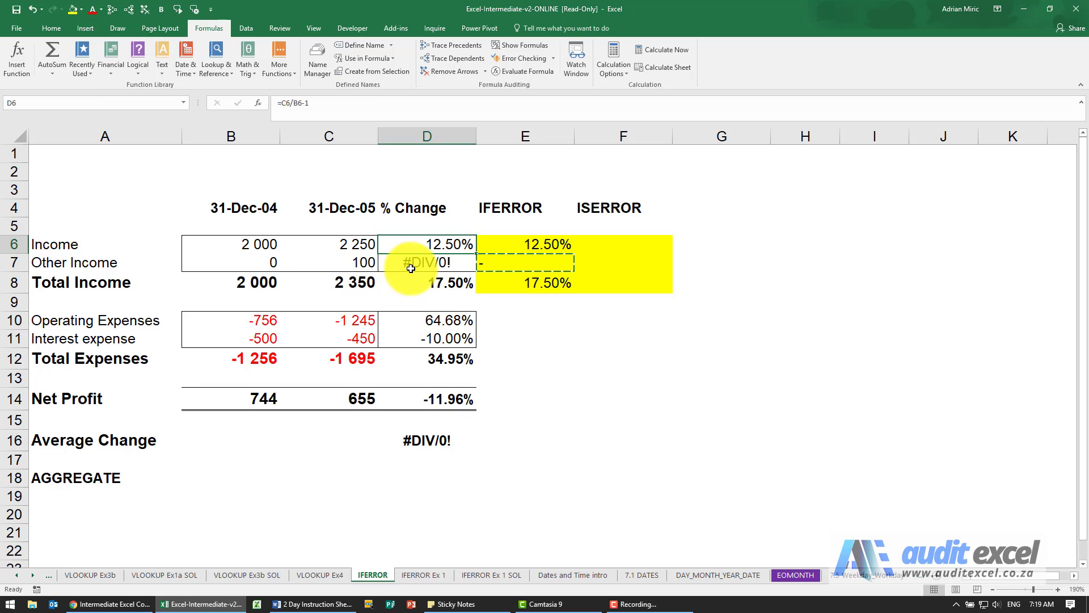
pyautogui.moveTo(436, 244)
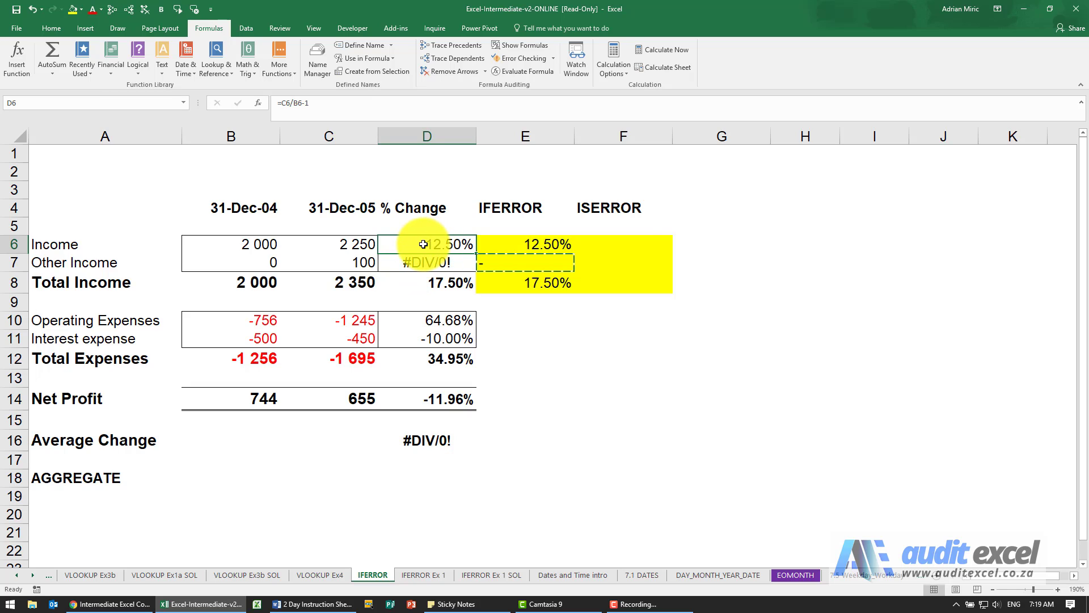
pyautogui.moveTo(289, 110)
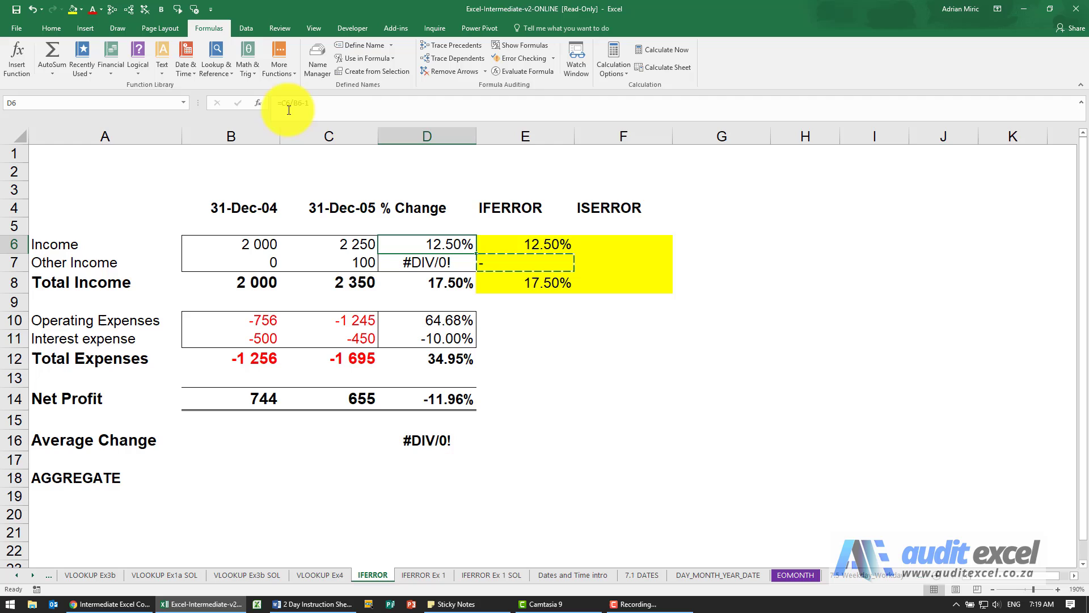
# Change D6 to =IFERROR(C6/B6-1,0) and paste it into D7.
pyautogui.doubleClick(427, 244)
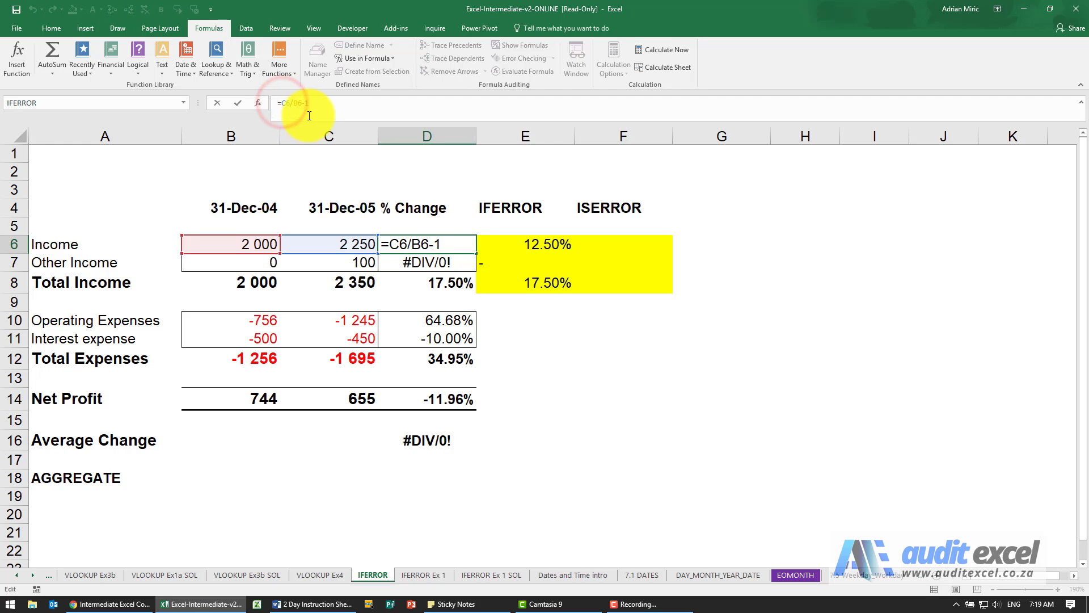
pyautogui.write('iferror*')
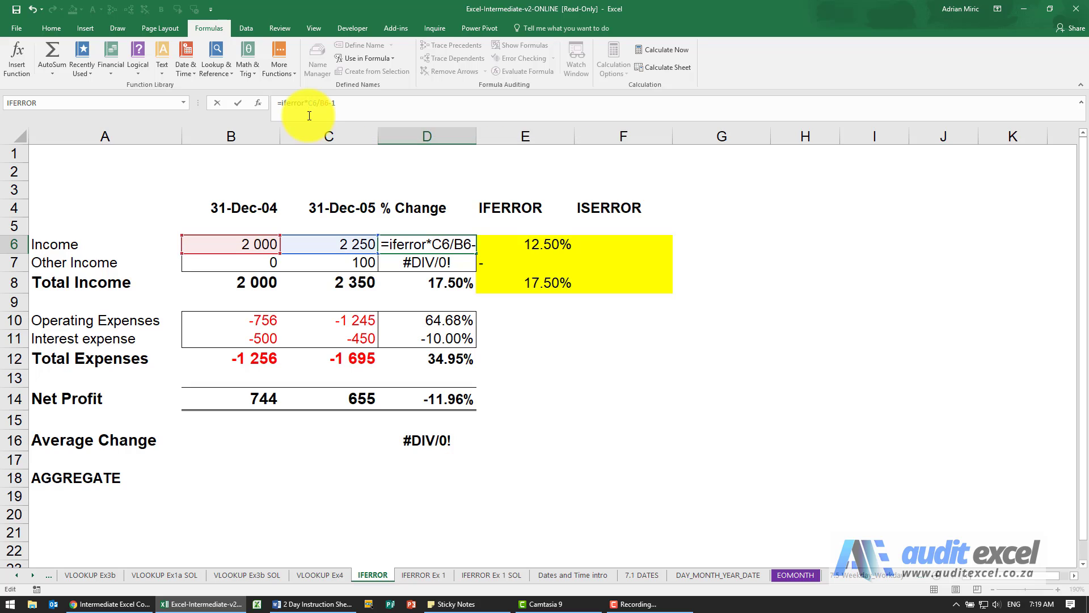
pyautogui.write('(')
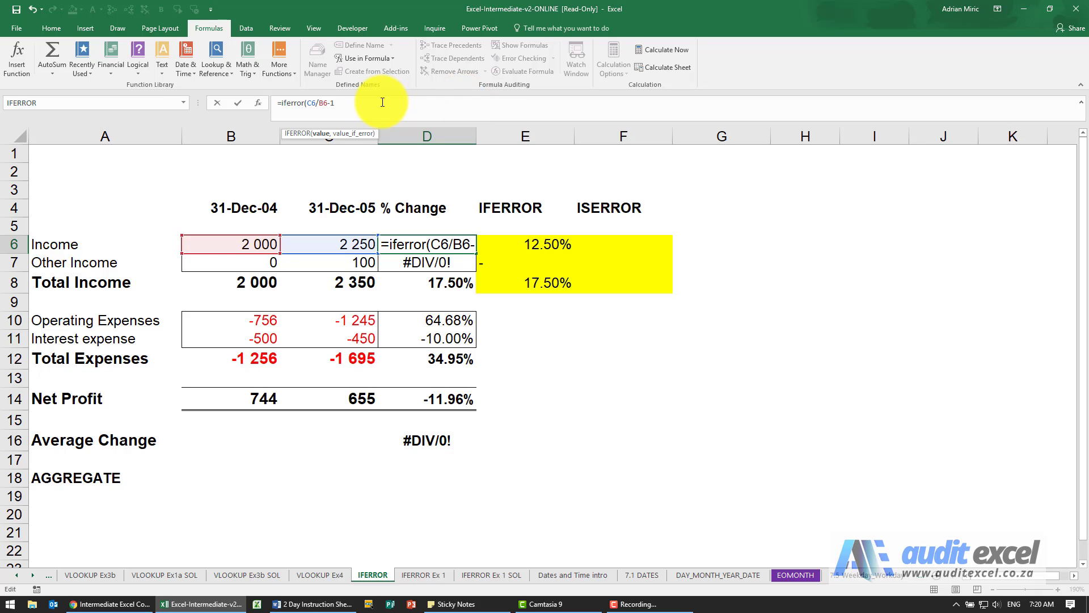
pyautogui.write(',')
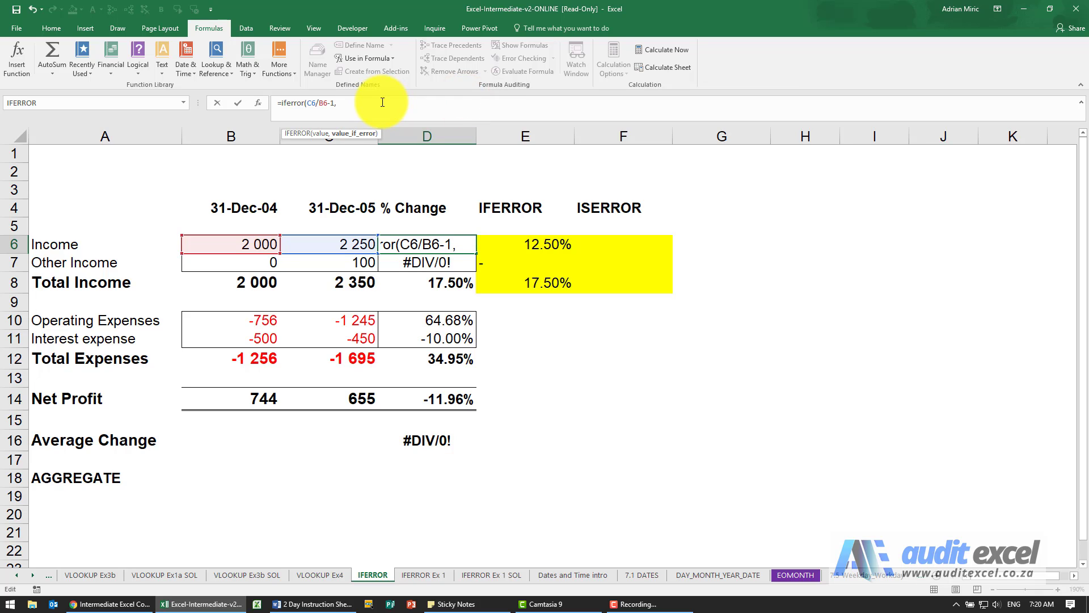
pyautogui.write('0)')
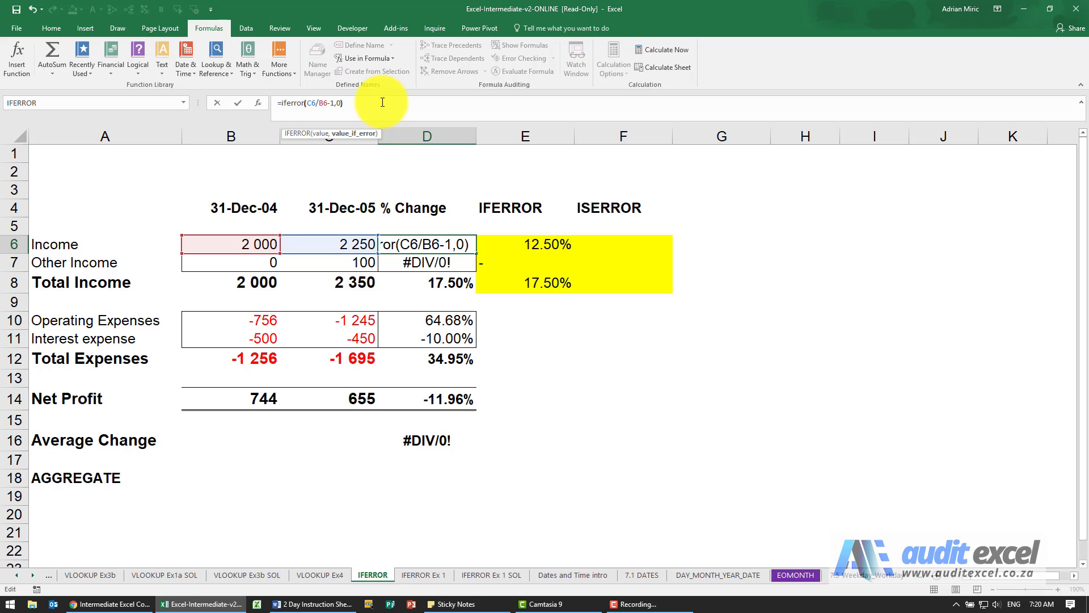
pyautogui.press('Return')
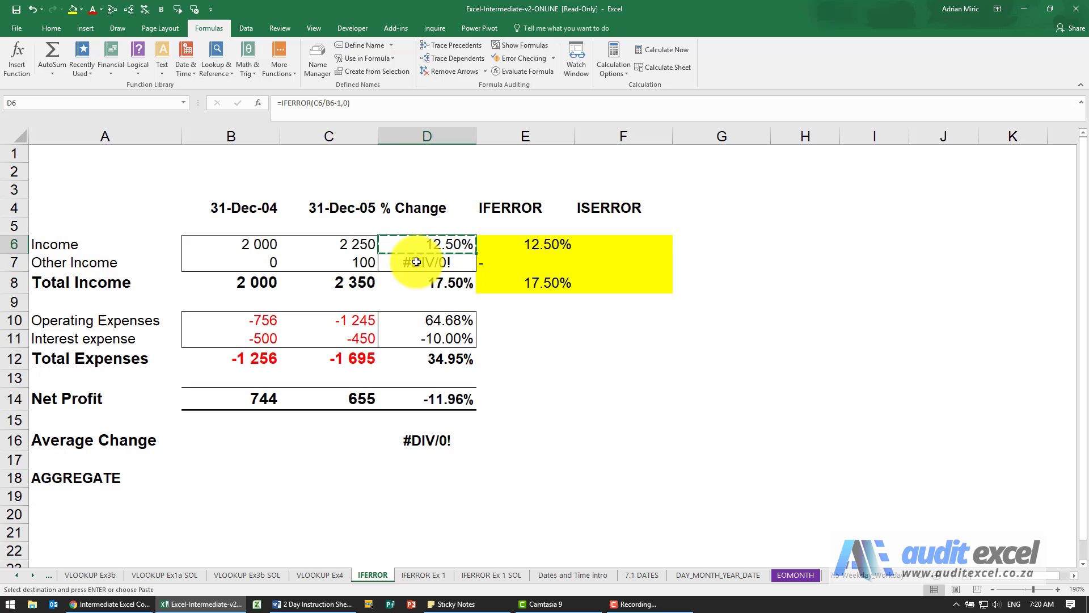
pyautogui.rightClick(426, 263)
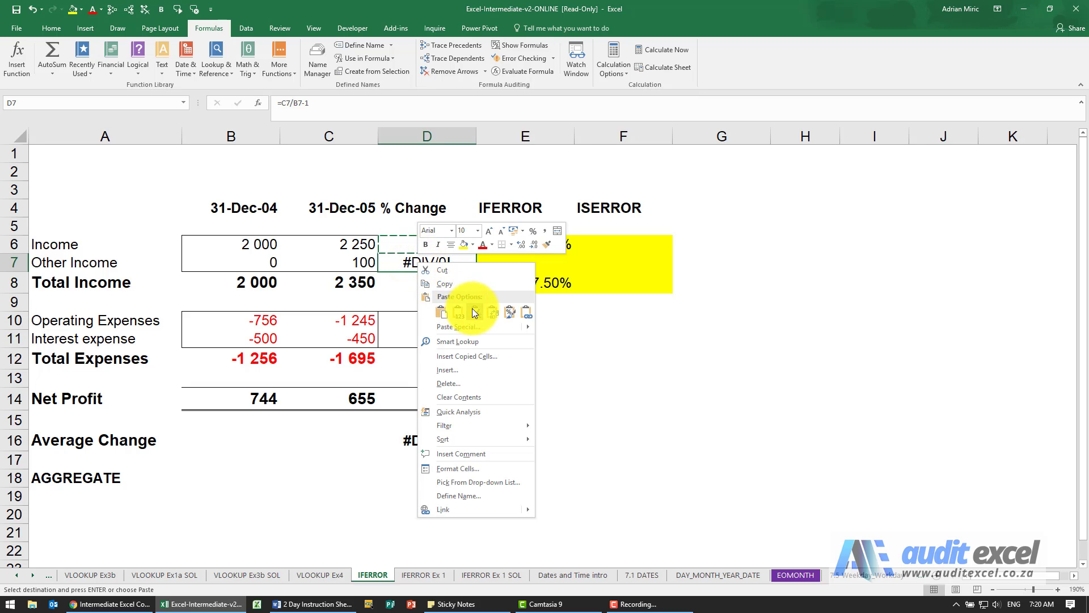
pyautogui.click(442, 312)
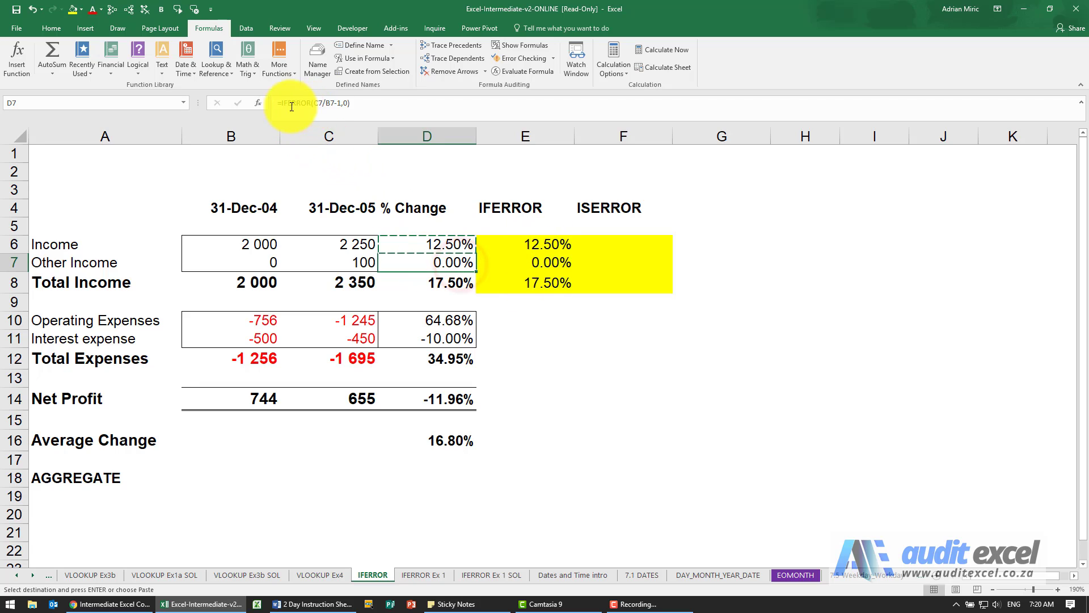
pyautogui.click(427, 244)
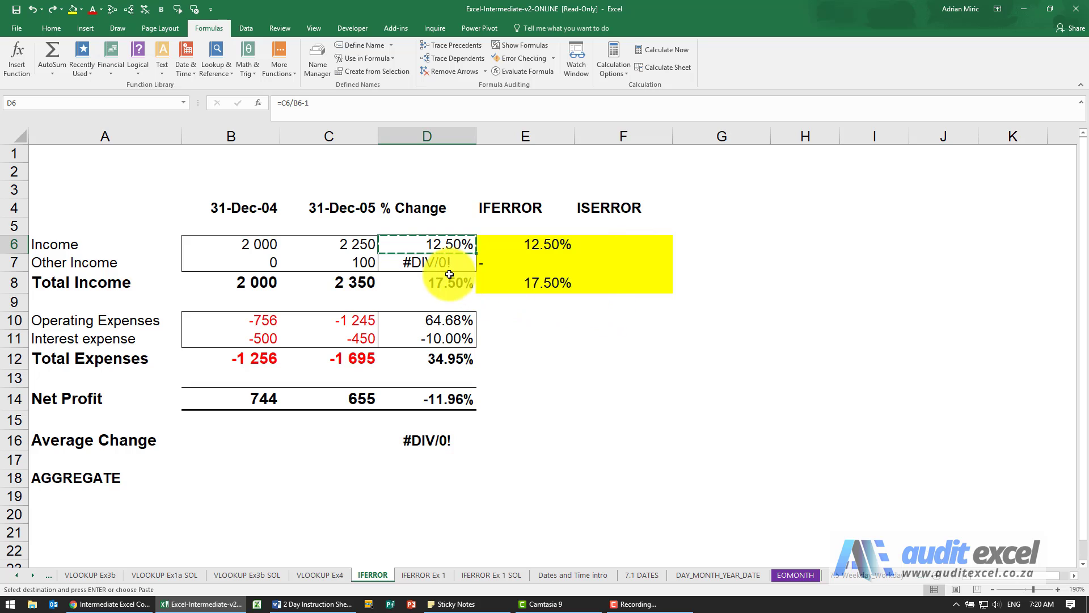
pyautogui.moveTo(510, 317)
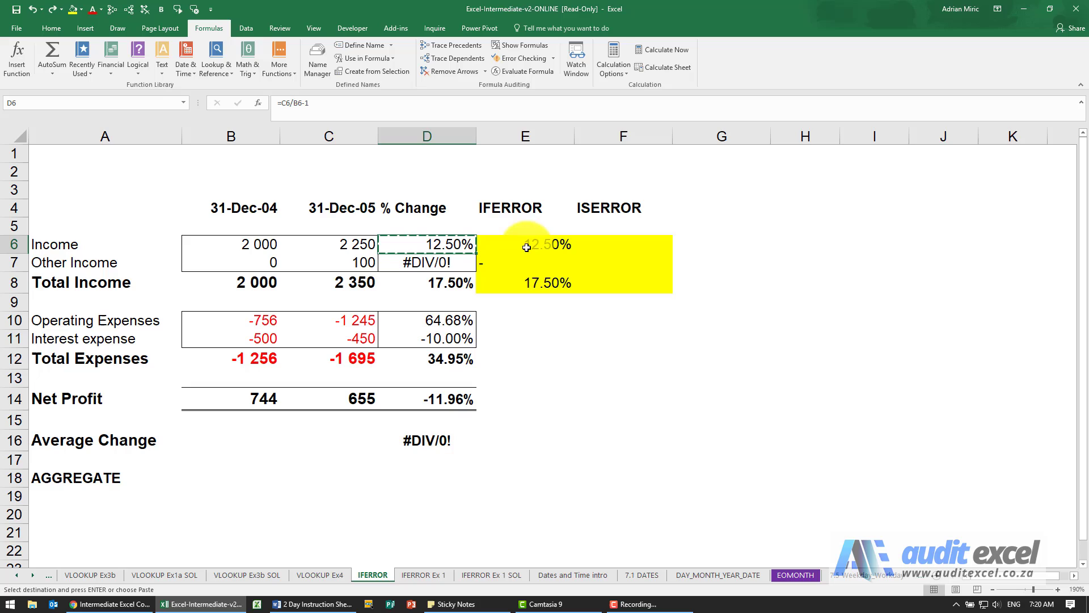
pyautogui.moveTo(524, 257)
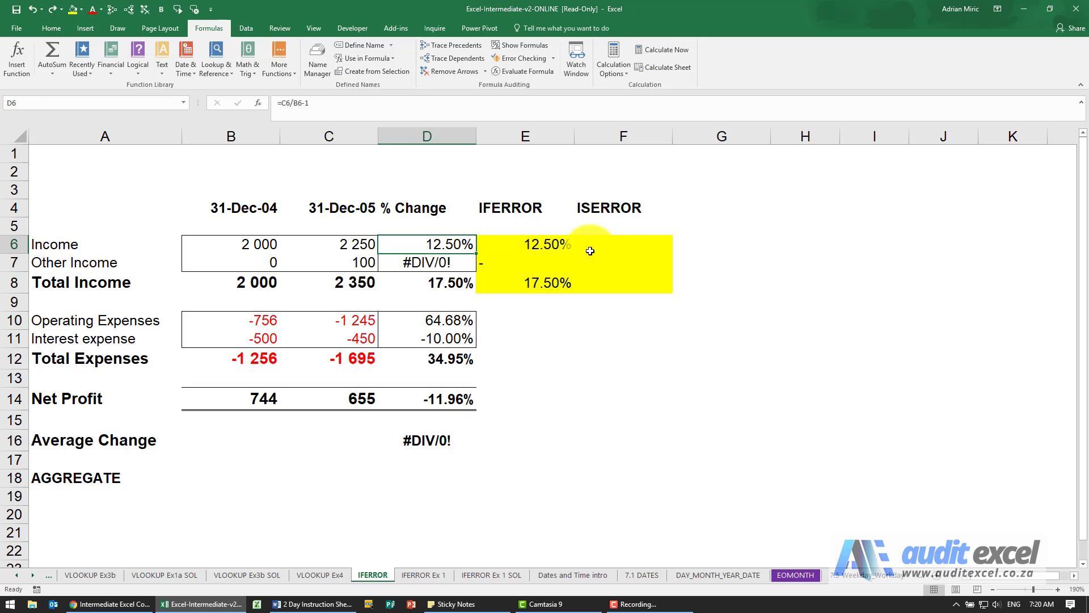
pyautogui.moveTo(627, 215)
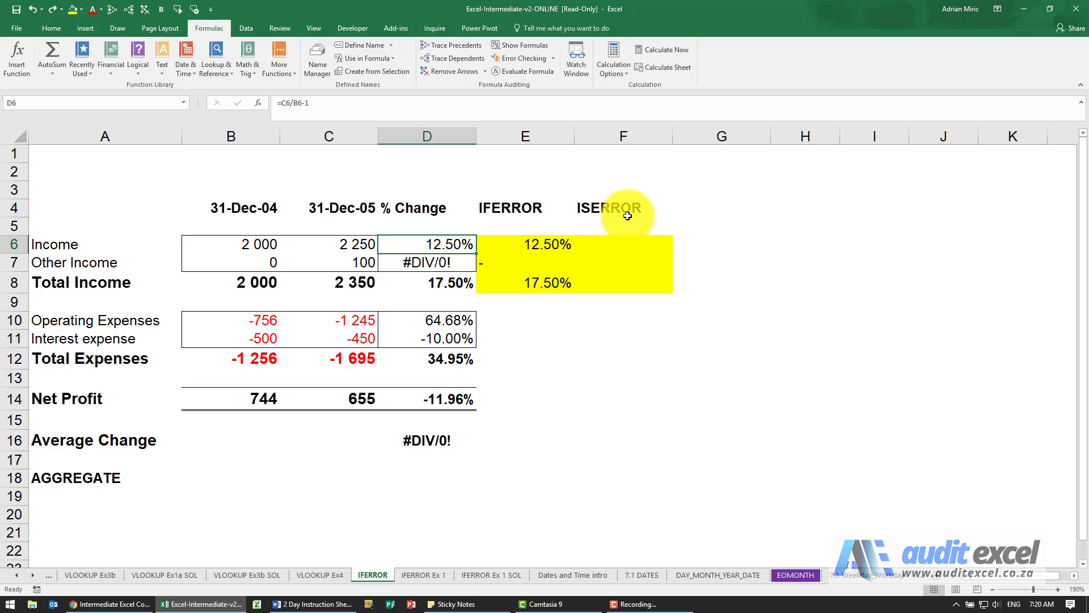
pyautogui.moveTo(632, 219)
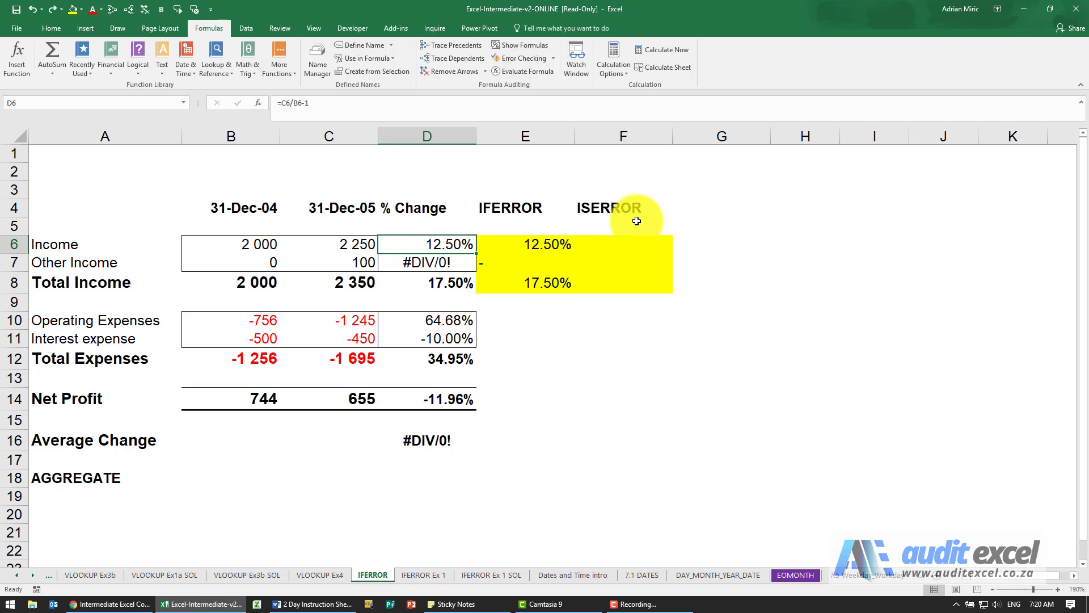
# Select cell F6 under the ISERROR heading.
pyautogui.click(622, 244)
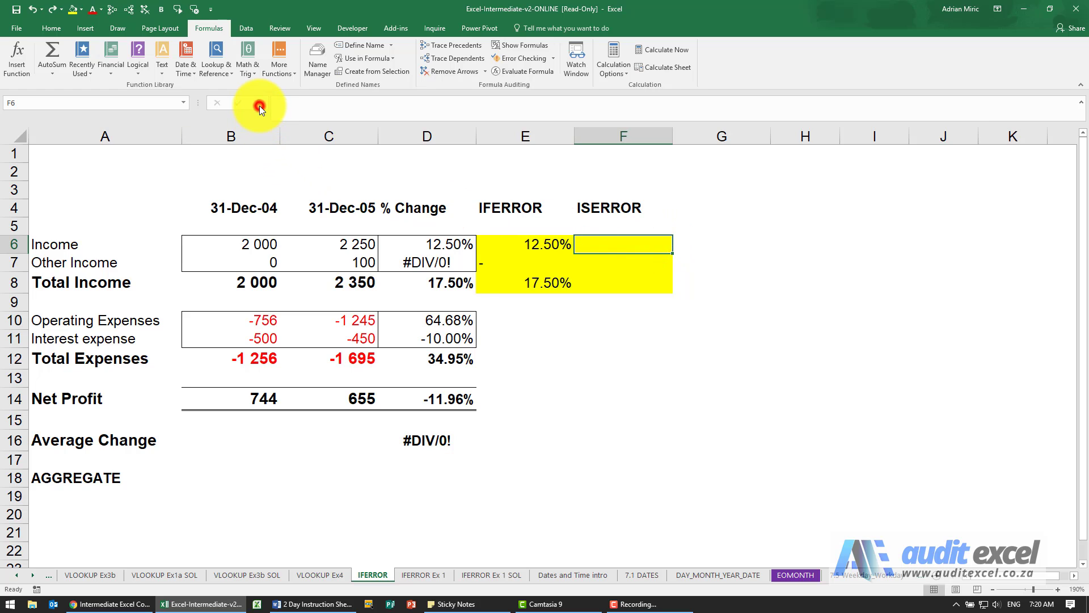
pyautogui.click(258, 102)
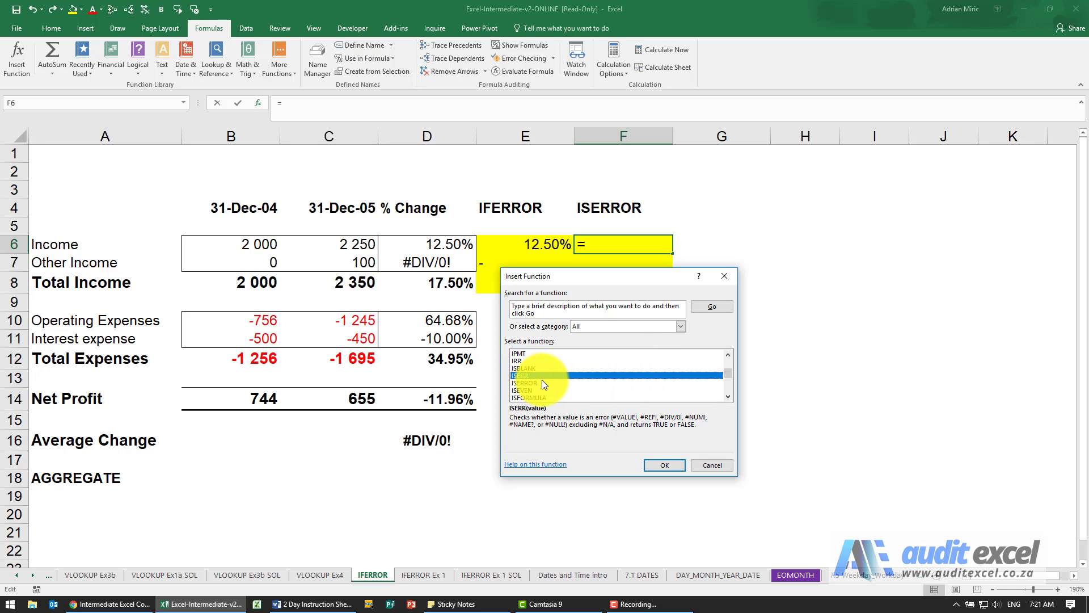
pyautogui.moveTo(556, 408)
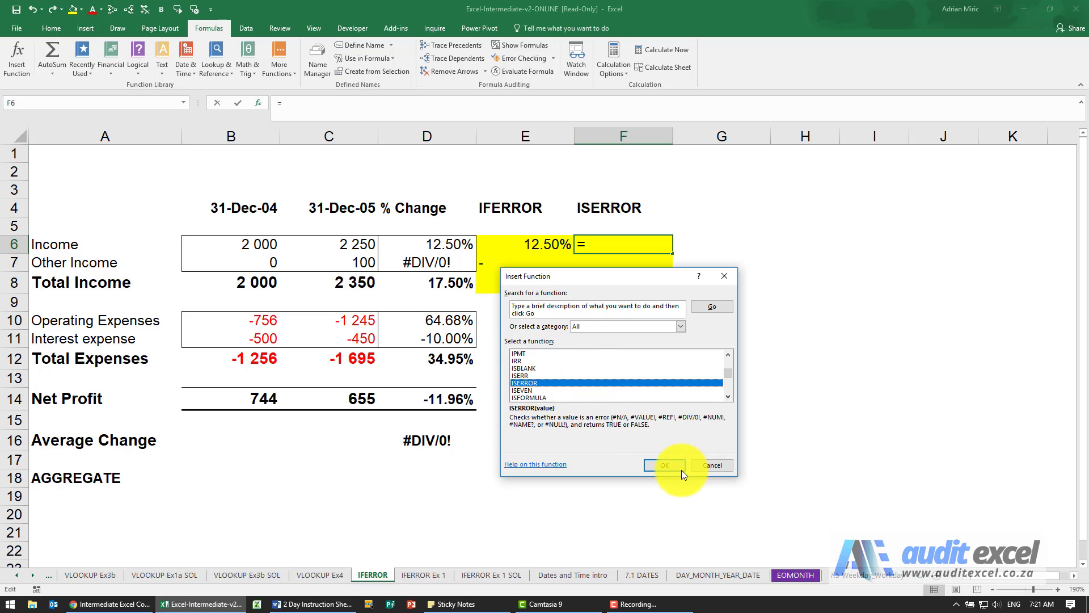
pyautogui.click(663, 465)
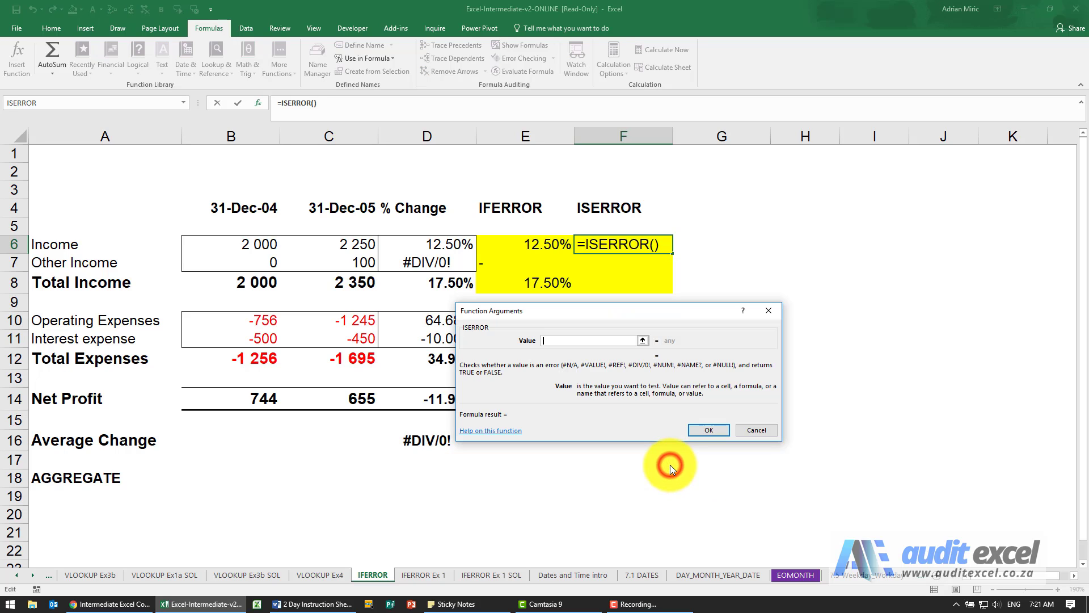
pyautogui.moveTo(616, 316)
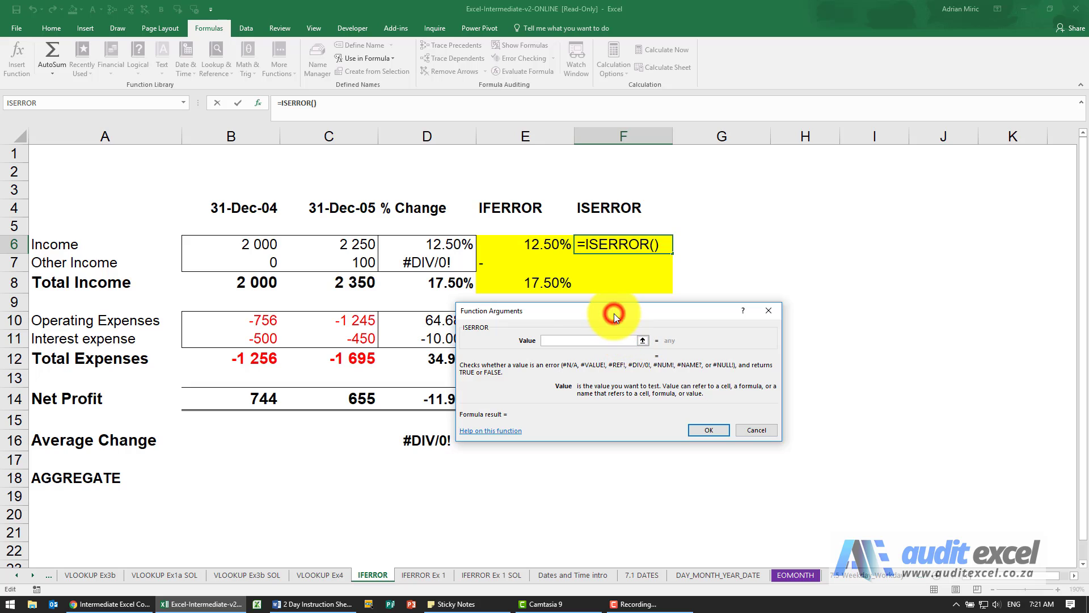
pyautogui.moveTo(444, 244)
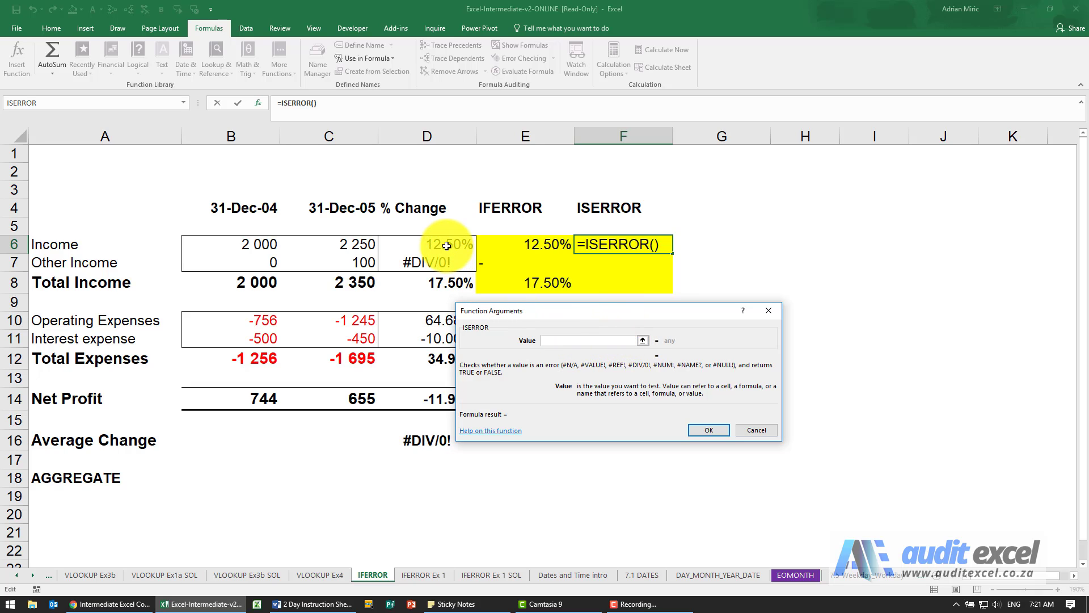
pyautogui.click(445, 244)
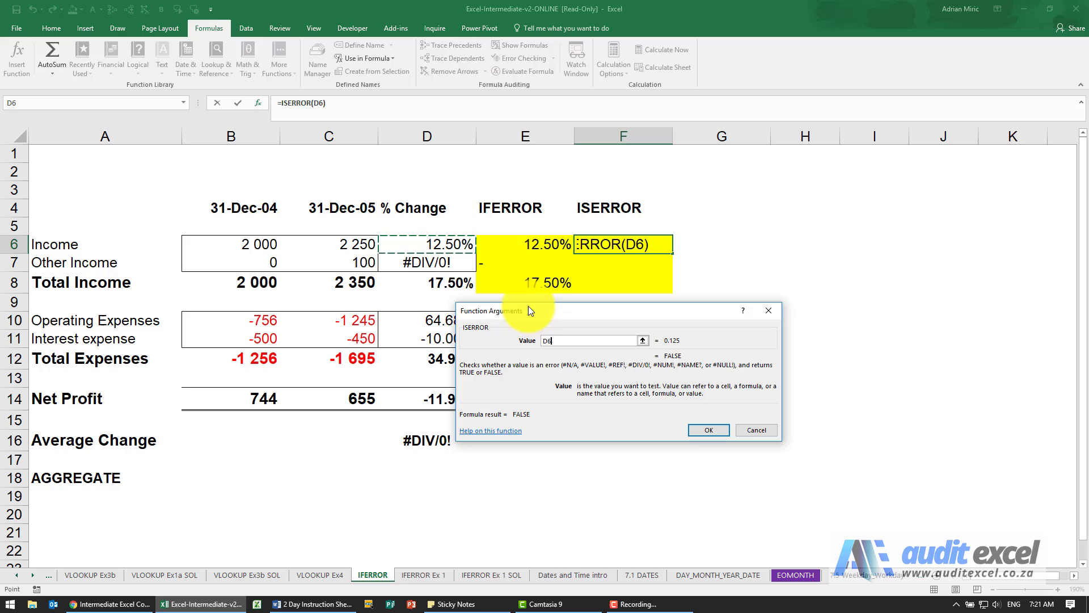
pyautogui.click(708, 429)
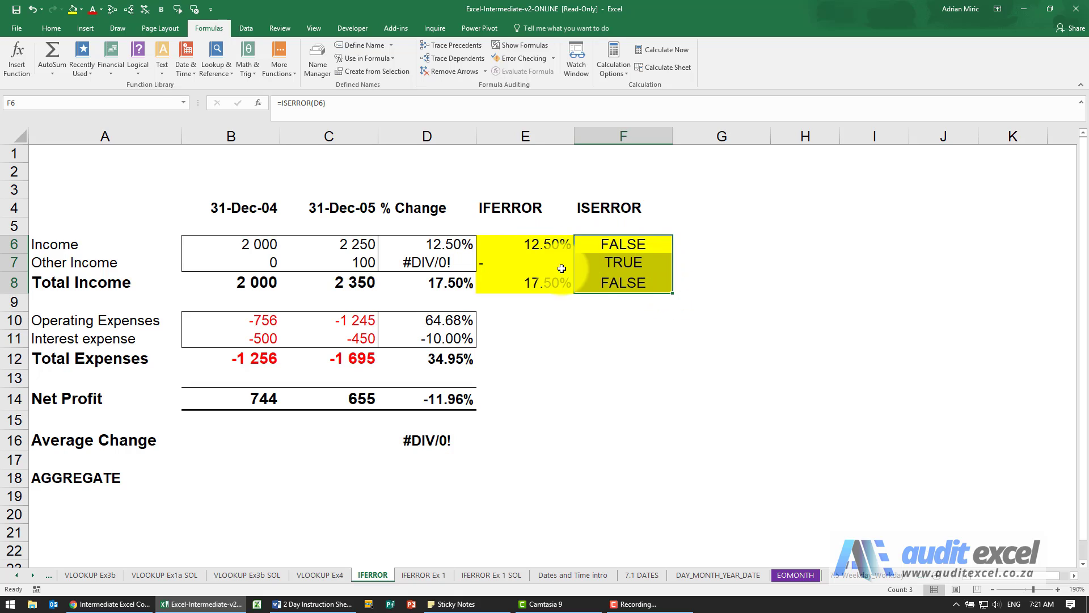
pyautogui.click(623, 262)
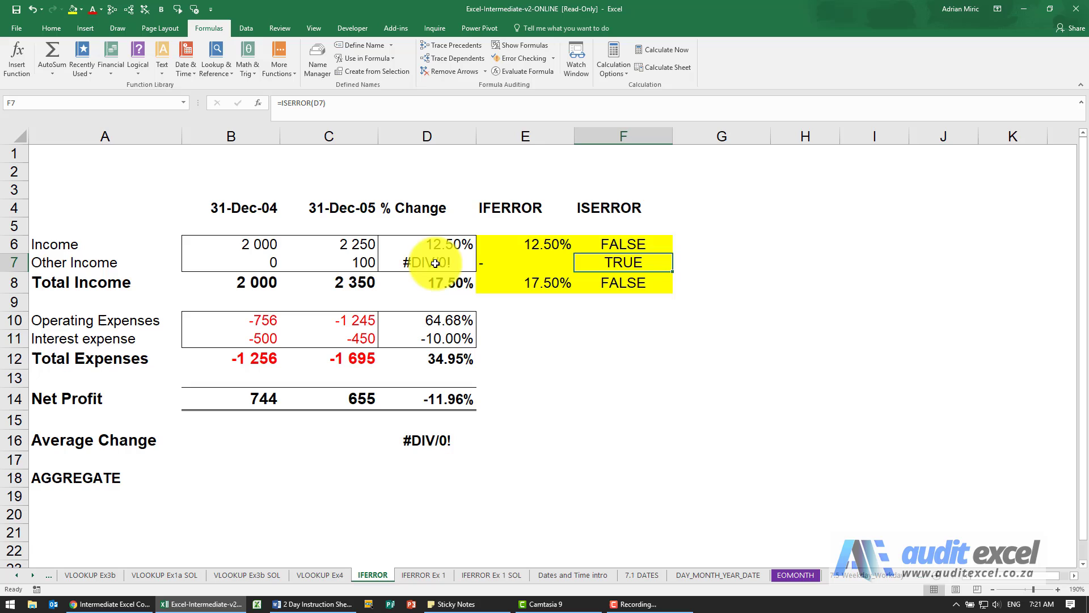
pyautogui.moveTo(544, 255)
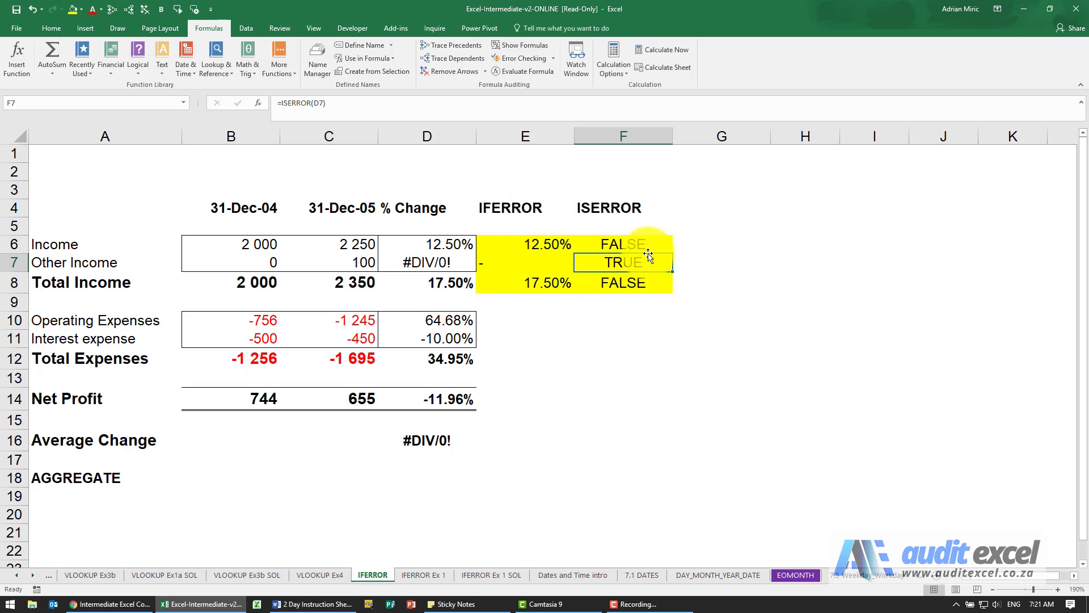
pyautogui.click(720, 244)
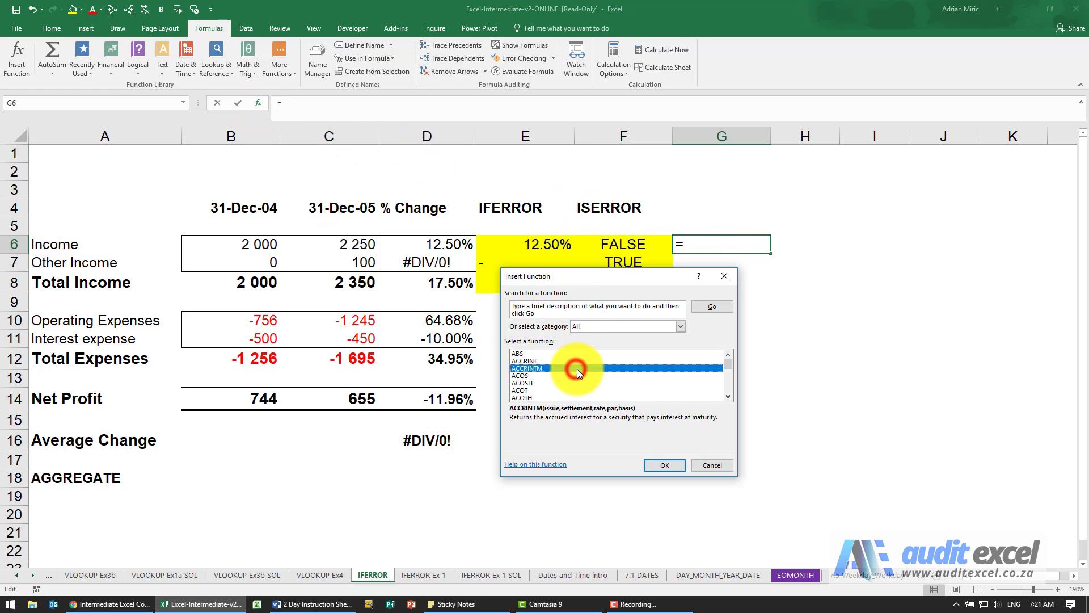
# Build =IF(F6=TRUE,0,D6) in G6 and format the result as a percentage.
pyautogui.click(663, 465)
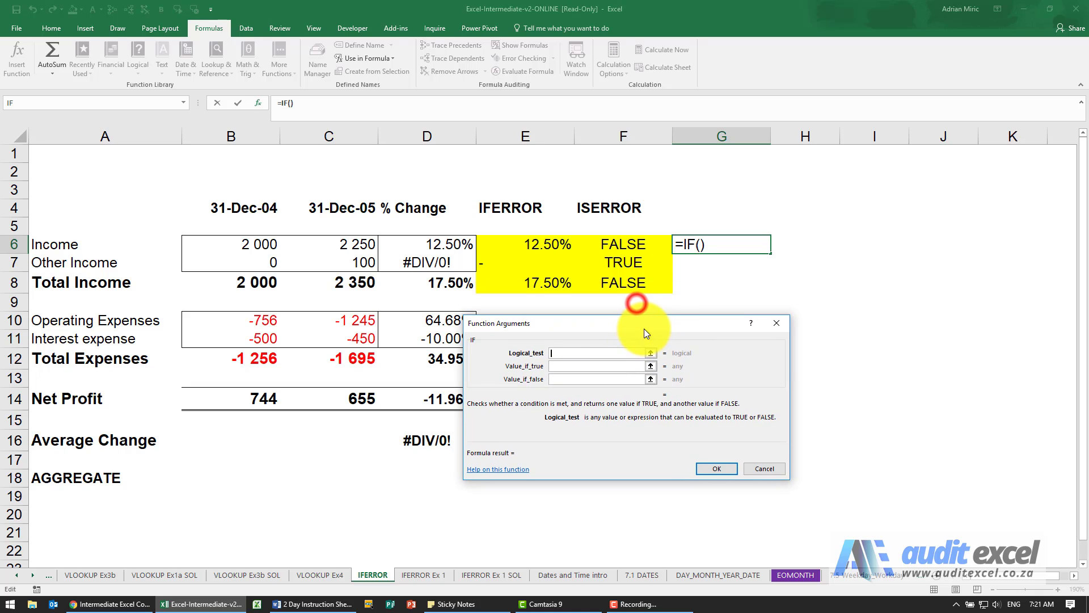
pyautogui.click(622, 244)
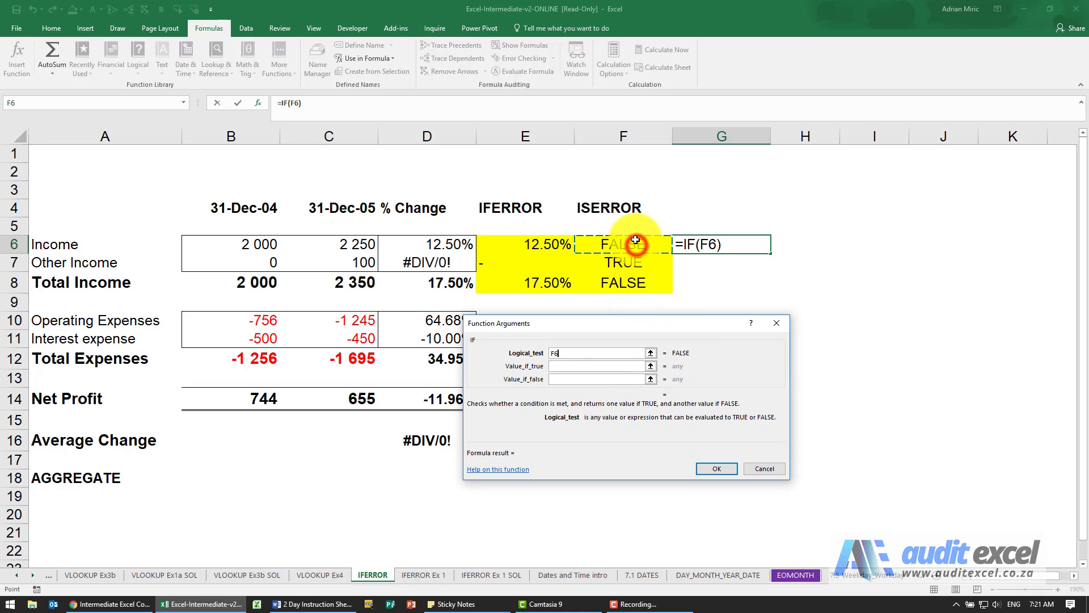
pyautogui.write('=TR')
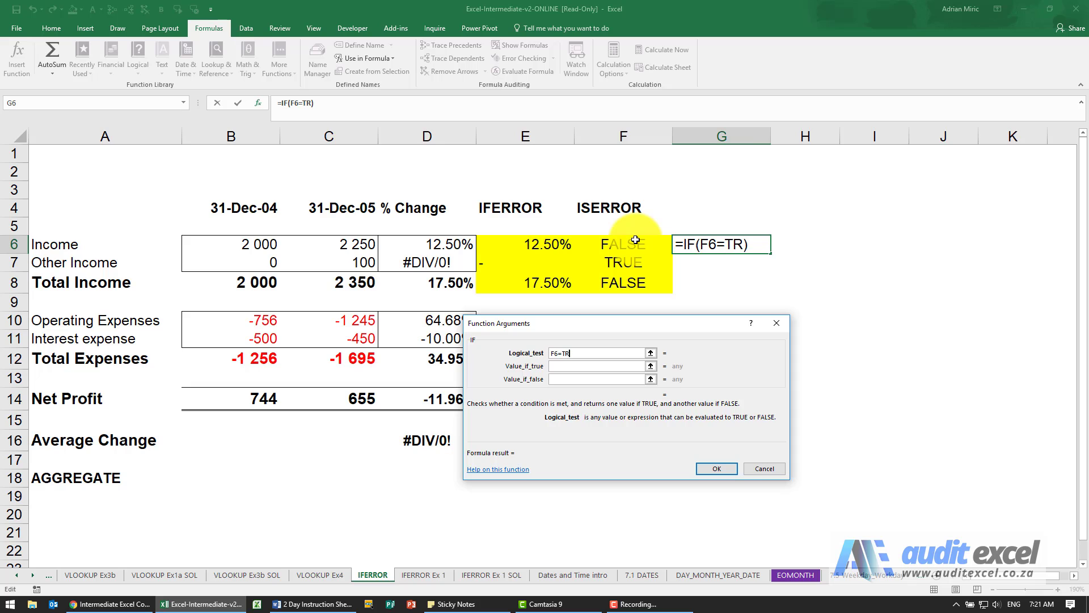
pyautogui.write('UE')
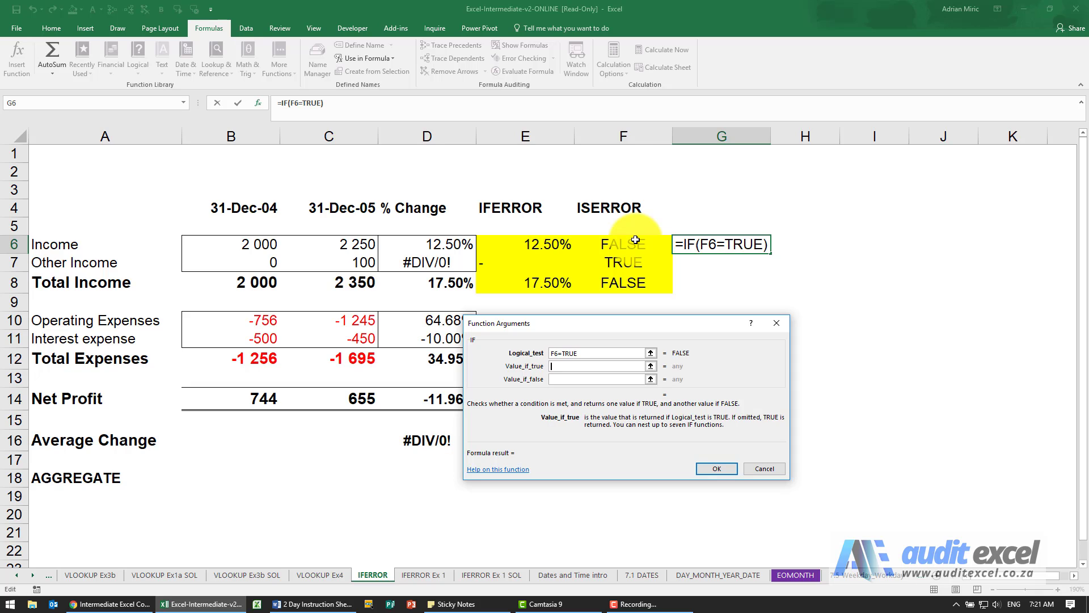
pyautogui.write('0,D6')
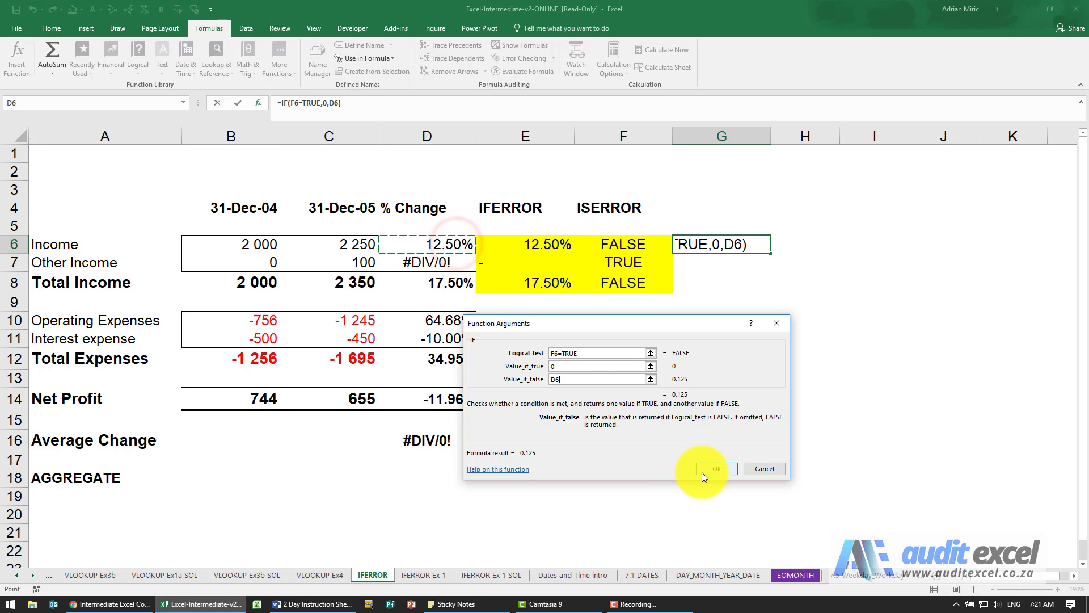
pyautogui.click(716, 468)
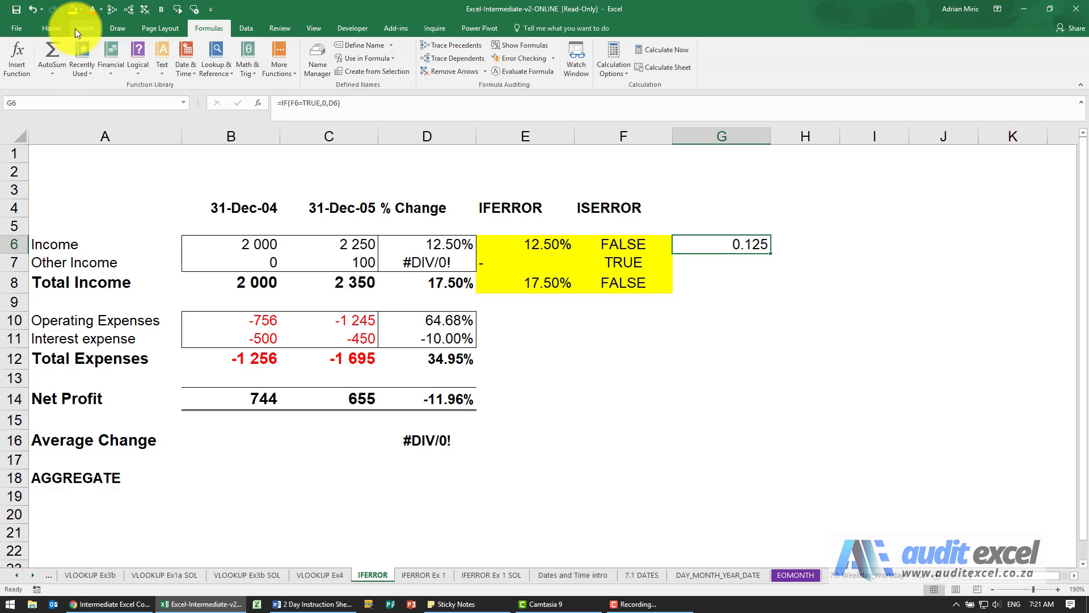
pyautogui.click(50, 27)
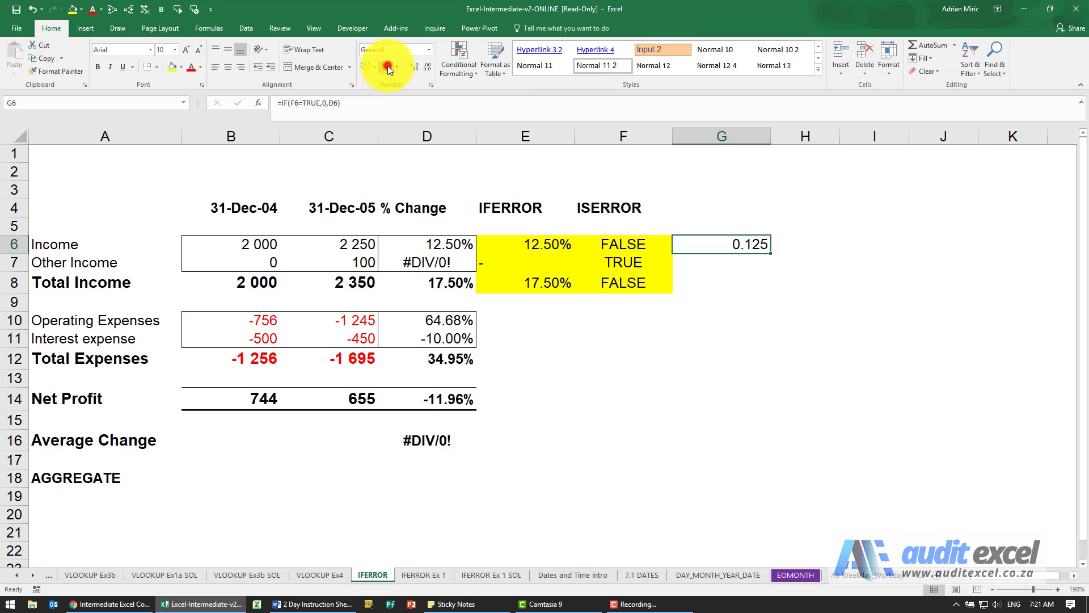
pyautogui.click(384, 67)
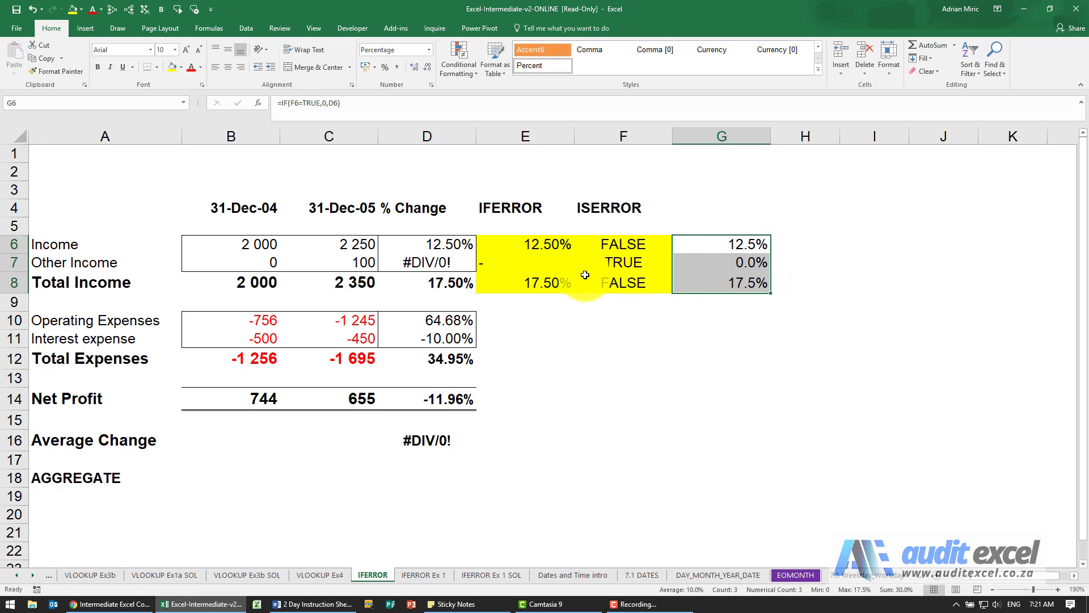
pyautogui.moveTo(631, 290)
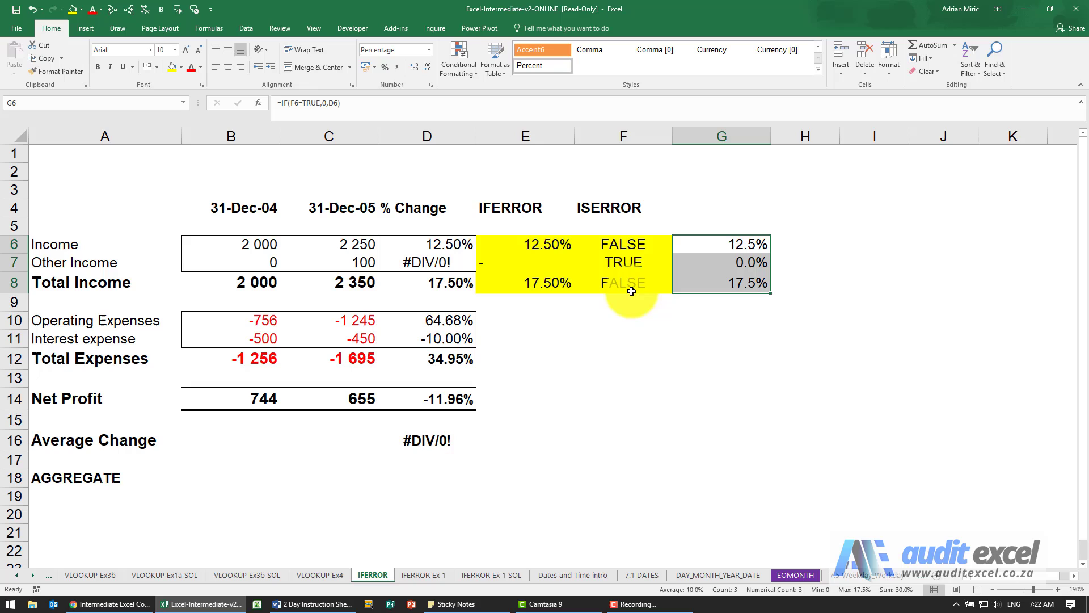
# Compare the F6, G6 and E6 formulas, then reopen G6's IF arguments.
pyautogui.click(622, 244)
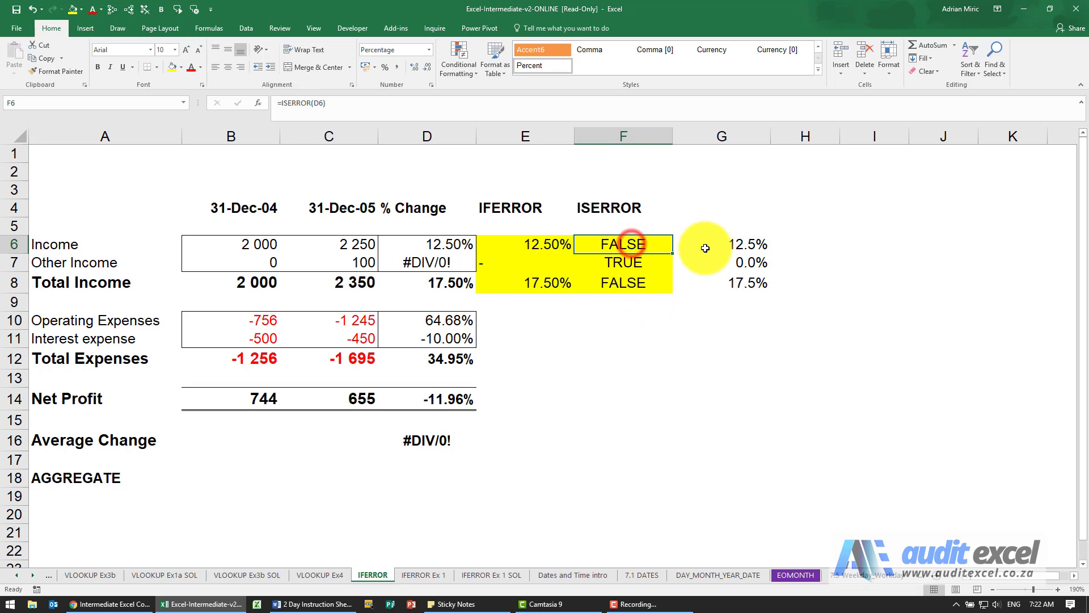
pyautogui.click(721, 244)
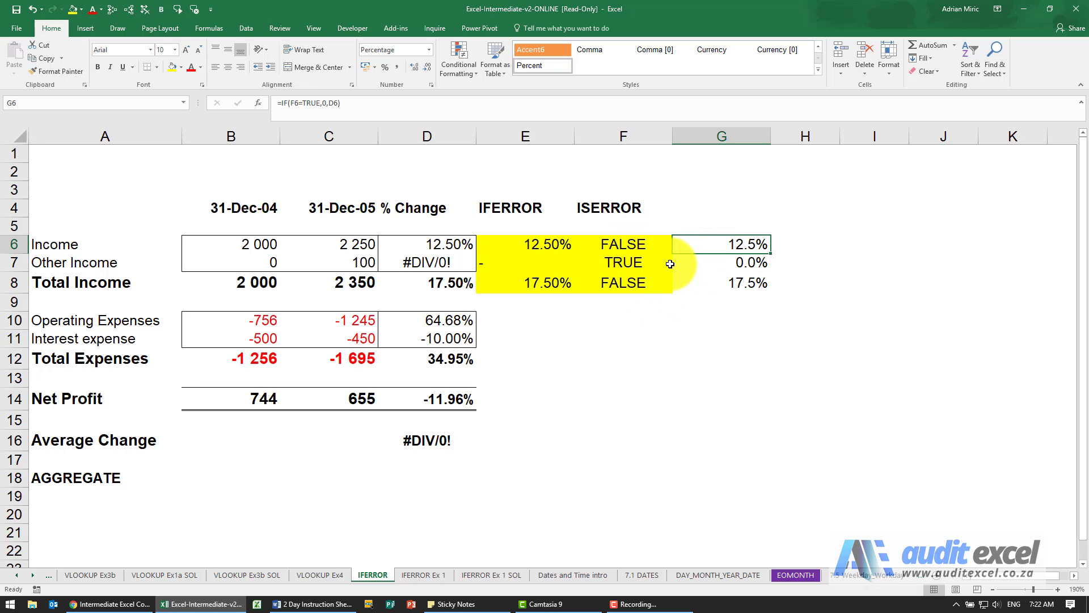
pyautogui.click(524, 244)
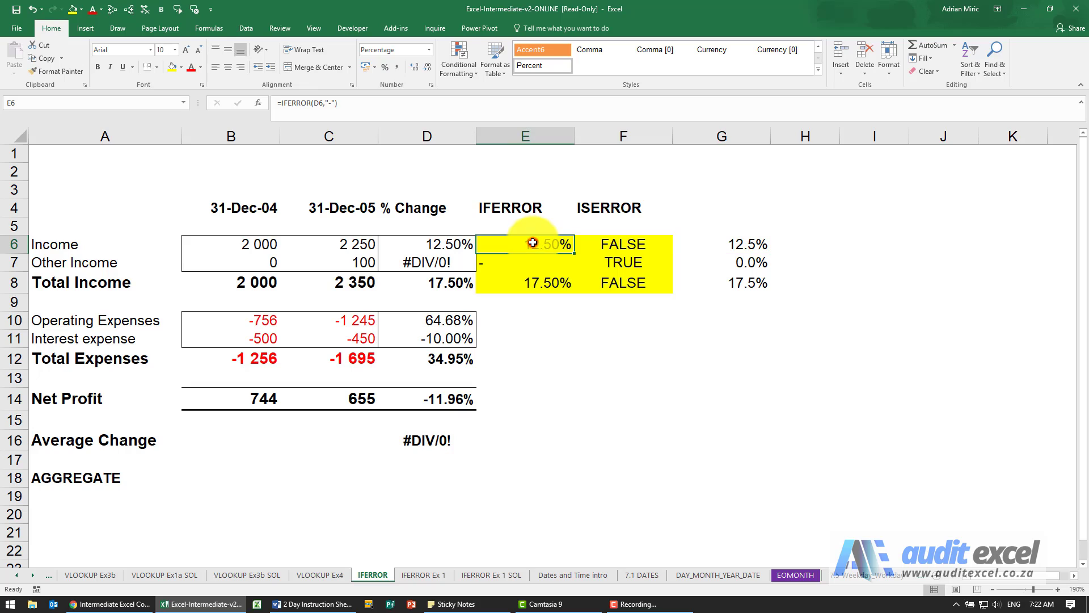
pyautogui.moveTo(705, 242)
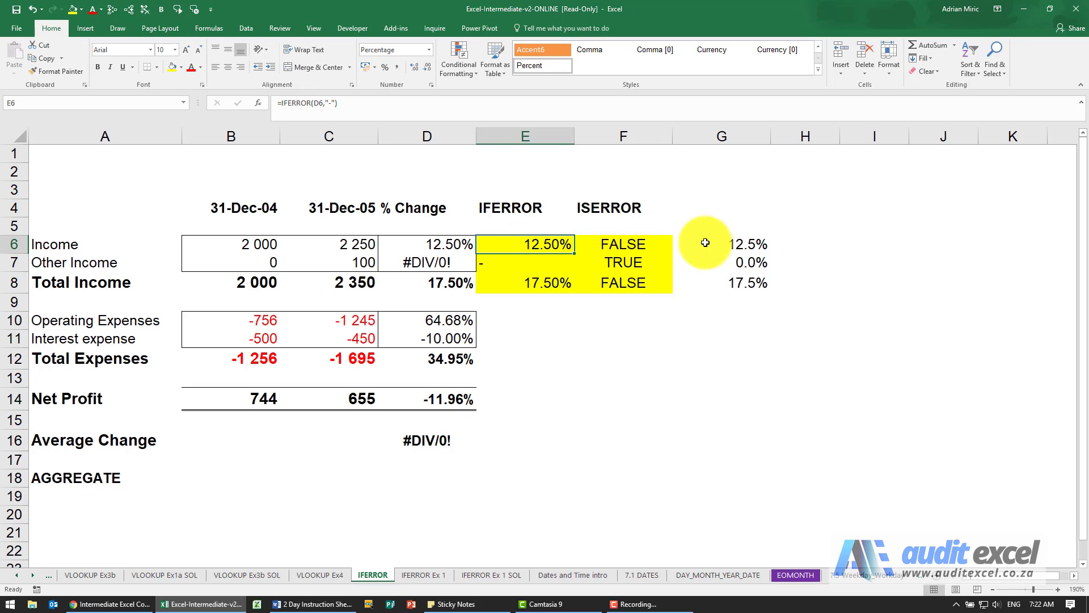
pyautogui.click(705, 244)
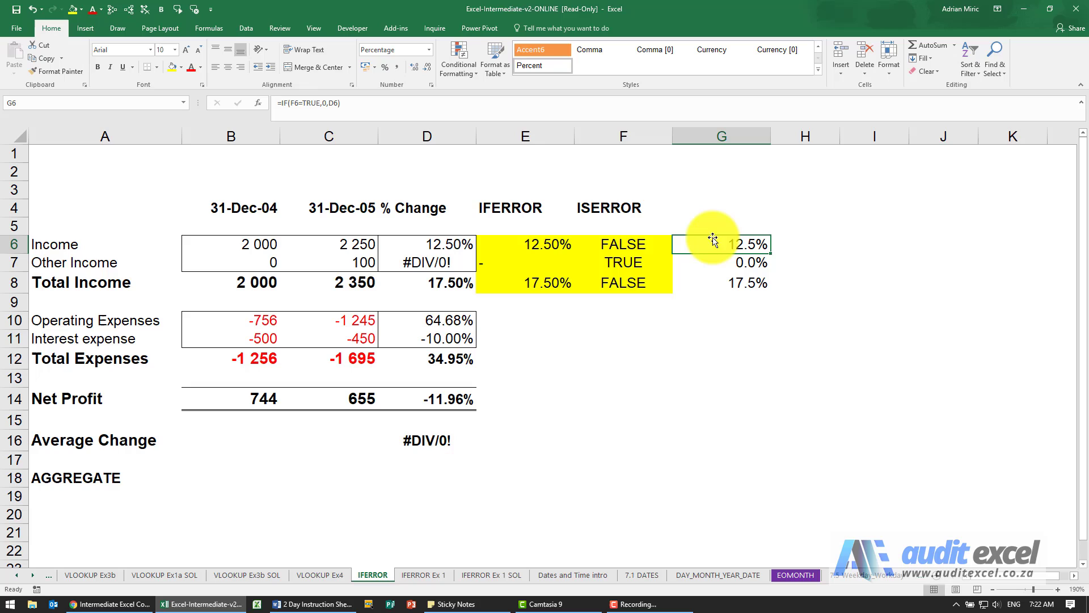
pyautogui.moveTo(631, 245)
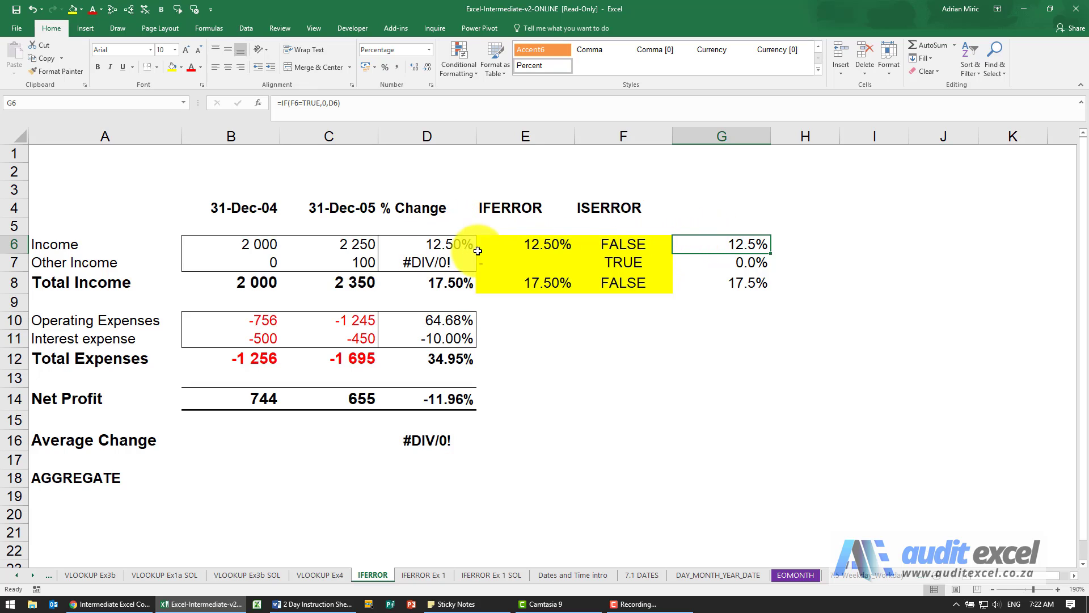
pyautogui.moveTo(739, 257)
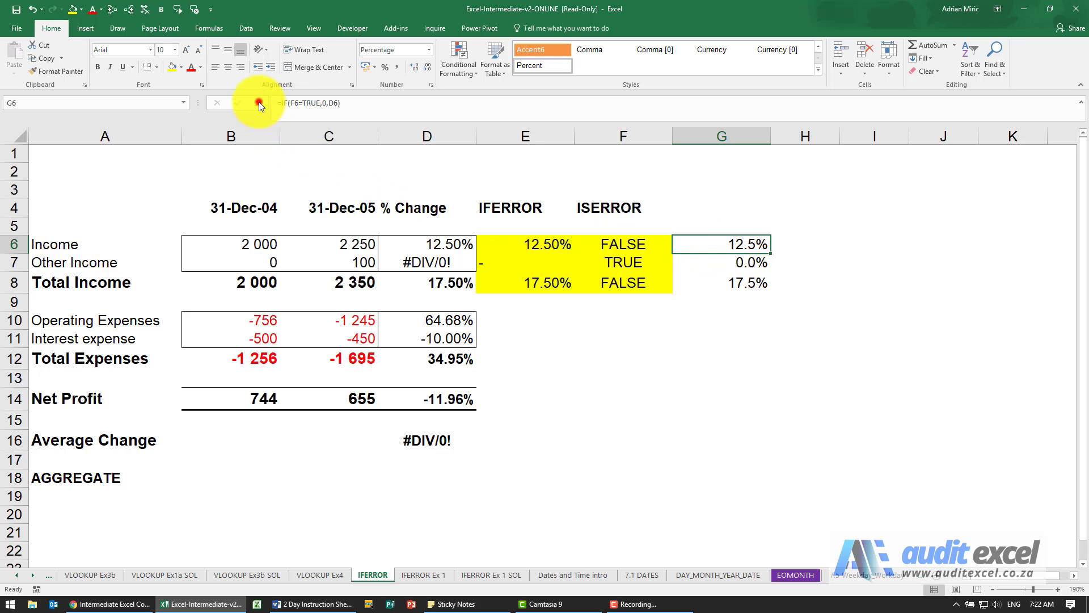
pyautogui.click(259, 103)
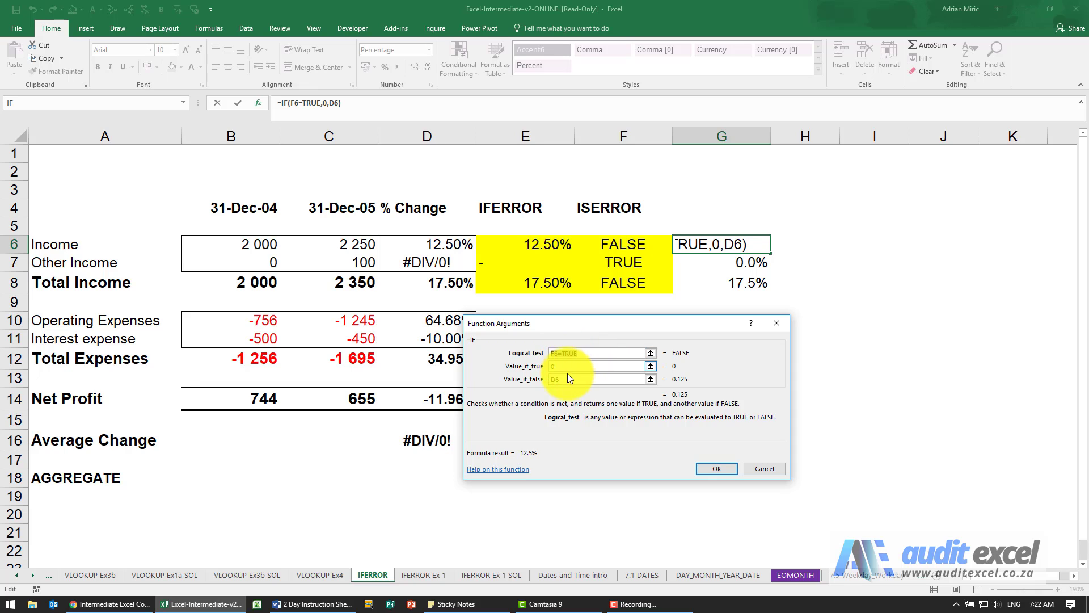
pyautogui.moveTo(569, 369)
pyautogui.write('"')
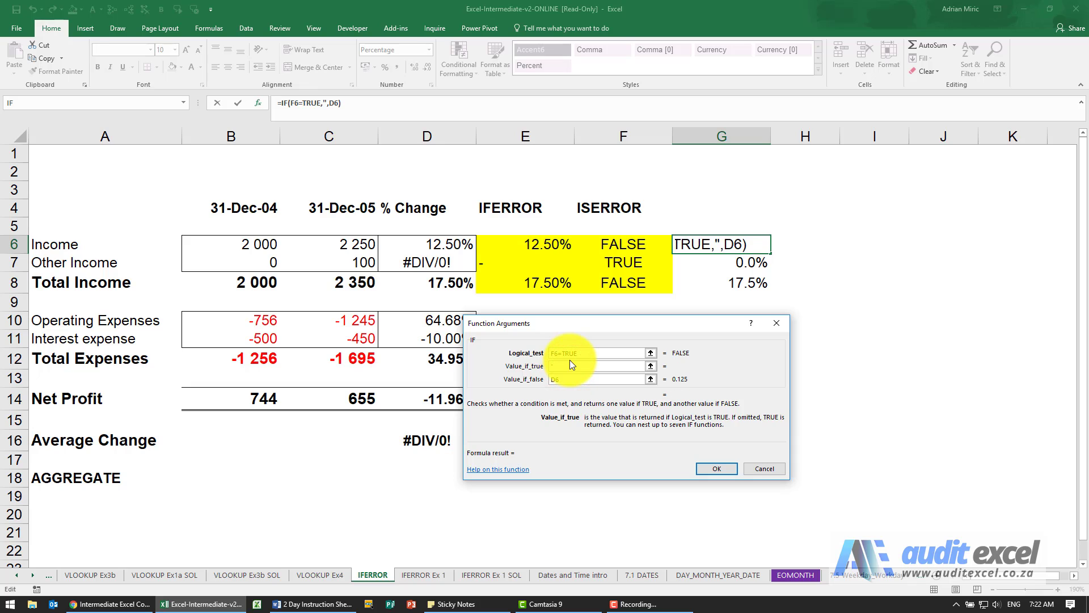
# Set the IF results to "This is an error" and "This is not an error".
pyautogui.write('This is an')
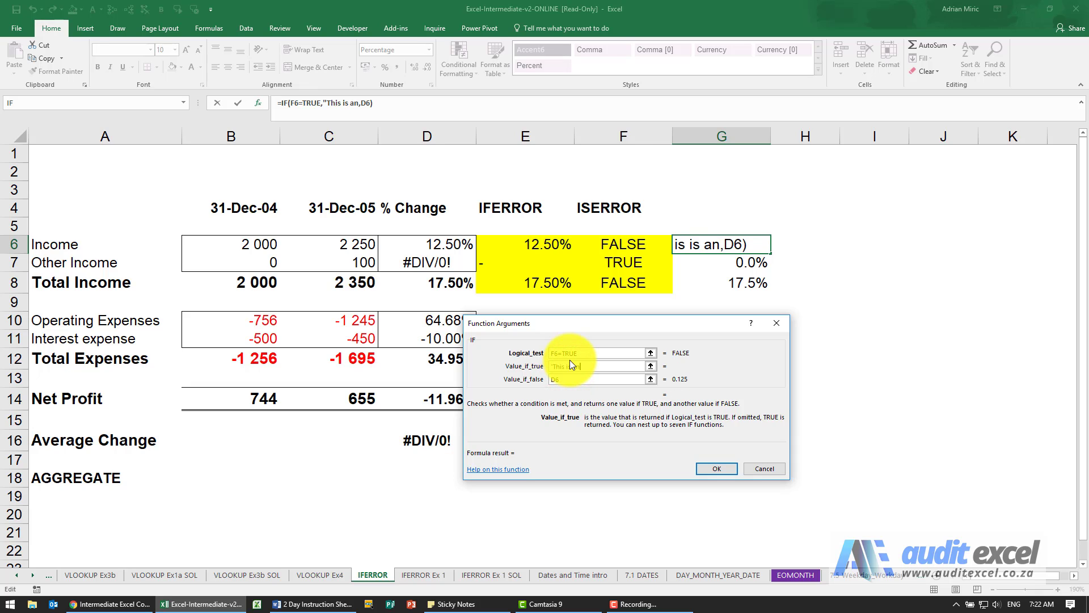
pyautogui.write('error"')
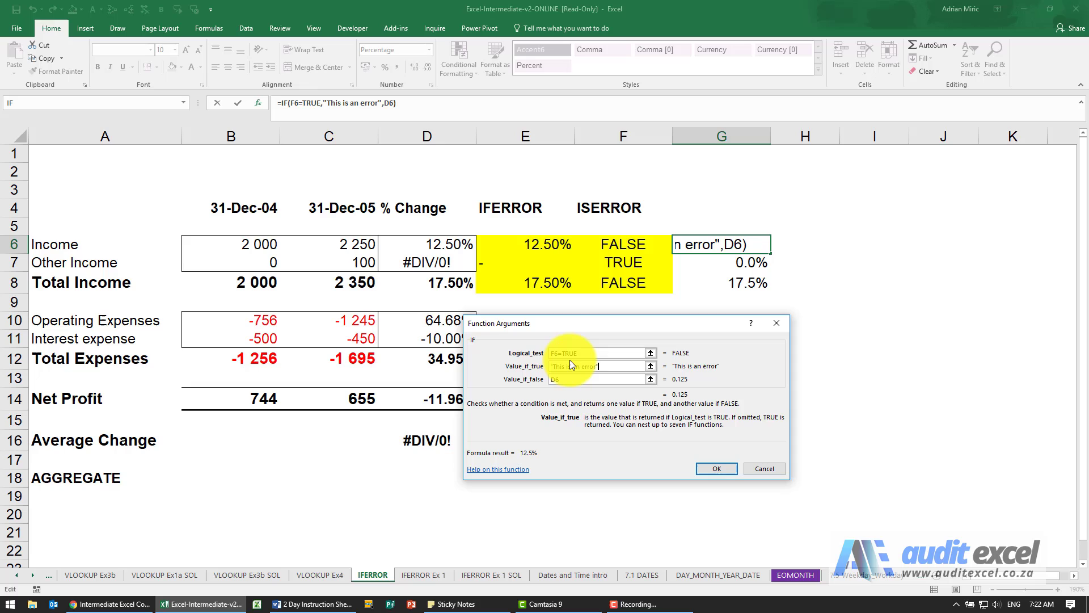
pyautogui.click(597, 379)
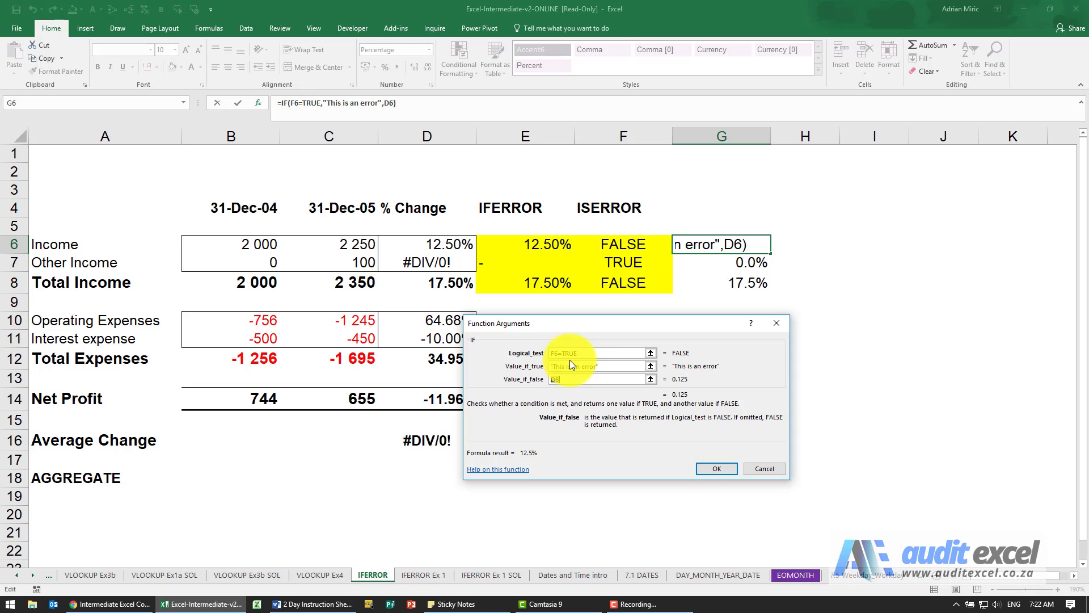
pyautogui.write('This is not an error"')
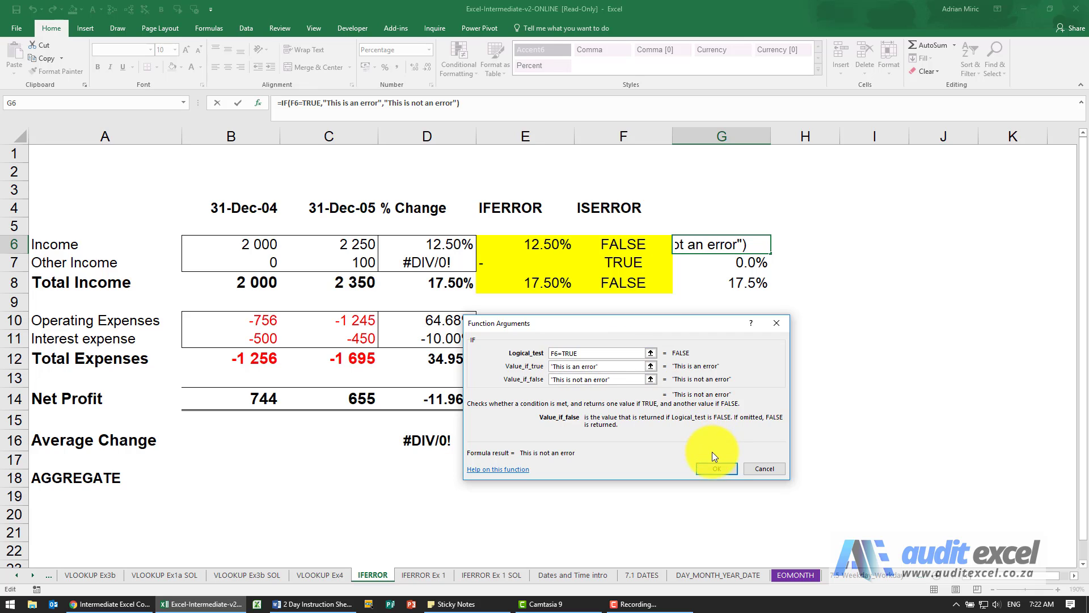
pyautogui.click(717, 468)
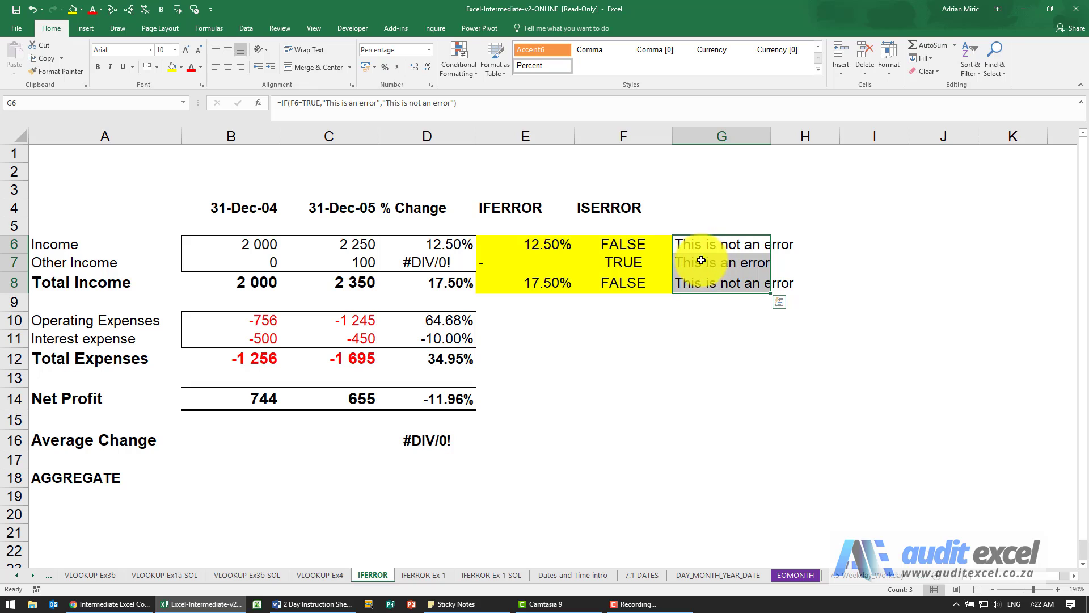
# Check the formulas in E7, G6 and G8 to confirm the filled-down labels.
pyautogui.click(526, 262)
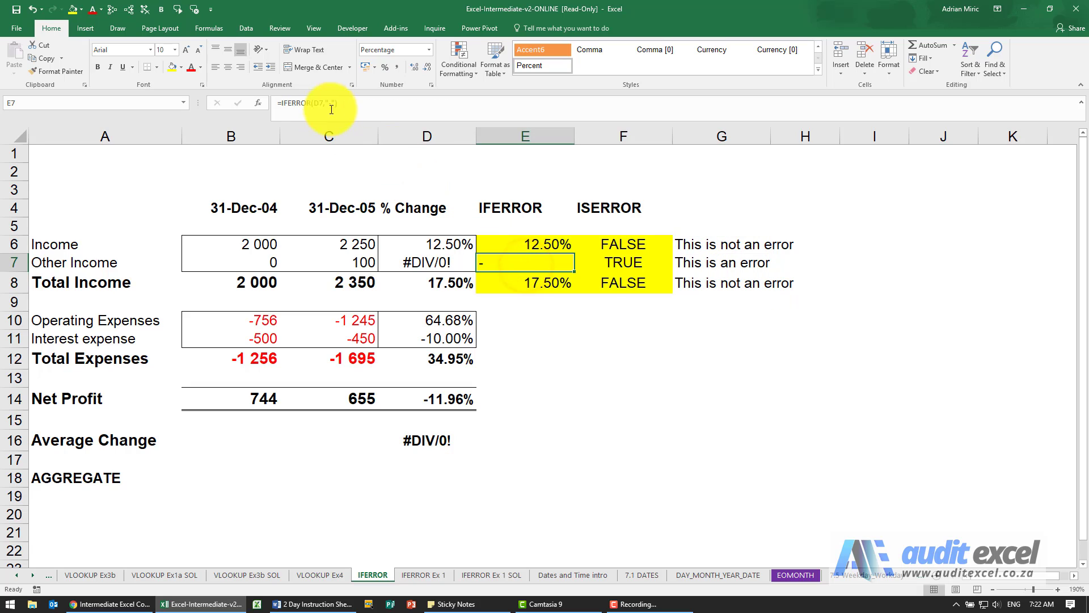
pyautogui.click(721, 244)
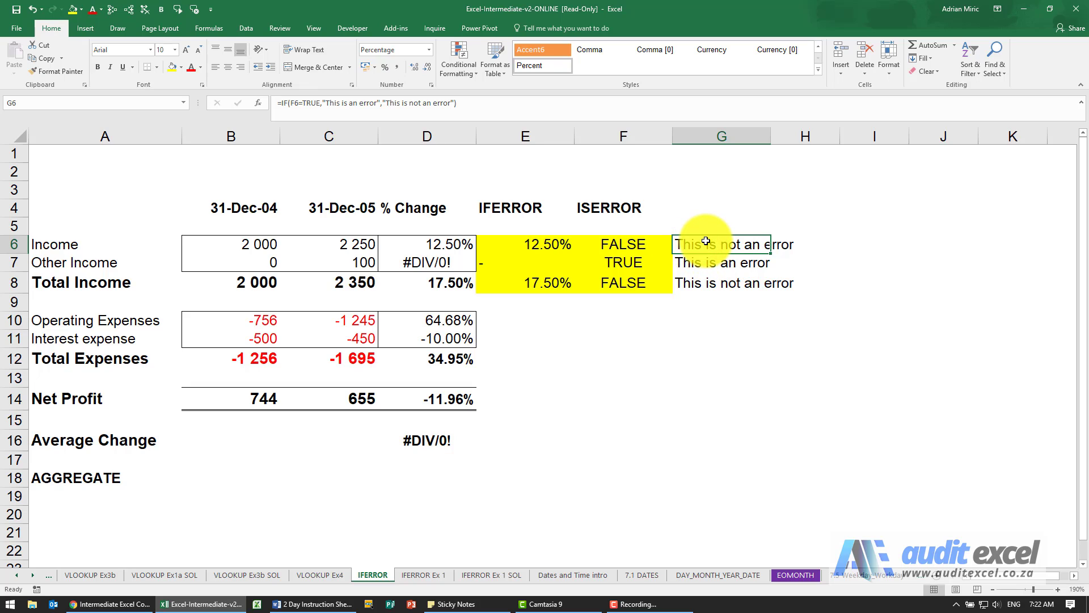
pyautogui.click(721, 282)
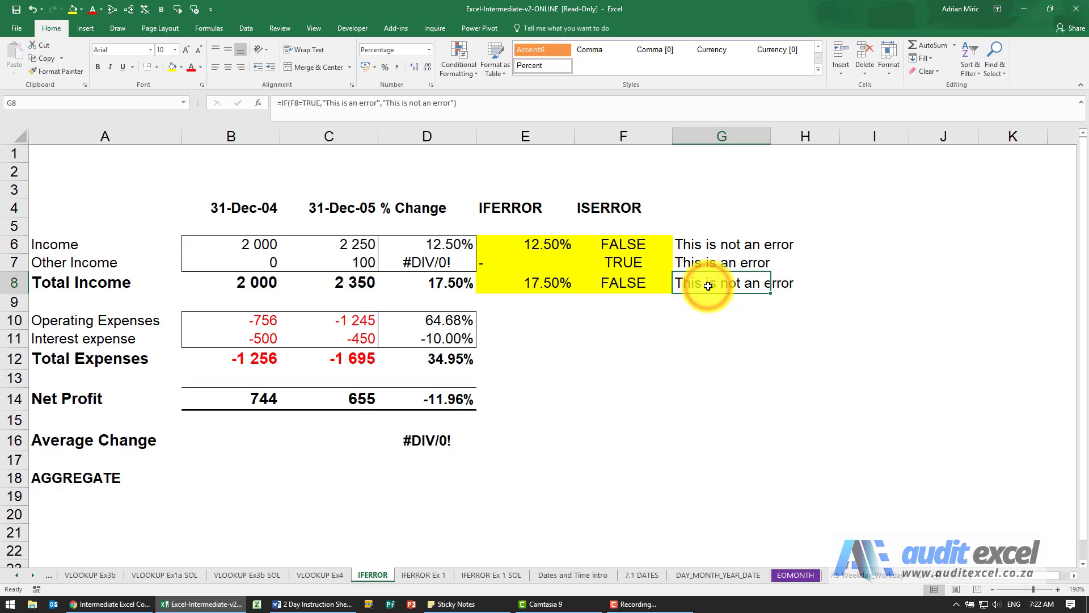
pyautogui.moveTo(647, 393)
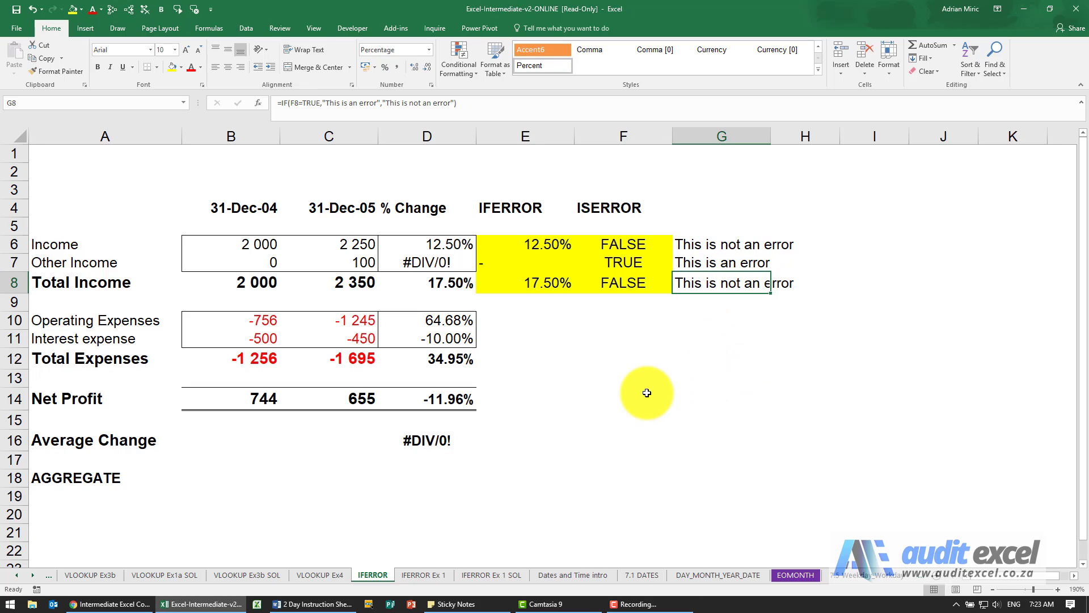
pyautogui.moveTo(90, 477)
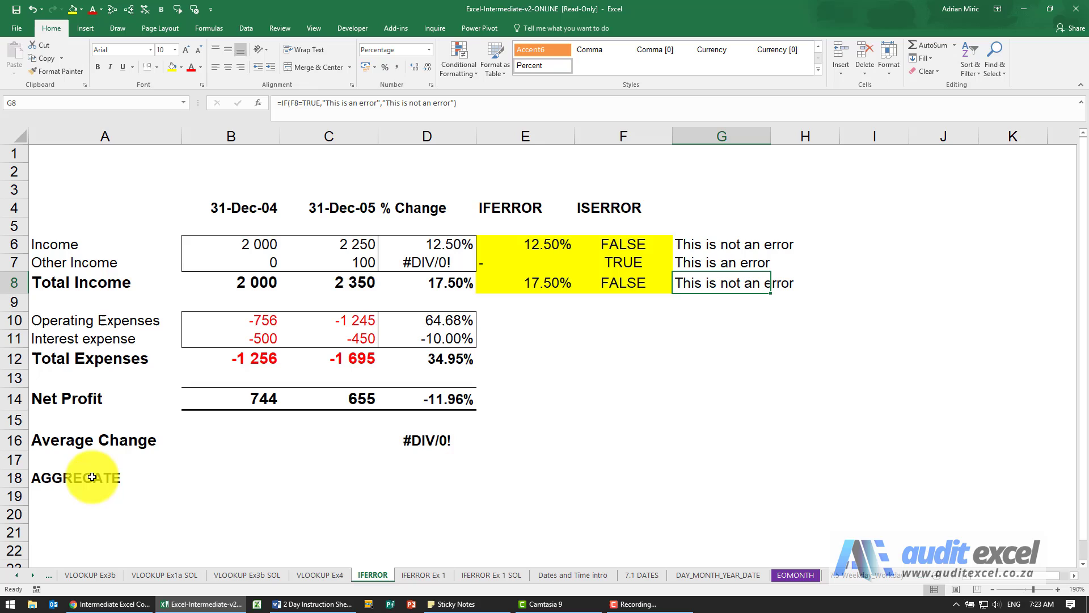
pyautogui.moveTo(427, 479)
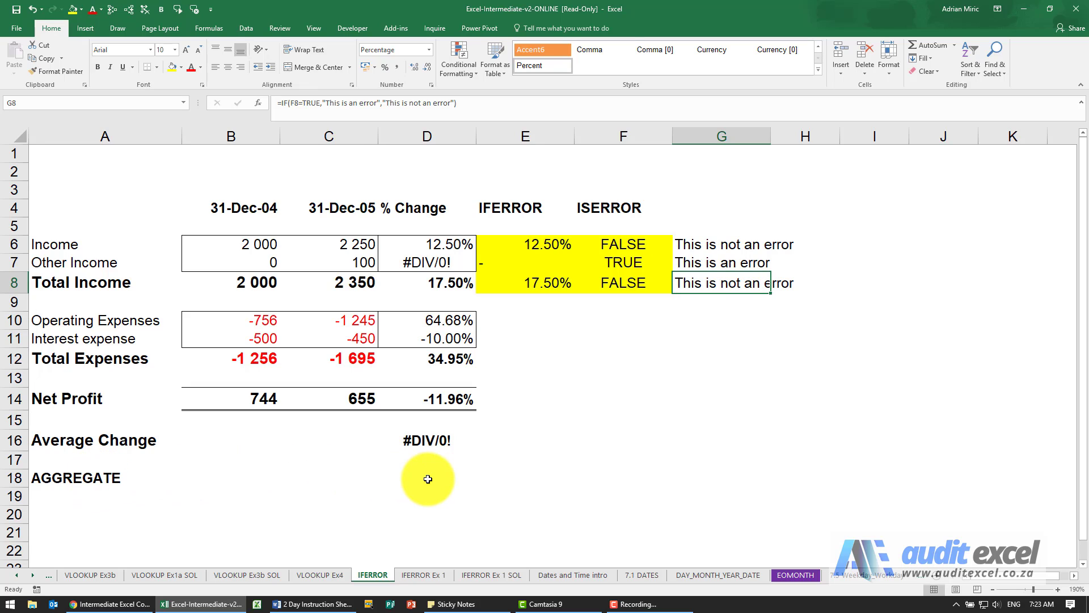
pyautogui.click(427, 478)
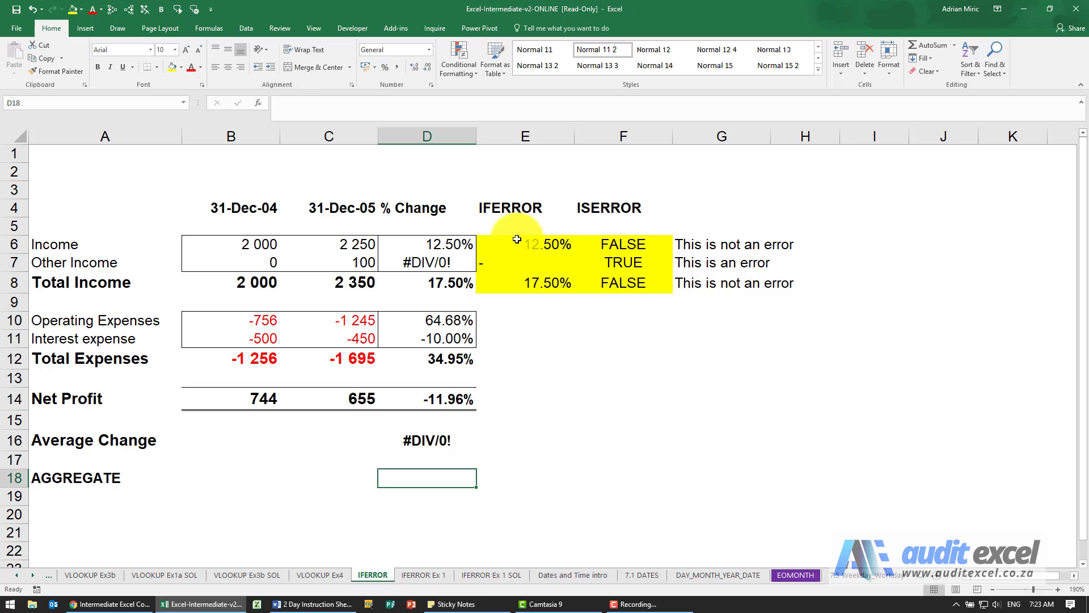
pyautogui.moveTo(523, 248)
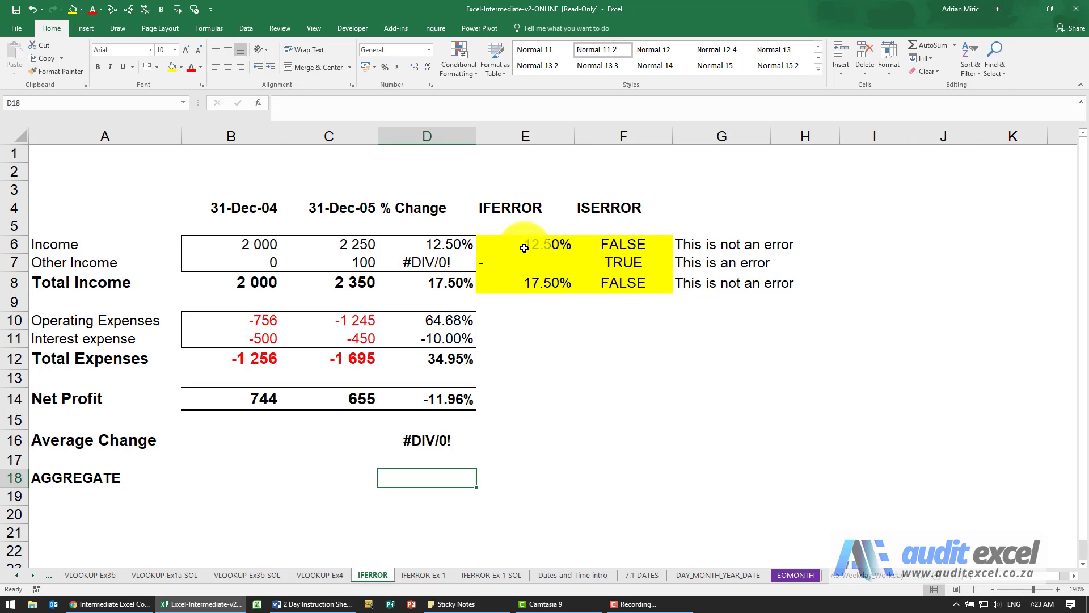
pyautogui.moveTo(374, 186)
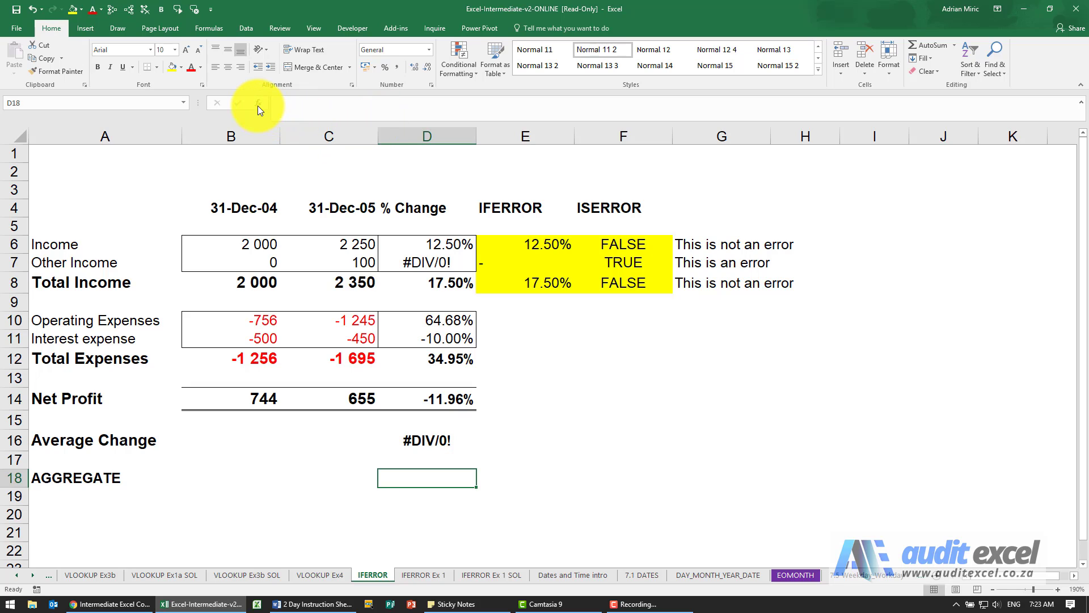
pyautogui.moveTo(147, 426)
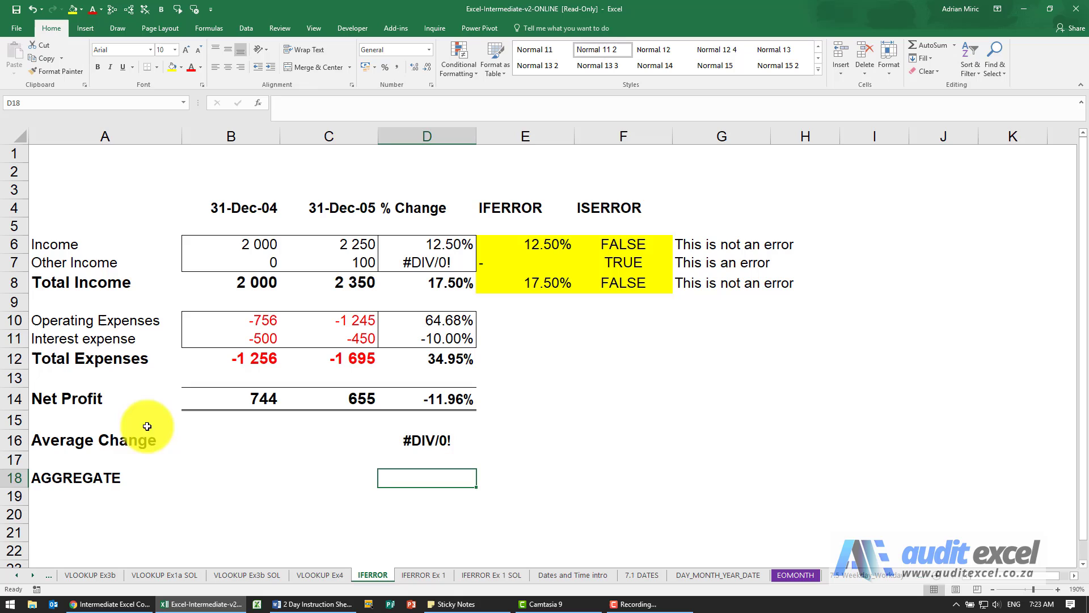
pyautogui.moveTo(311, 111)
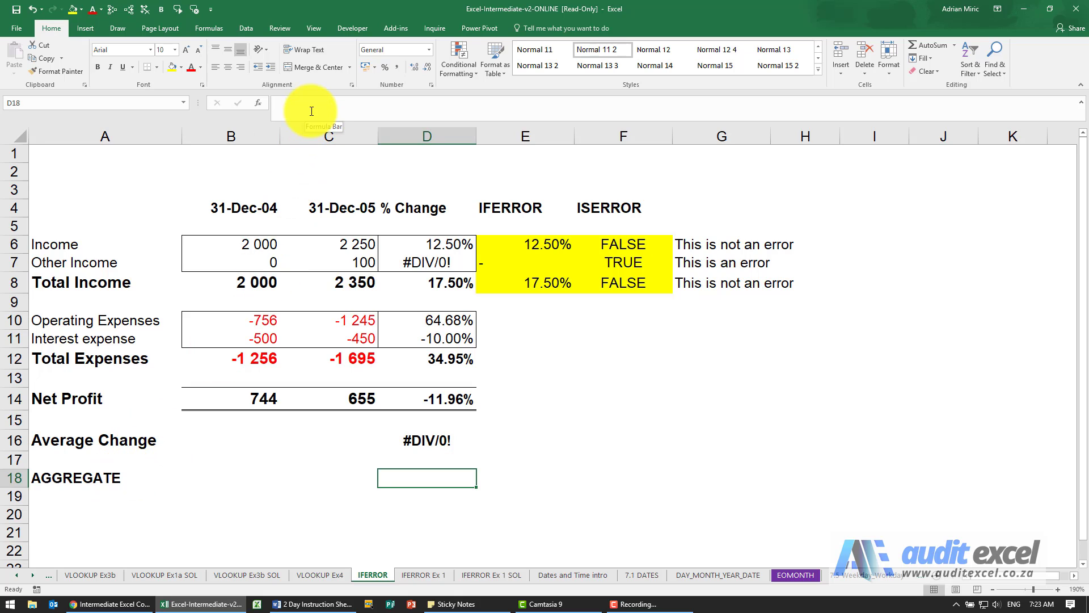
# Type =AGGREGATE(1, in D18 to choose the AVERAGE function.
pyautogui.write('=a')
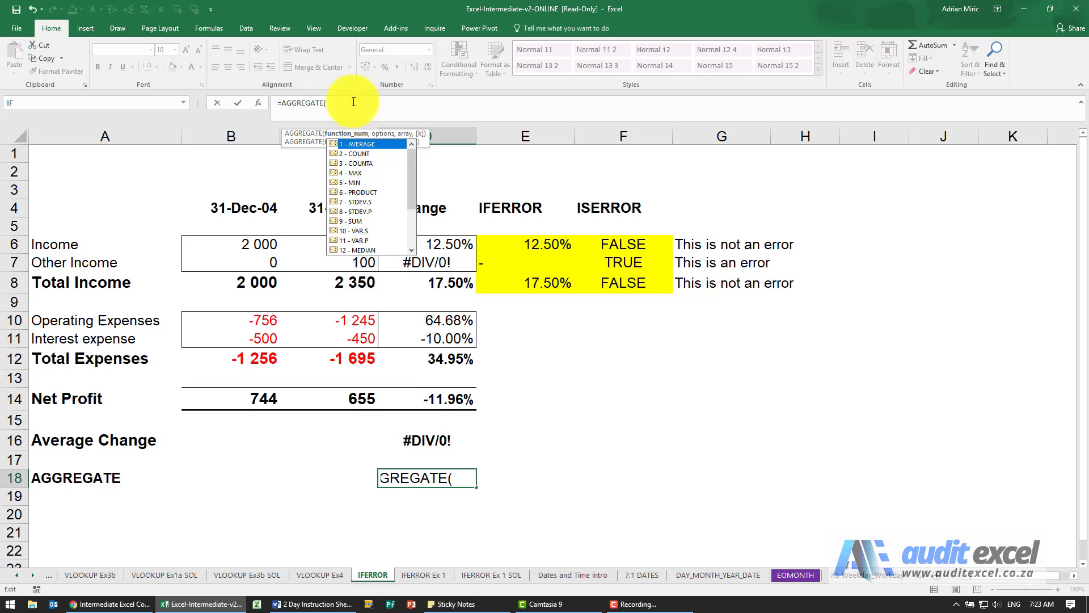
pyautogui.moveTo(424, 439)
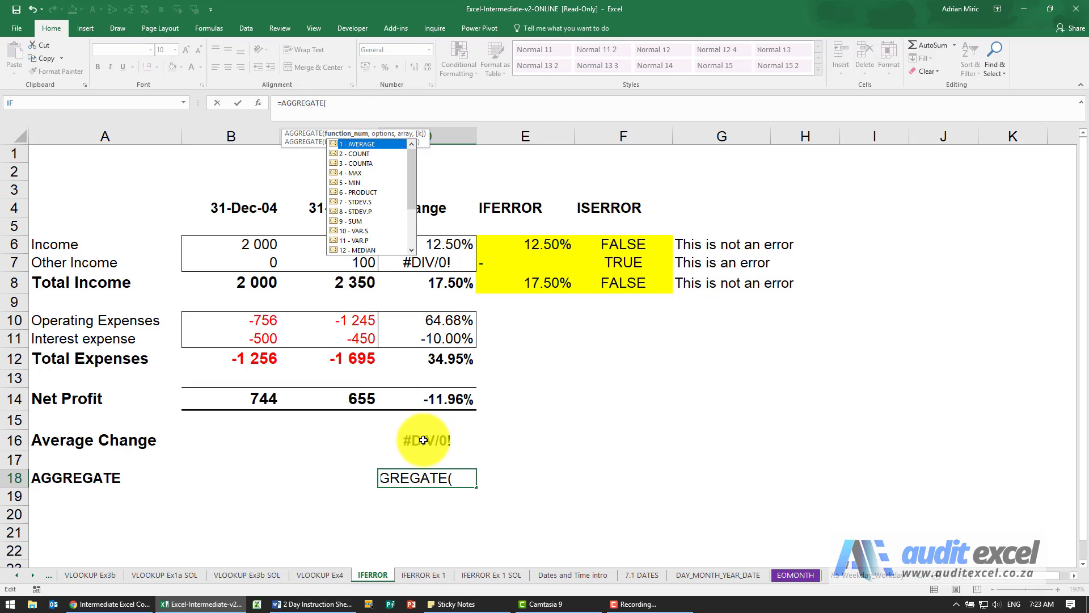
pyautogui.moveTo(365, 153)
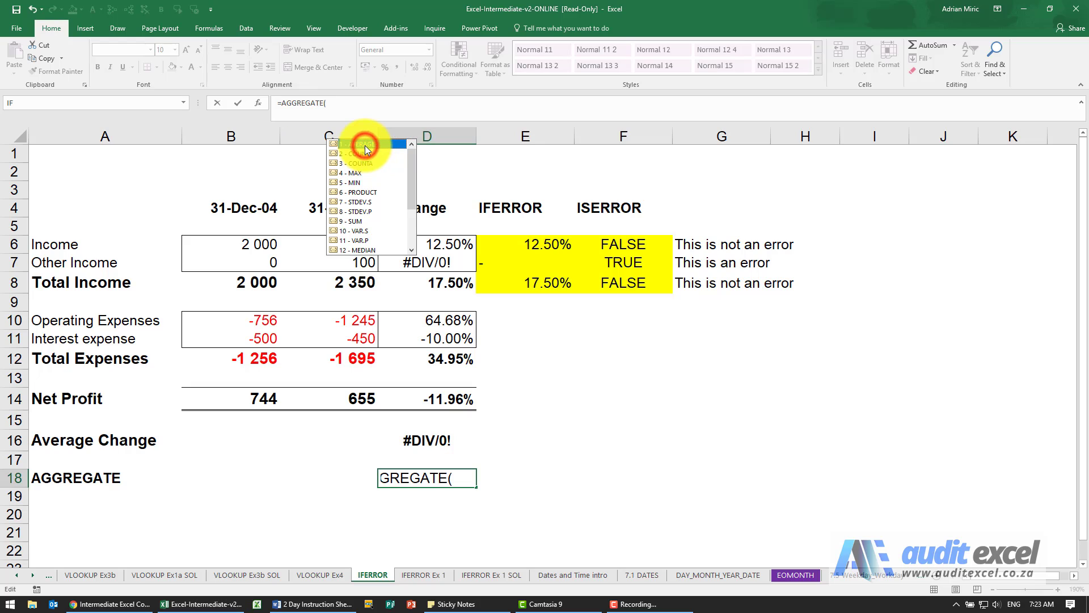
pyautogui.write('1')
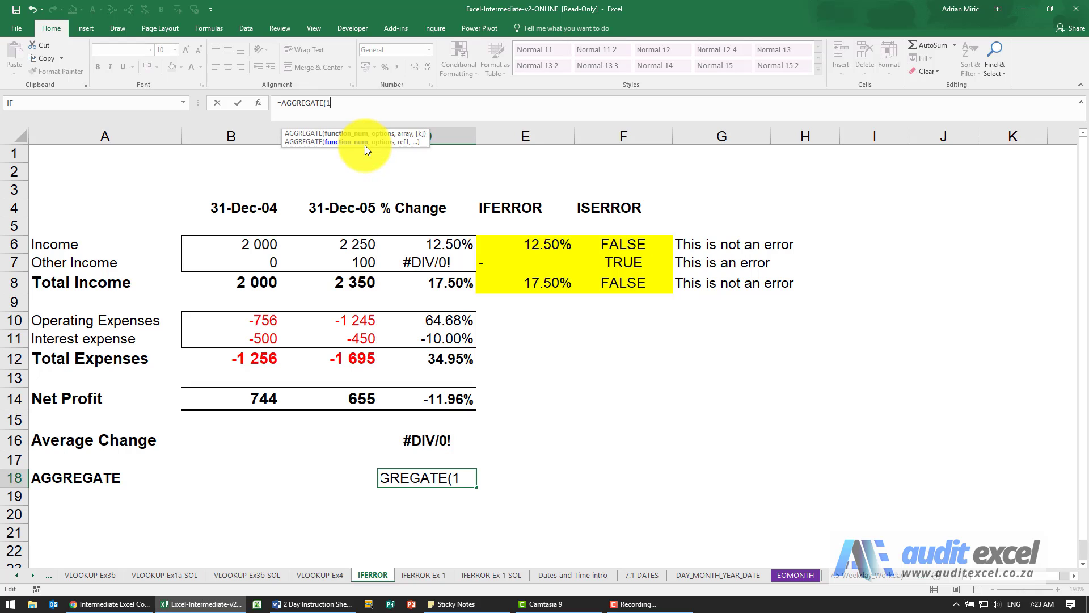
pyautogui.write(',')
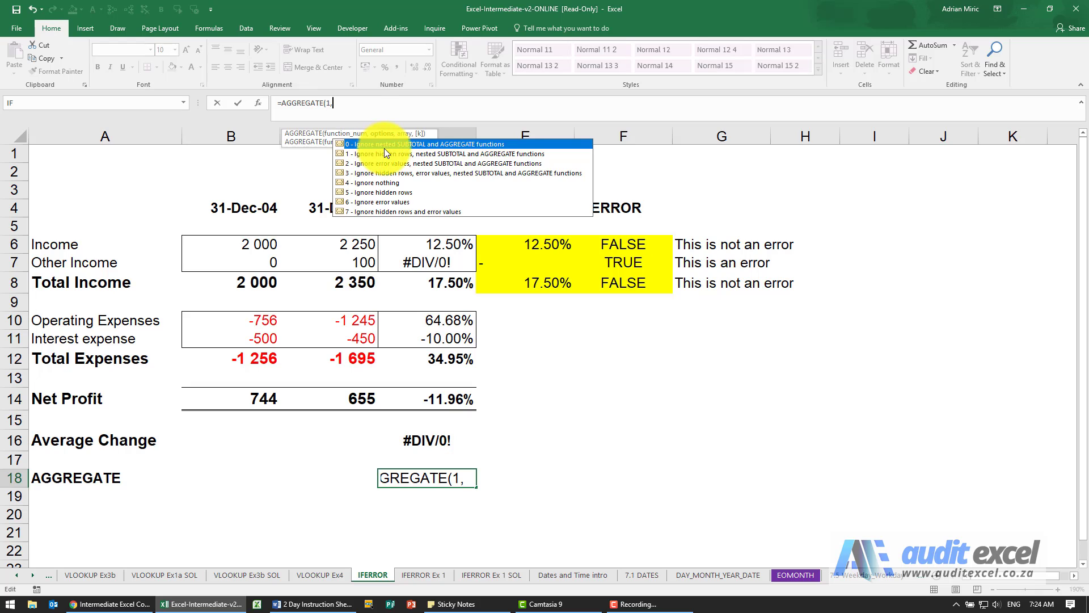
pyautogui.moveTo(467, 257)
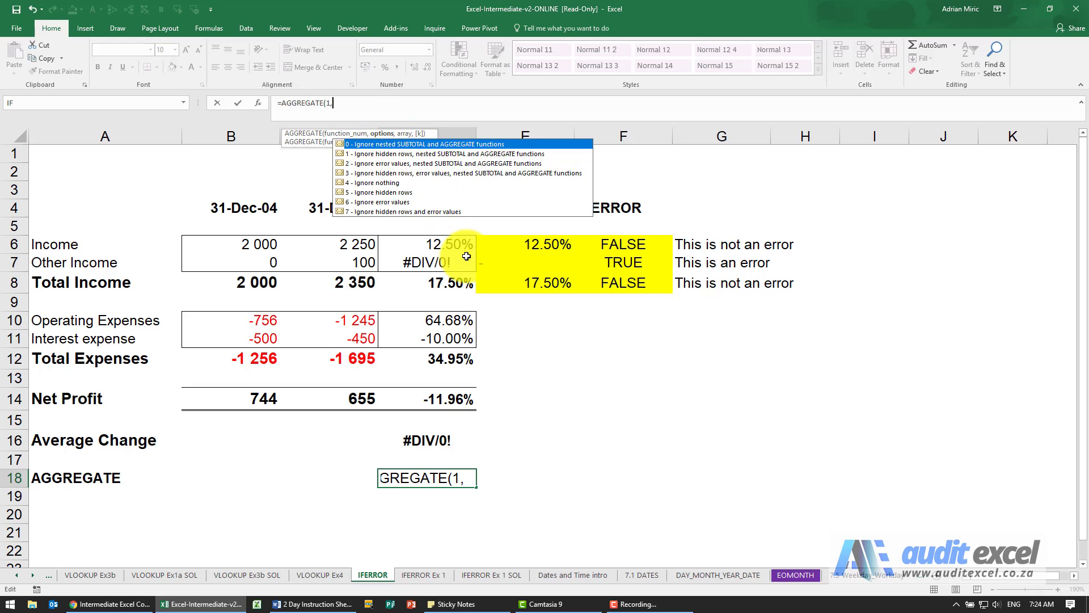
pyautogui.moveTo(455, 349)
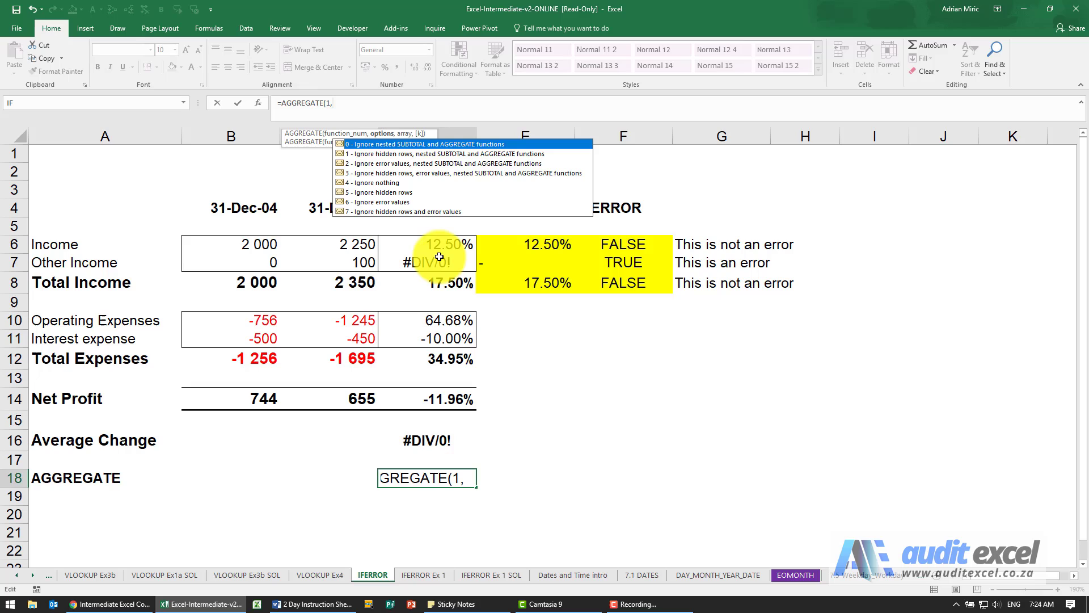
pyautogui.moveTo(398, 165)
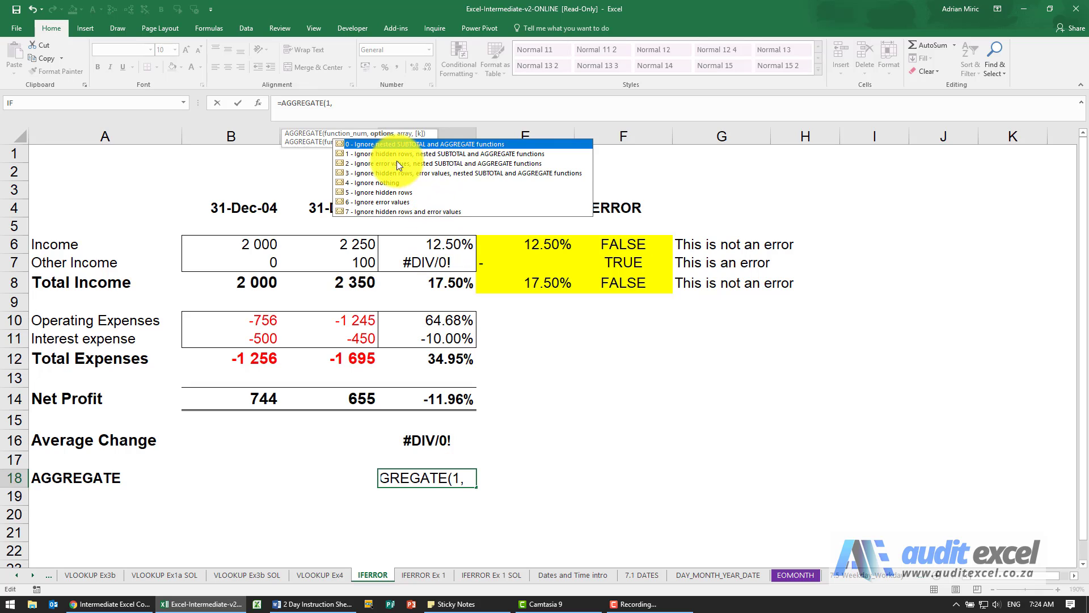
pyautogui.moveTo(368, 210)
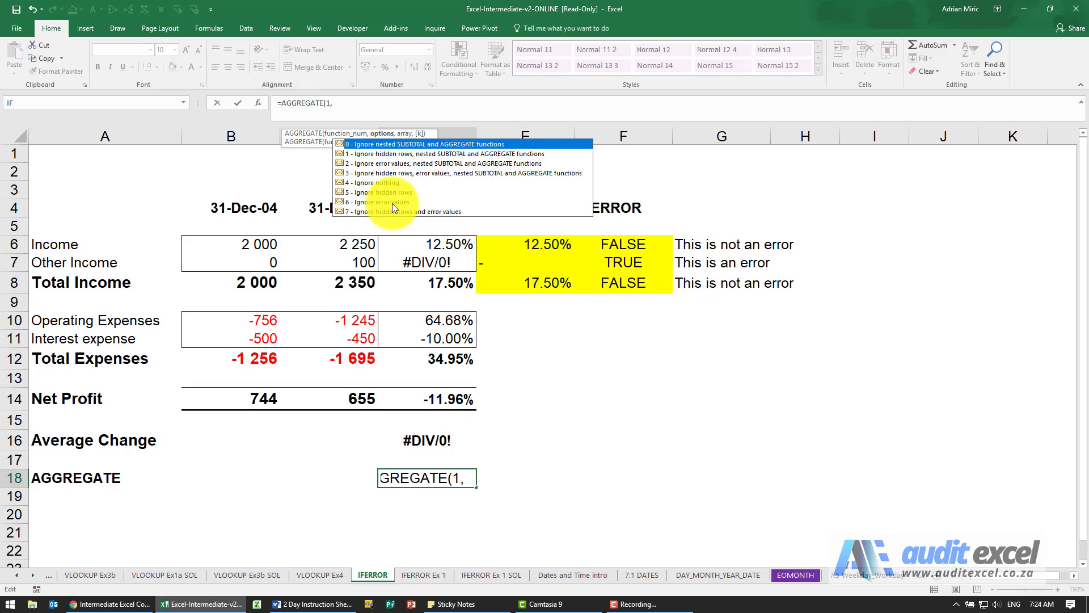
pyautogui.moveTo(371, 192)
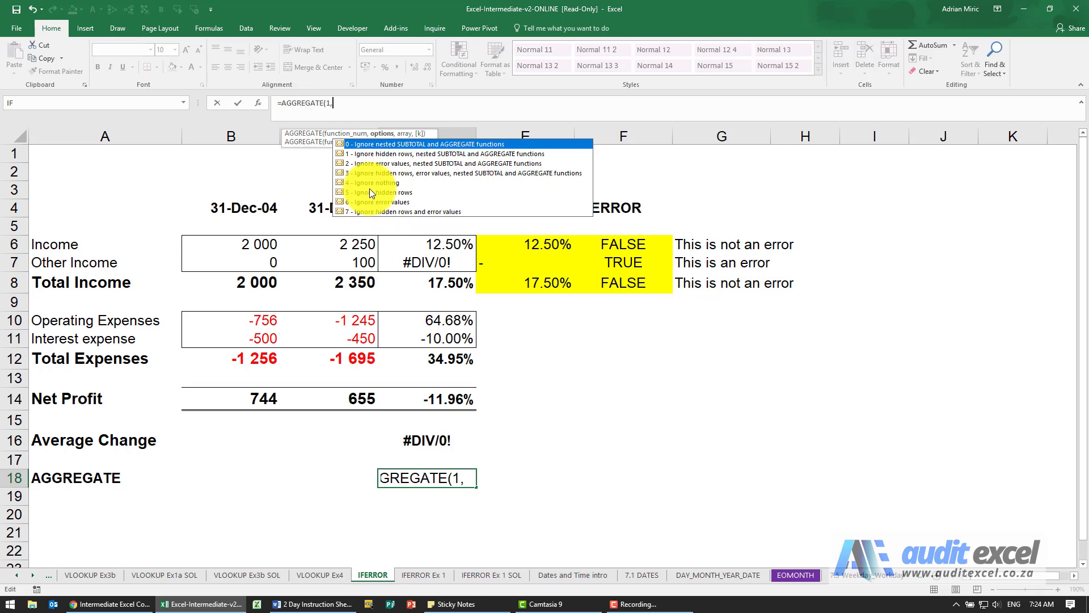
pyautogui.moveTo(403, 218)
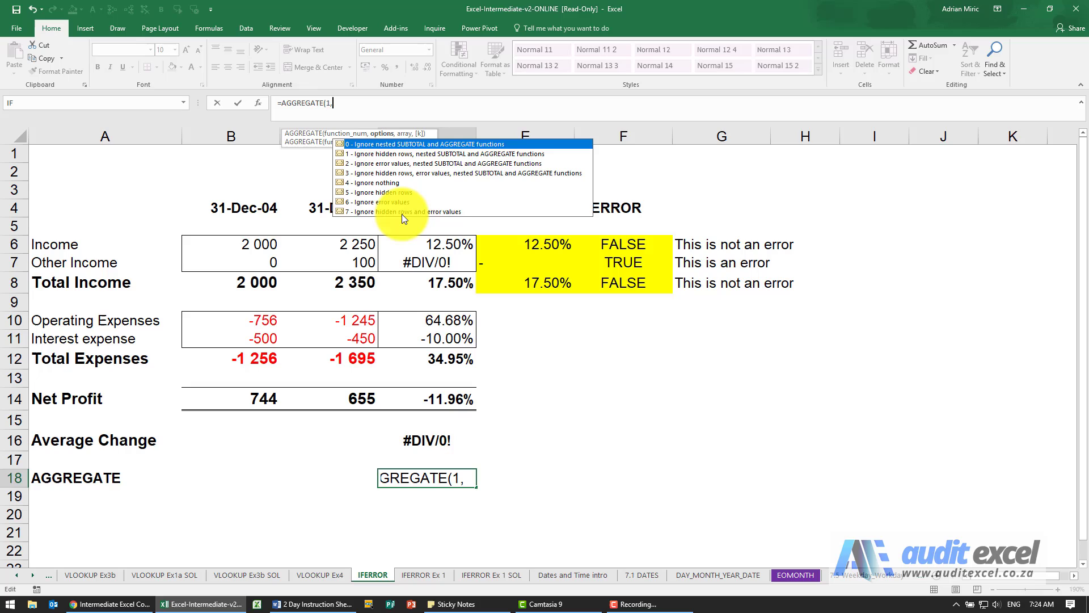
pyautogui.moveTo(375, 171)
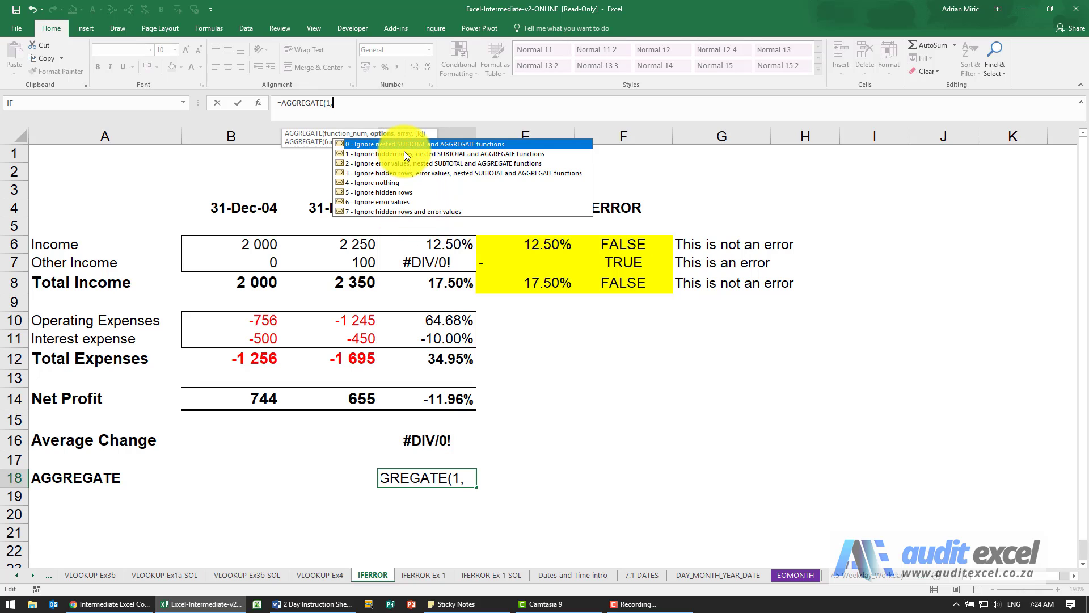
pyautogui.moveTo(452, 151)
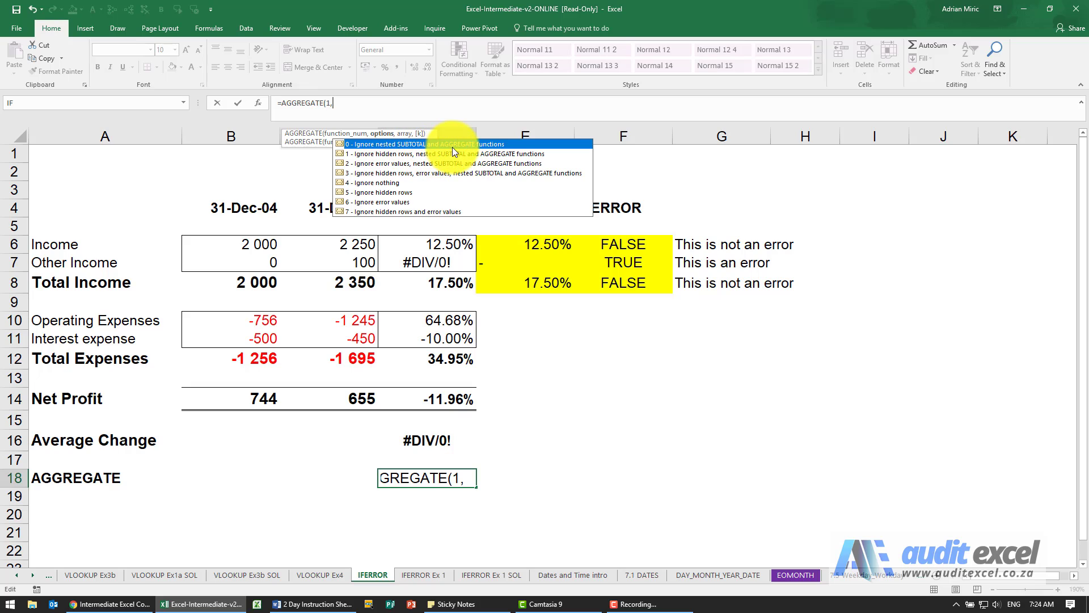
pyautogui.moveTo(396, 207)
pyautogui.write('6,')
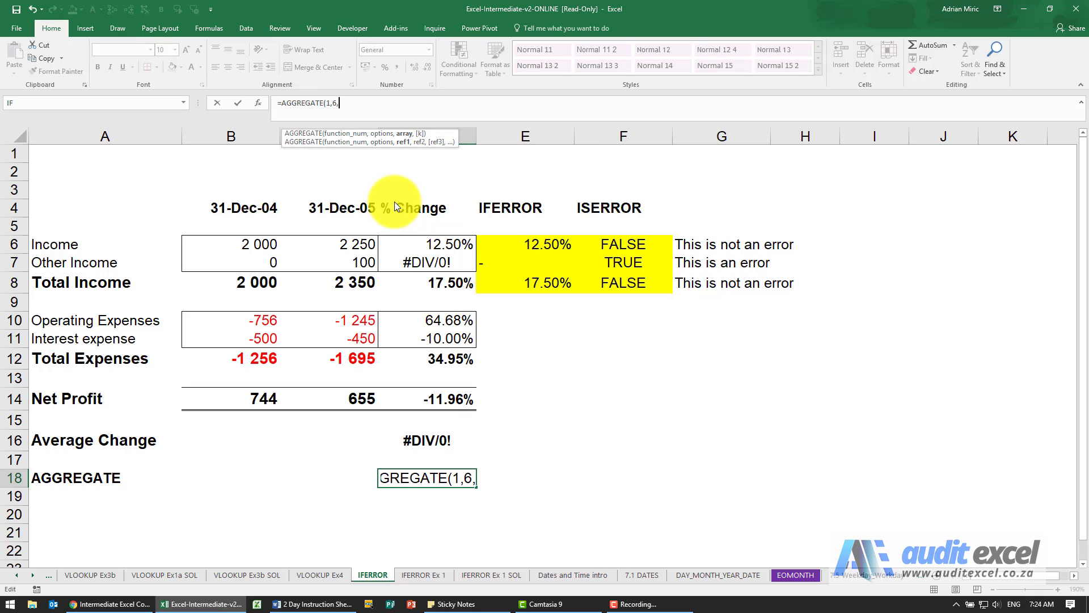
pyautogui.moveTo(455, 257)
pyautogui.write('D6:D7)')
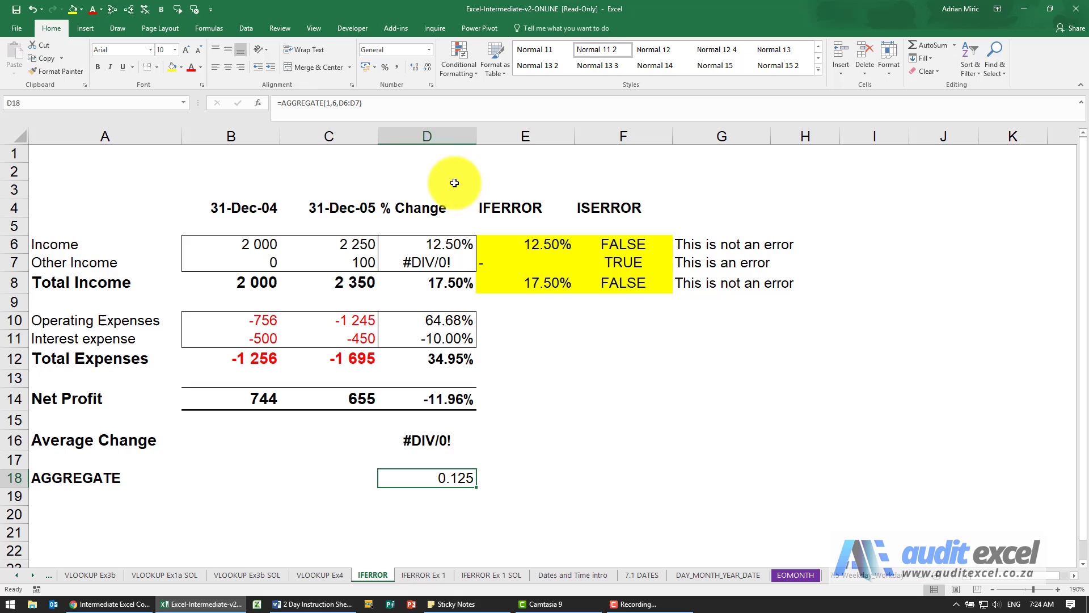
# Format D18's =AGGREGATE(1,6,D6:D7) result as a percentage so it shows 12.50%.
pyautogui.click(385, 67)
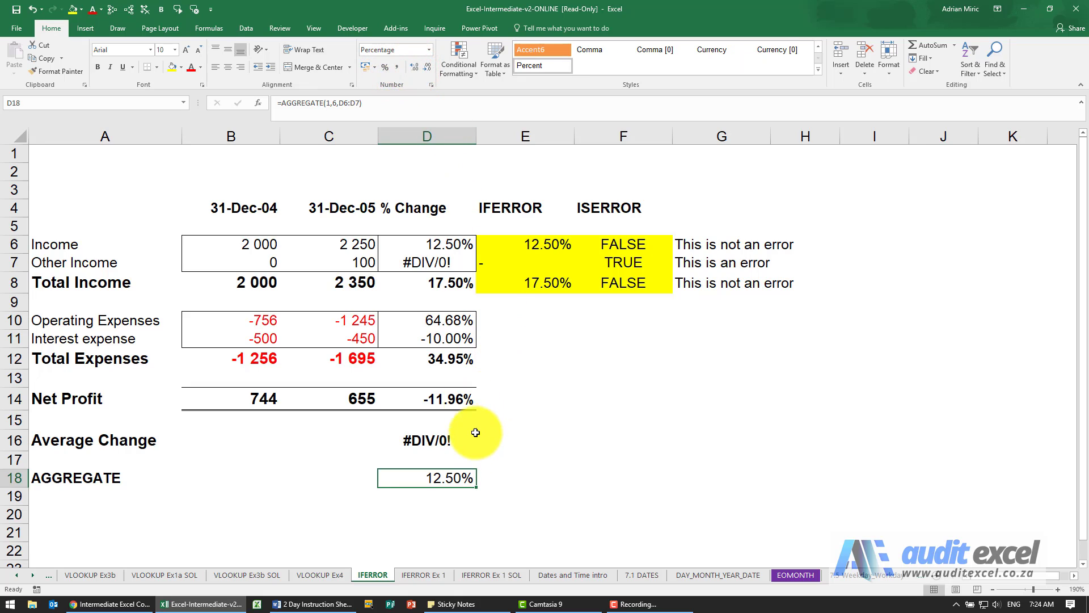
pyautogui.moveTo(431, 260)
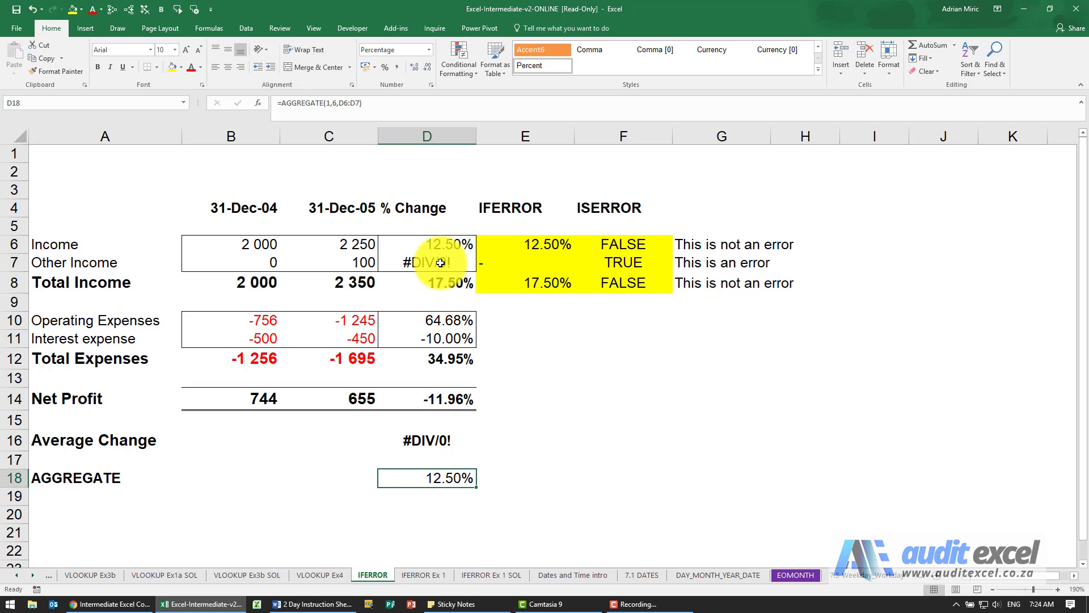
pyautogui.moveTo(456, 475)
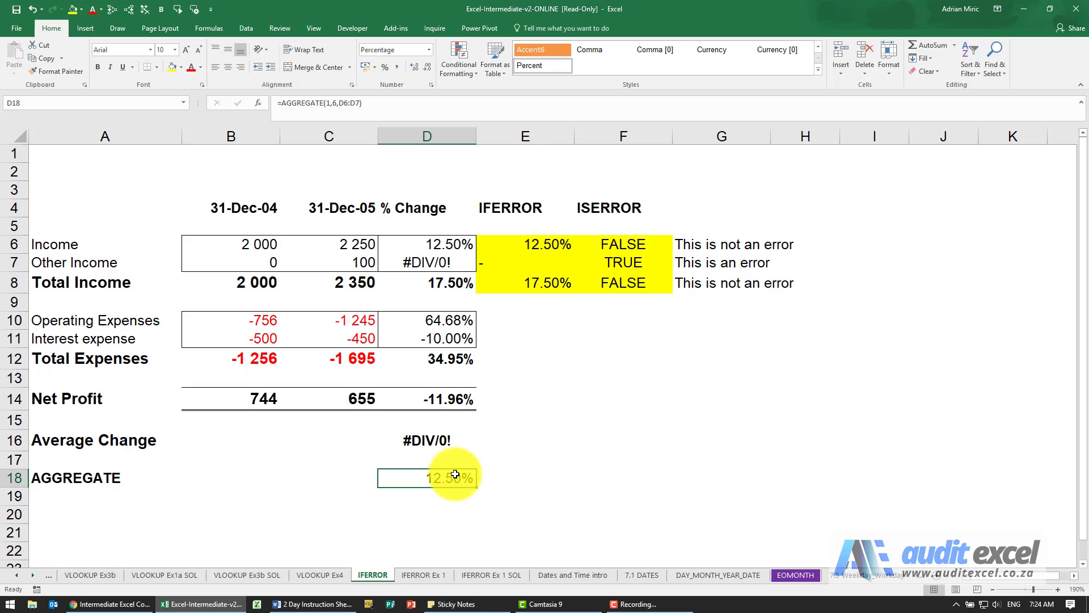
pyautogui.moveTo(524, 269)
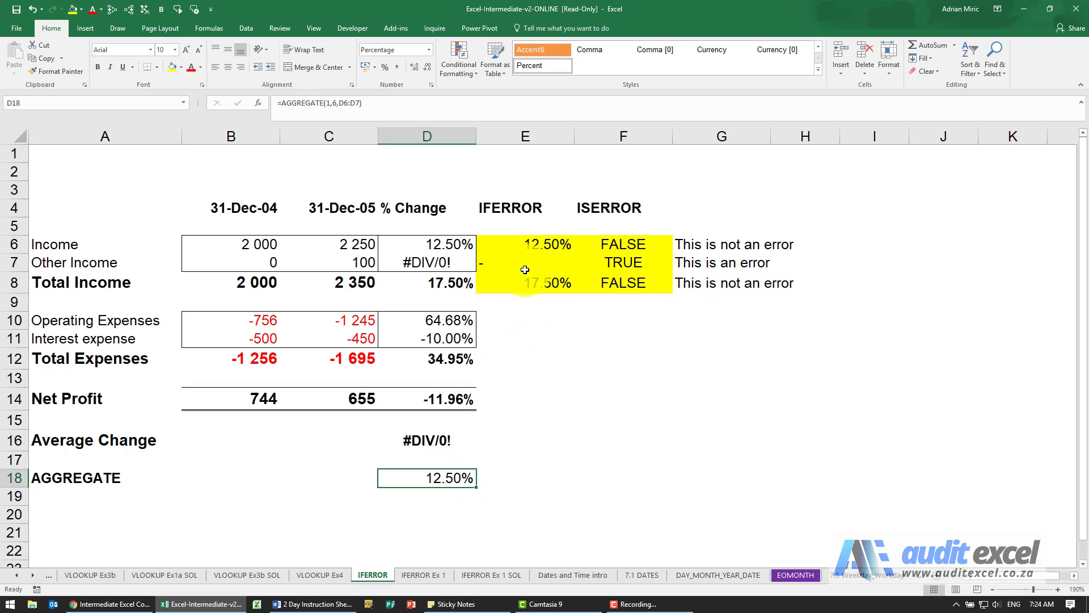
pyautogui.moveTo(604, 315)
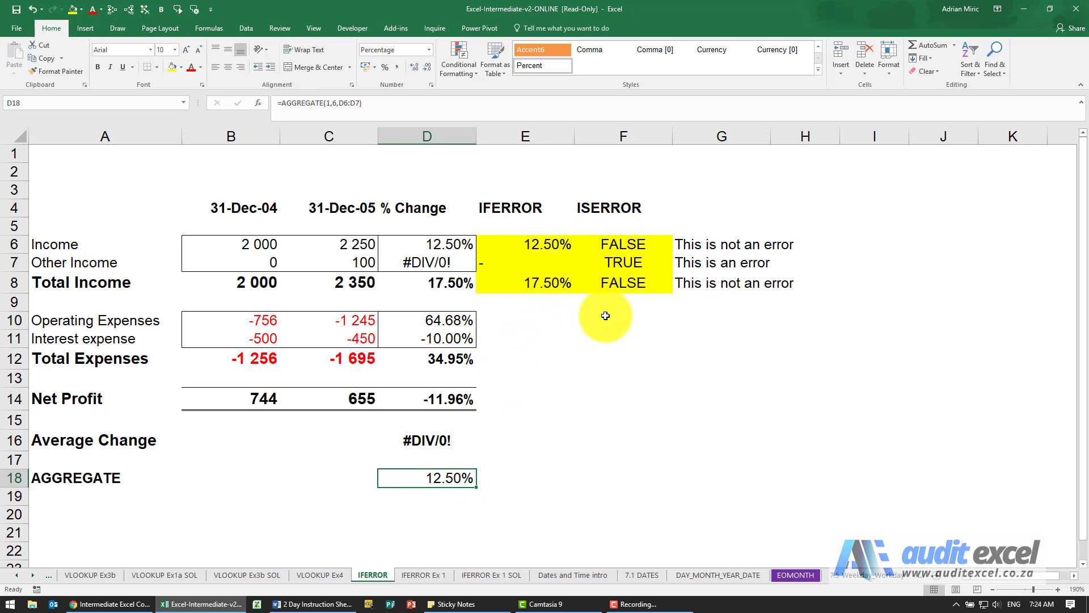
pyautogui.moveTo(549, 247)
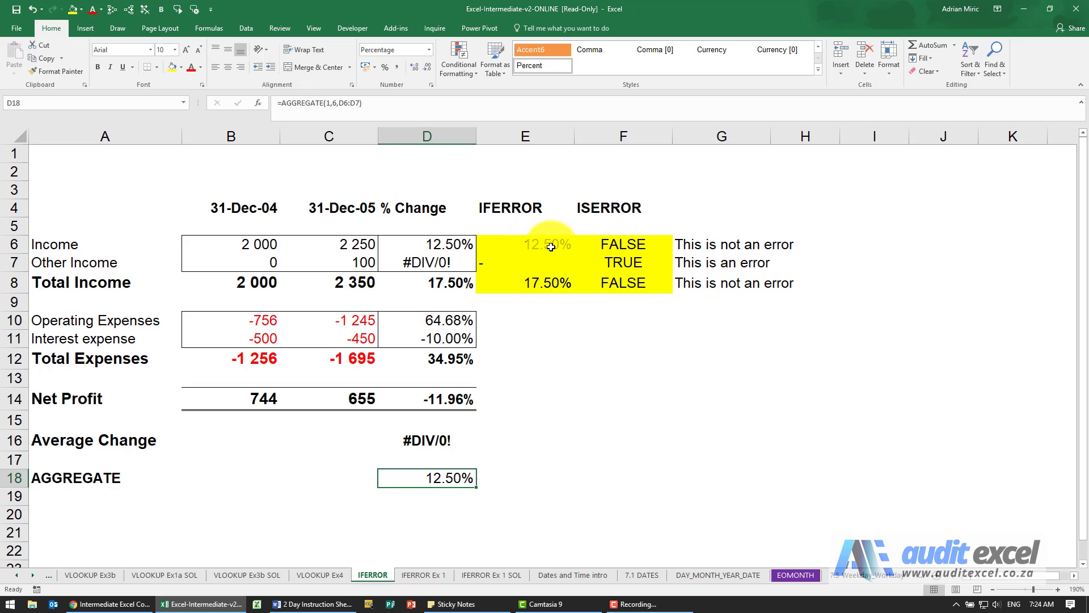
pyautogui.moveTo(434, 244)
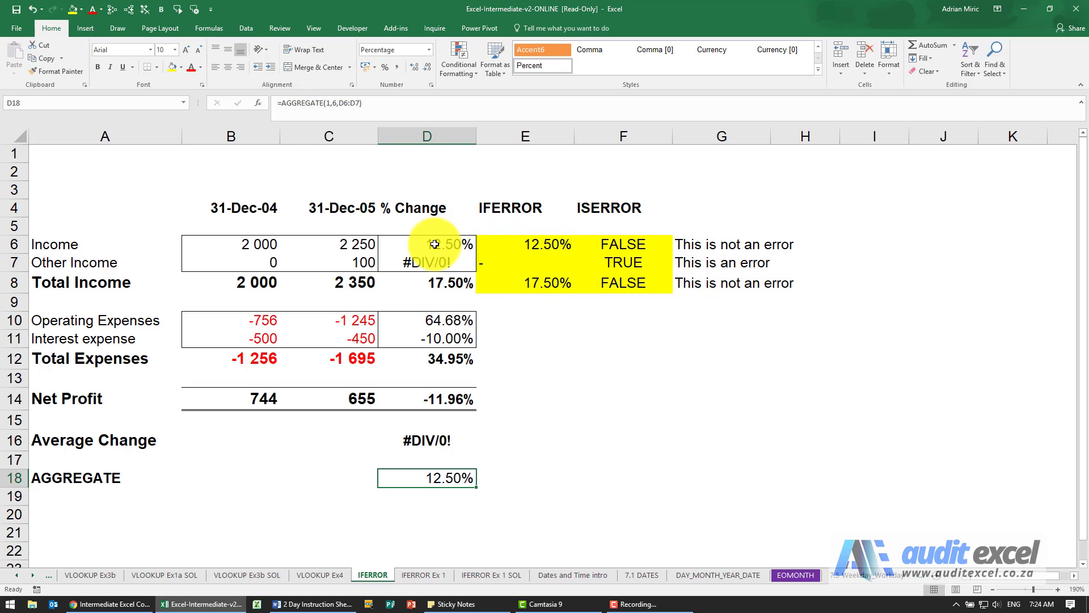